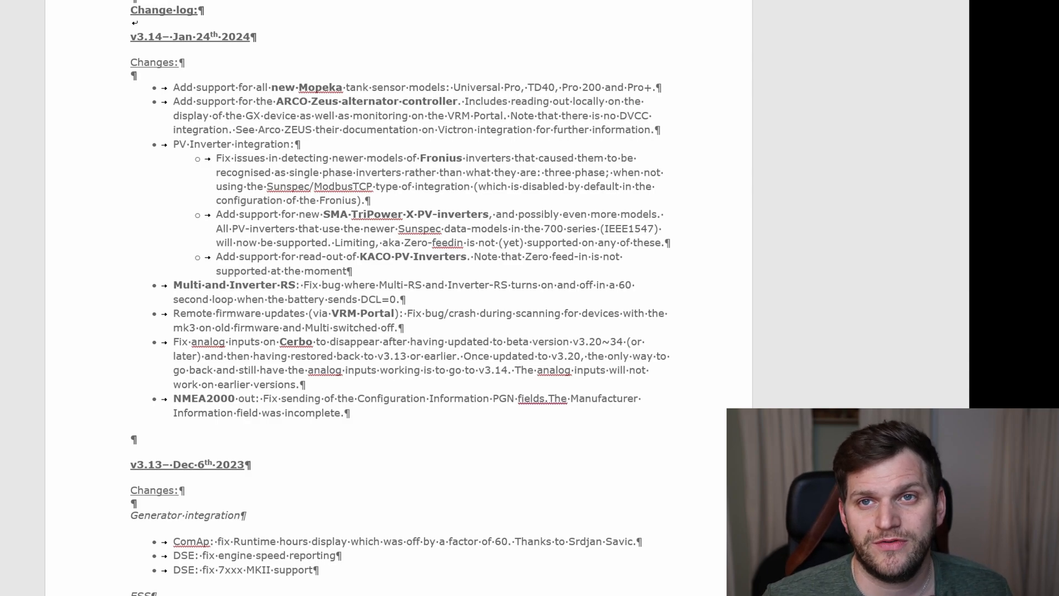
mouse_move(487, 264)
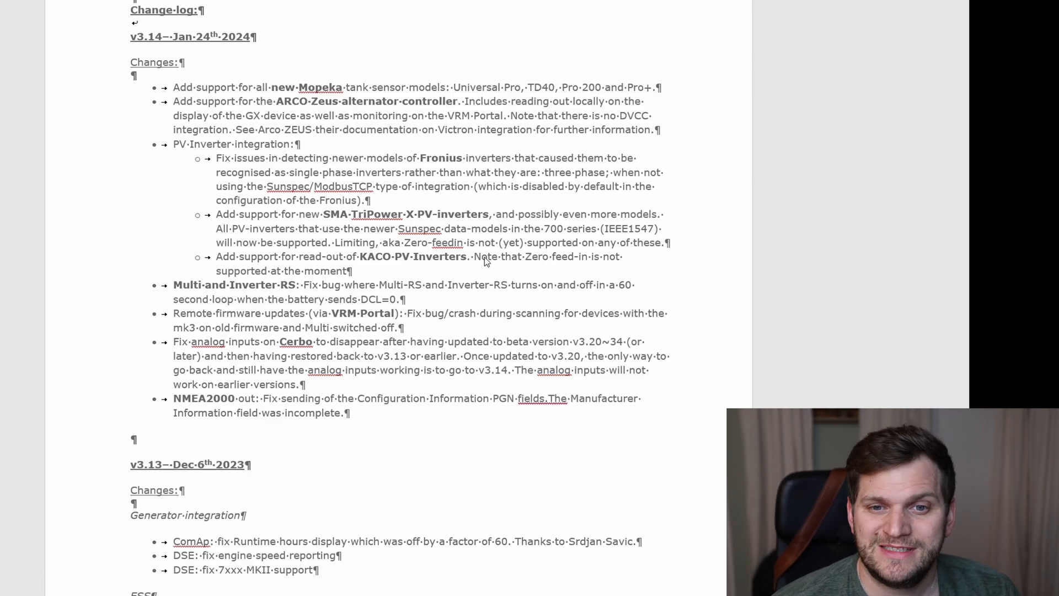
mouse_move(495, 59)
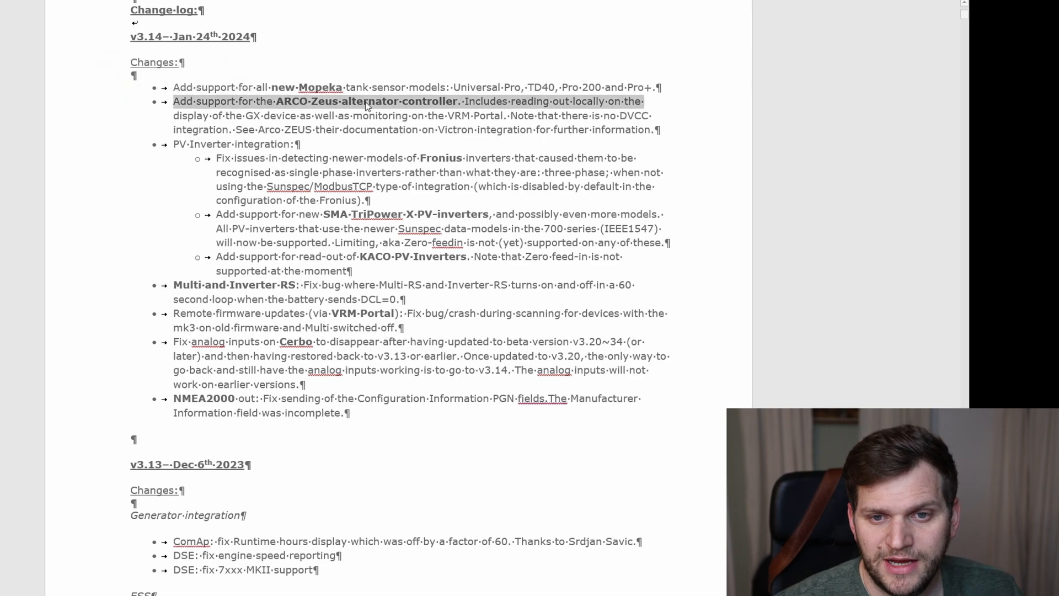
- Mark the changelog entries: ARCO Zeus controller, Fronius detection fix, remote update crash fix, v3.14 analog note
click(339, 65)
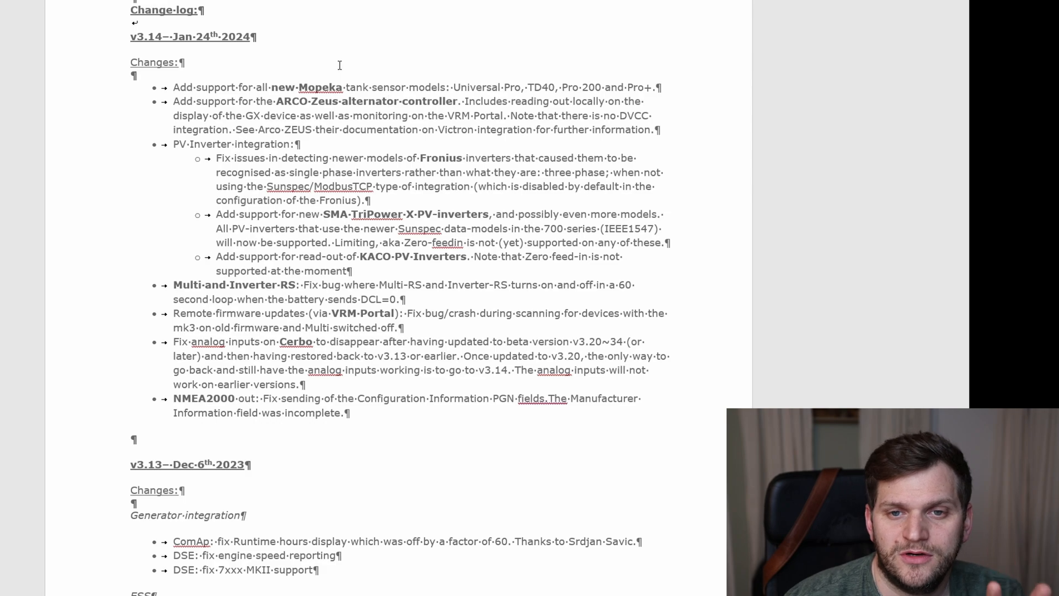
mouse_move(346, 62)
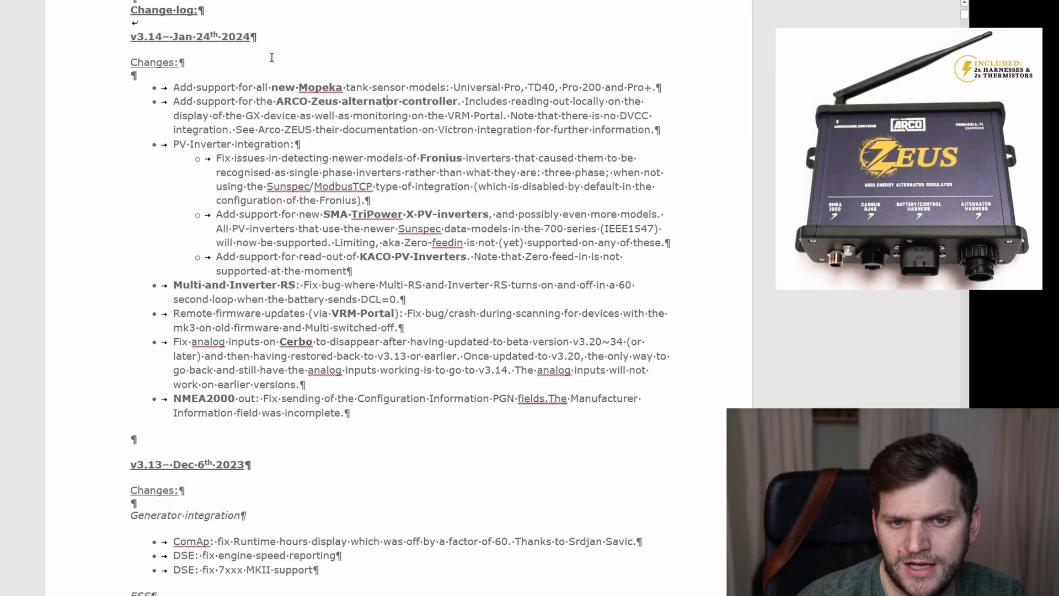
mouse_move(342, 57)
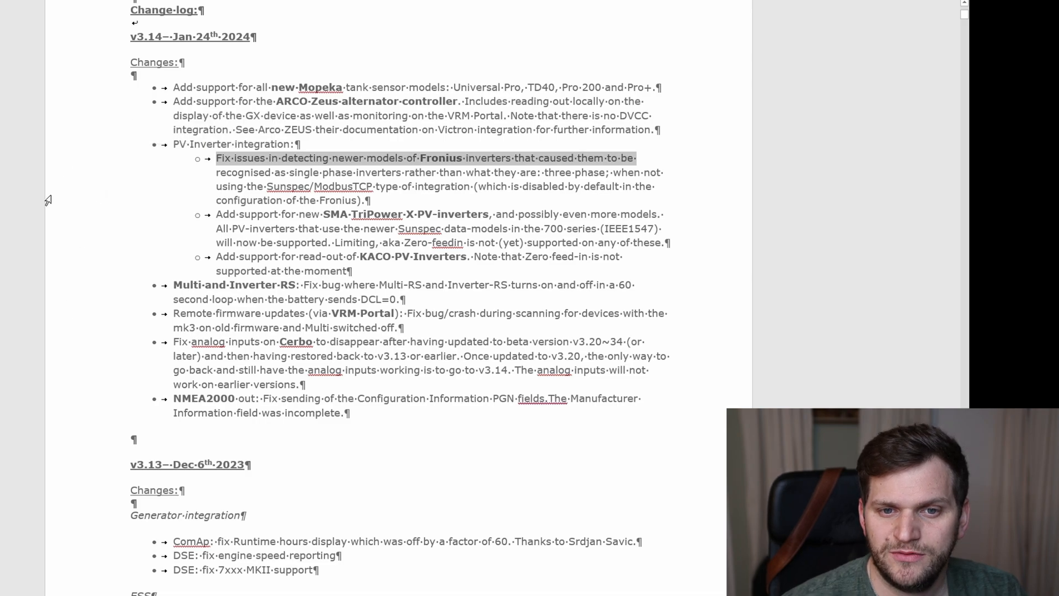
click(426, 157)
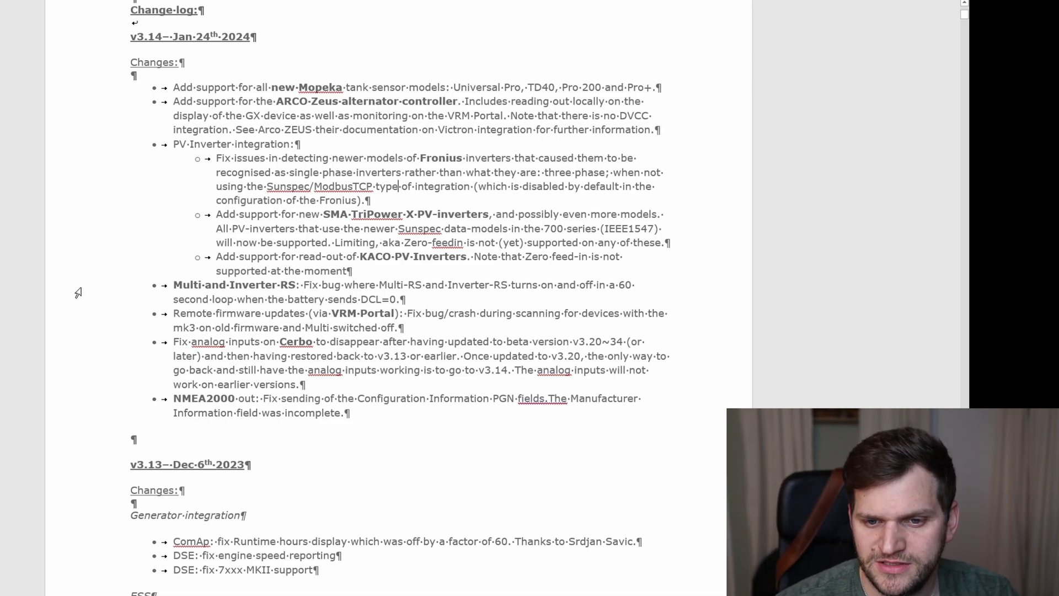
mouse_move(64, 315)
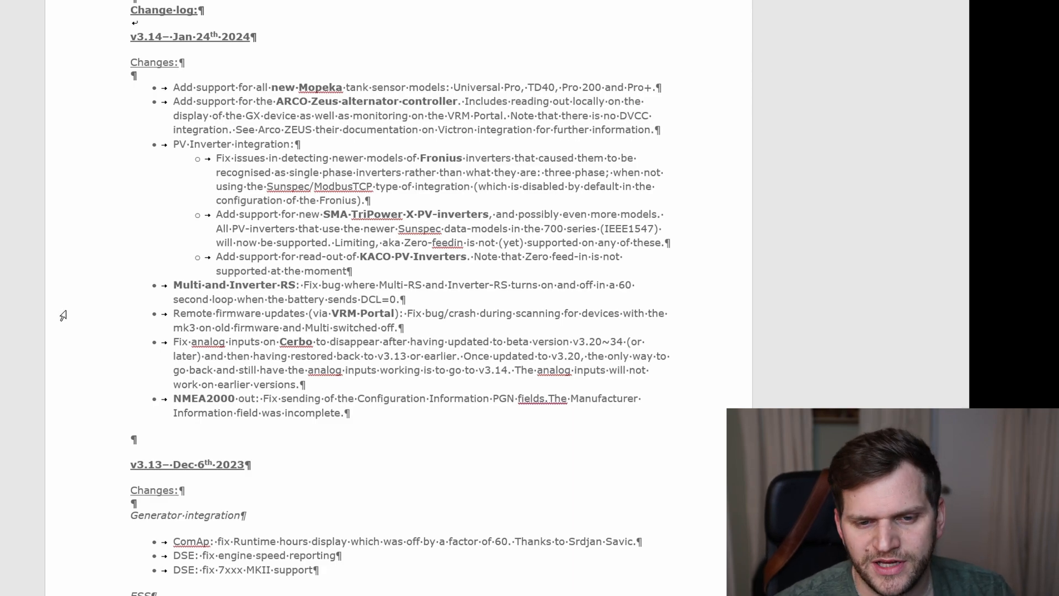
mouse_move(328, 317)
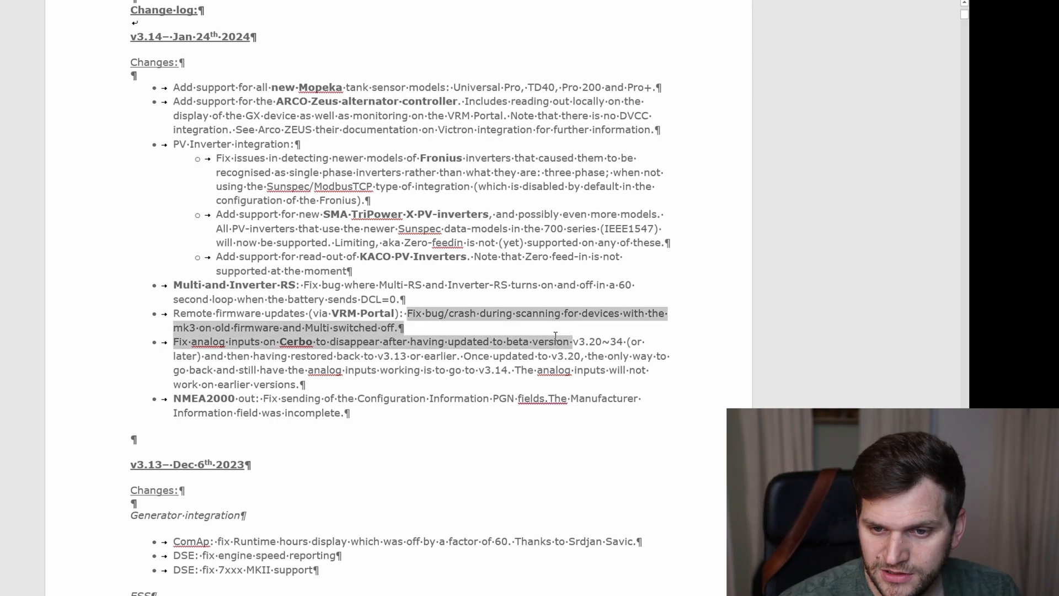
click(702, 341)
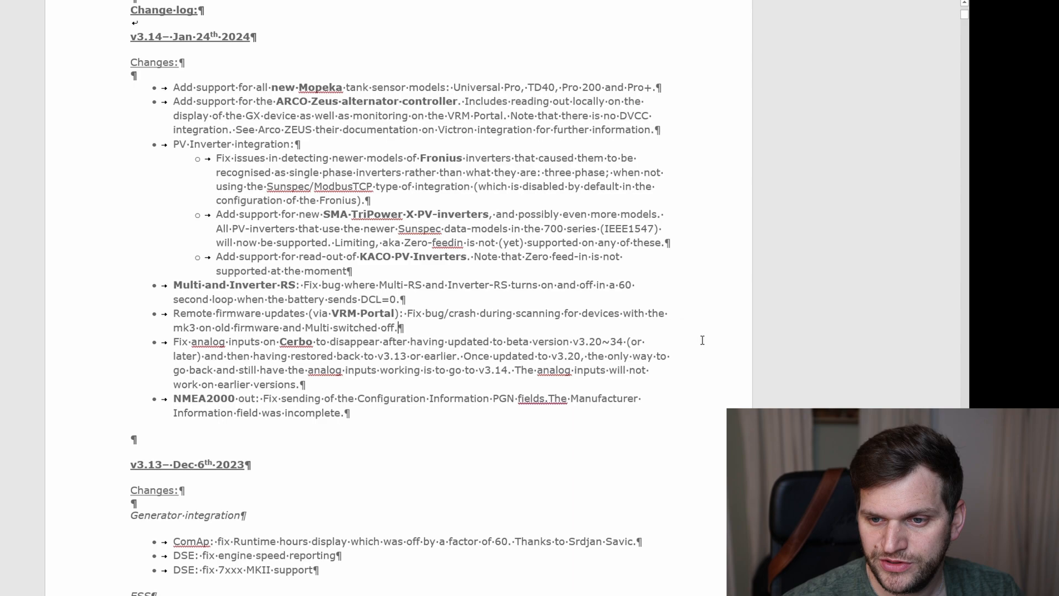
mouse_move(704, 311)
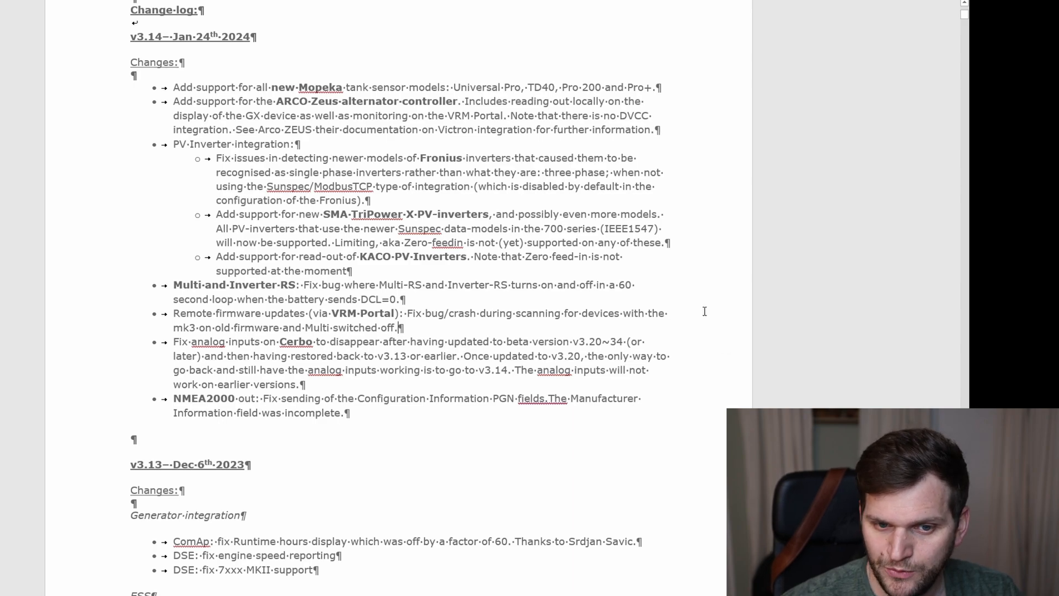
mouse_move(86, 357)
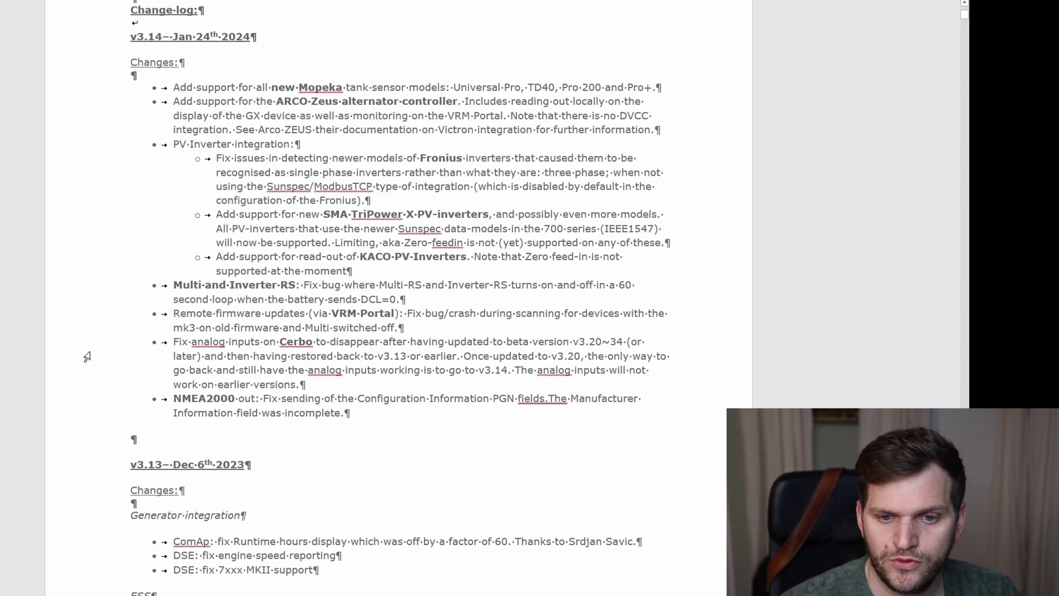
mouse_move(254, 337)
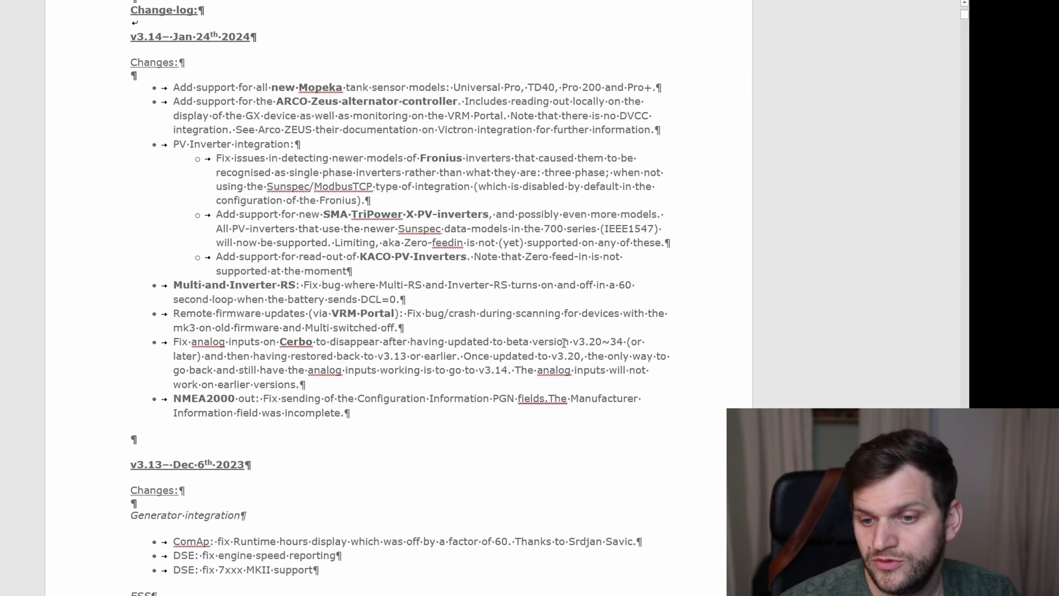
mouse_move(362, 392)
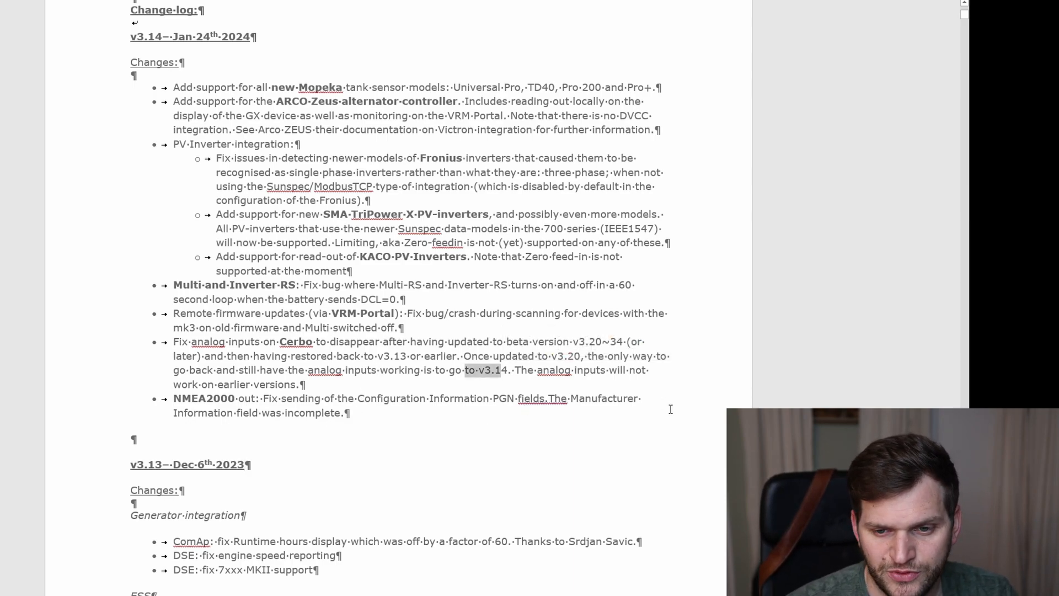
click(642, 398)
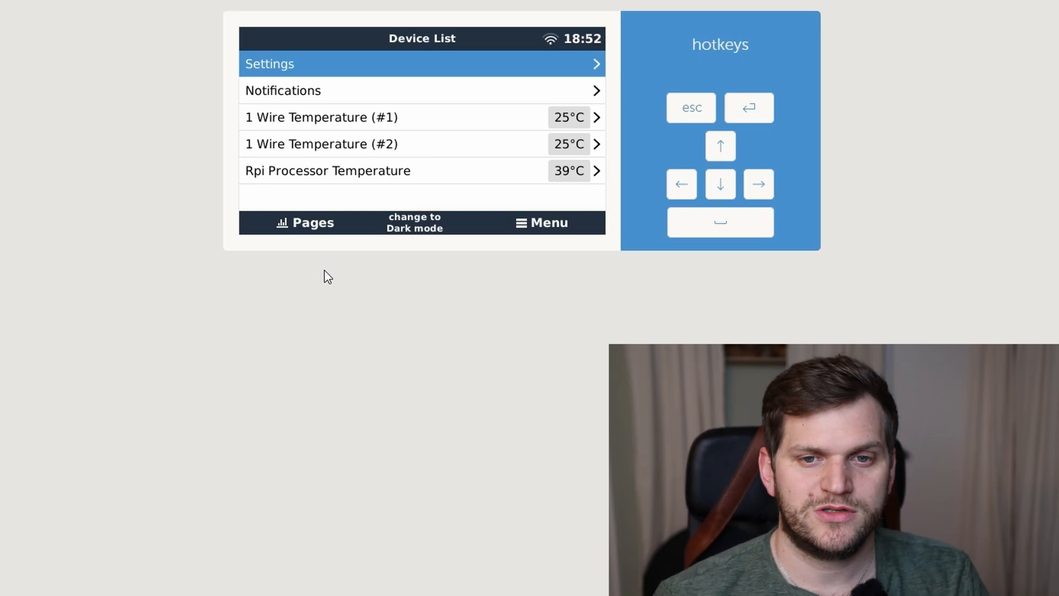
- Go into the device Settings to reach the Firmware details reporting v3.20~35
click(304, 223)
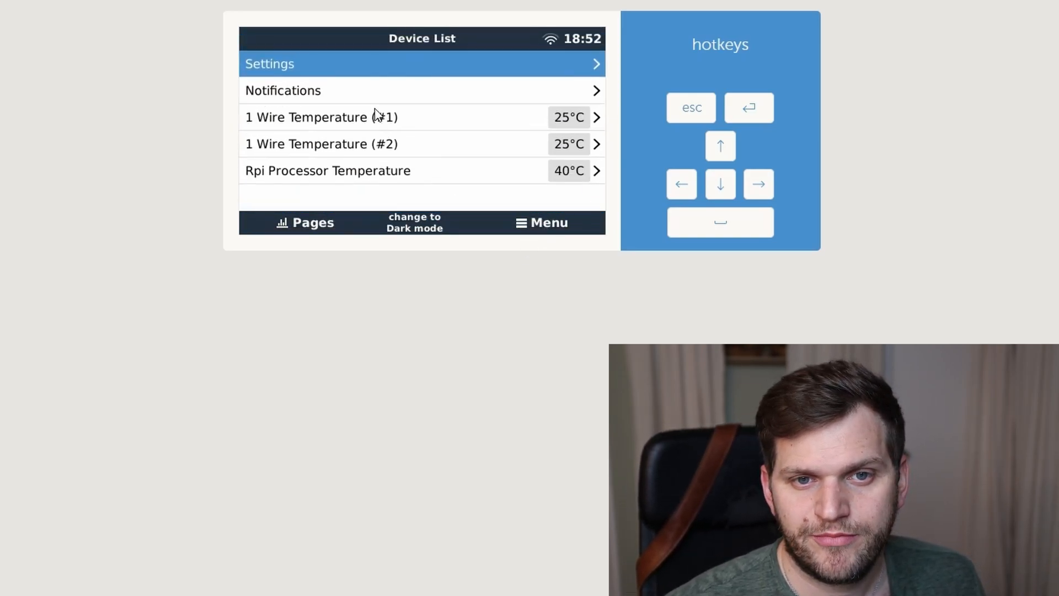
mouse_move(402, 60)
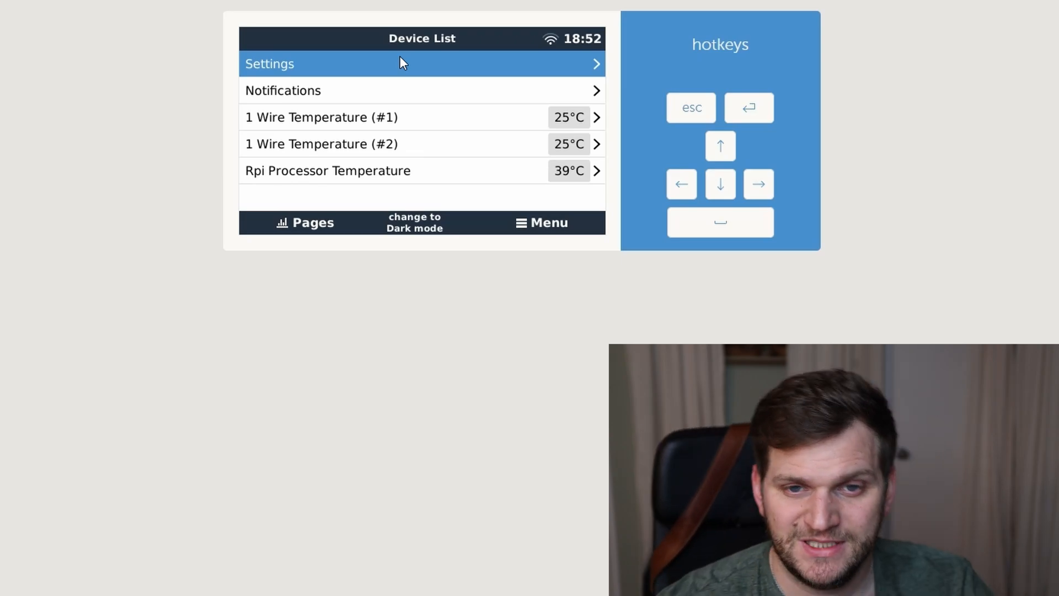
mouse_move(415, 70)
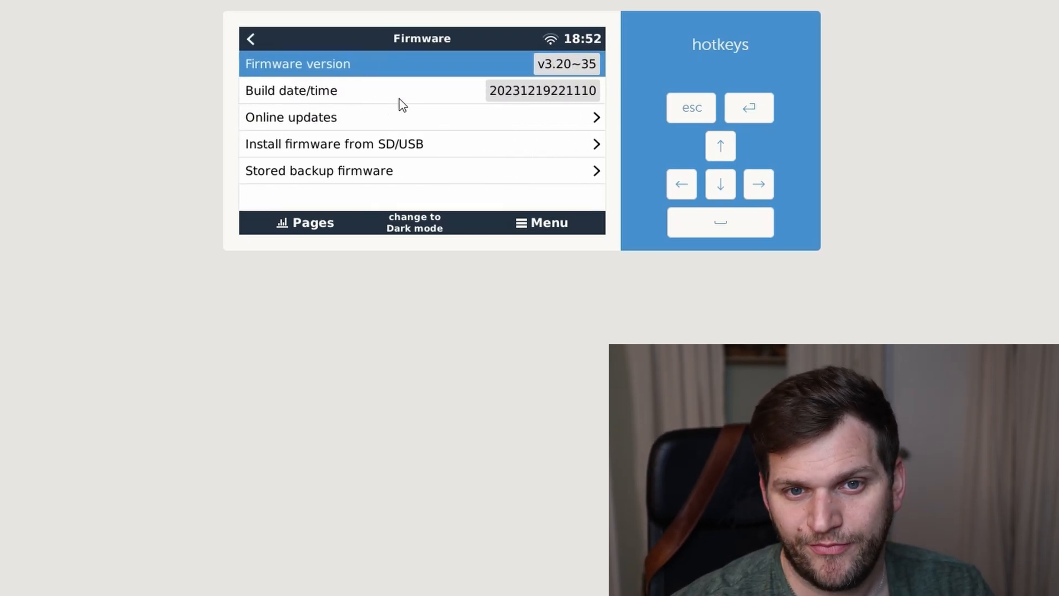
mouse_move(425, 113)
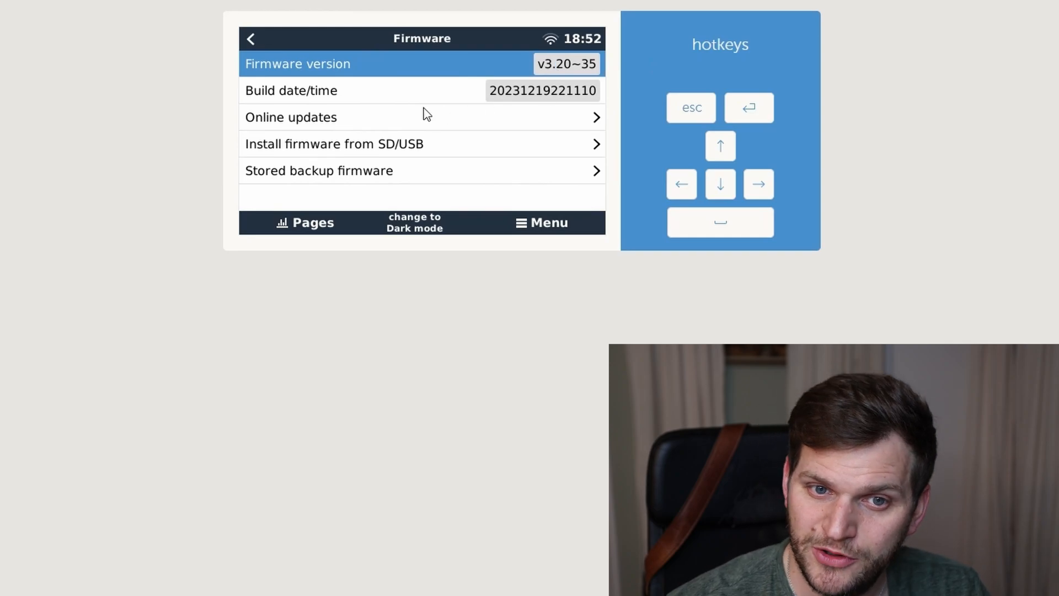
mouse_move(333, 116)
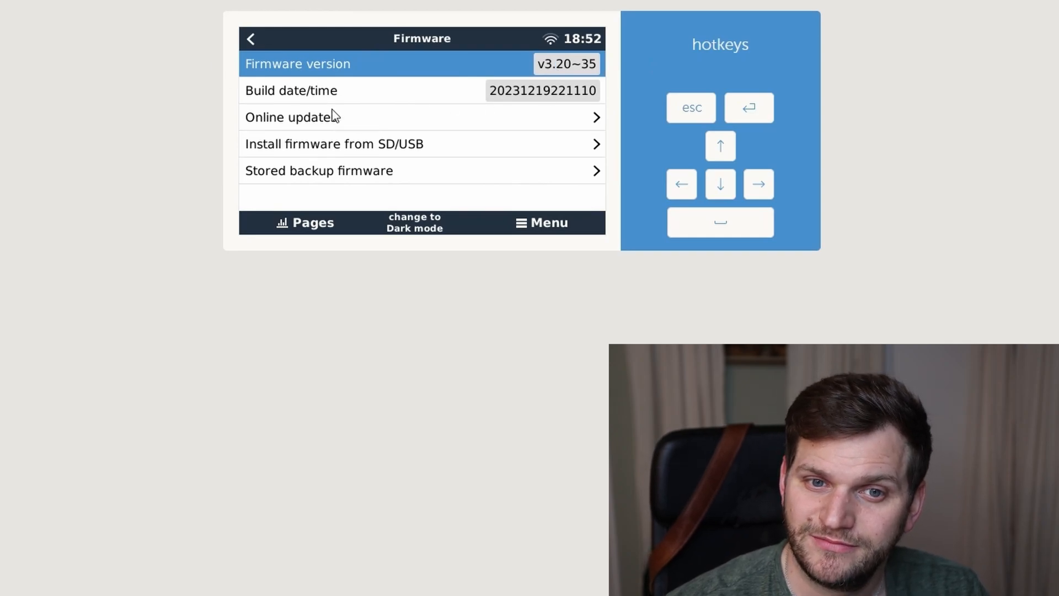
mouse_move(344, 142)
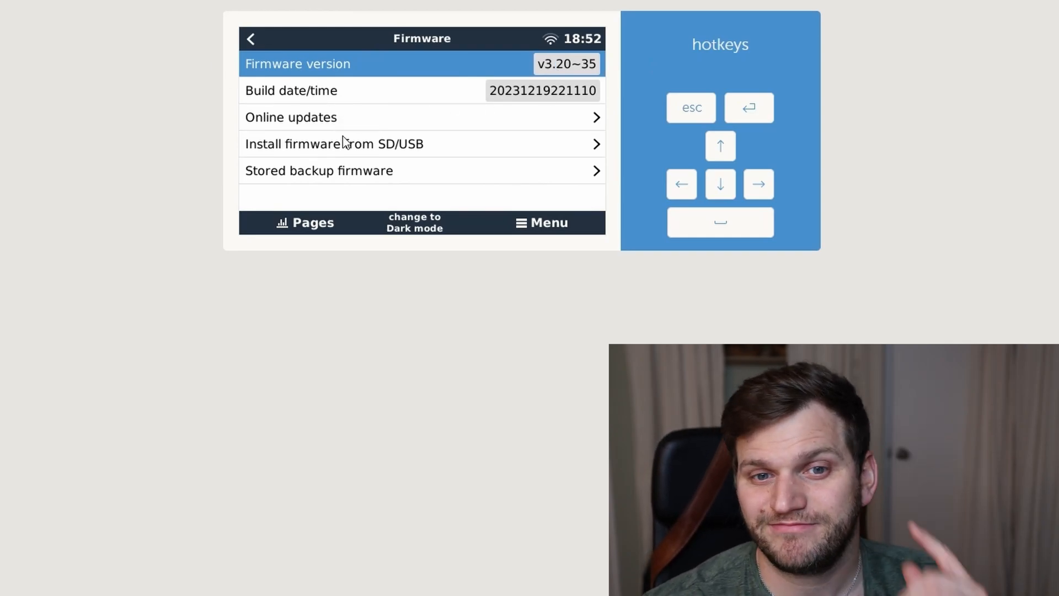
mouse_move(389, 128)
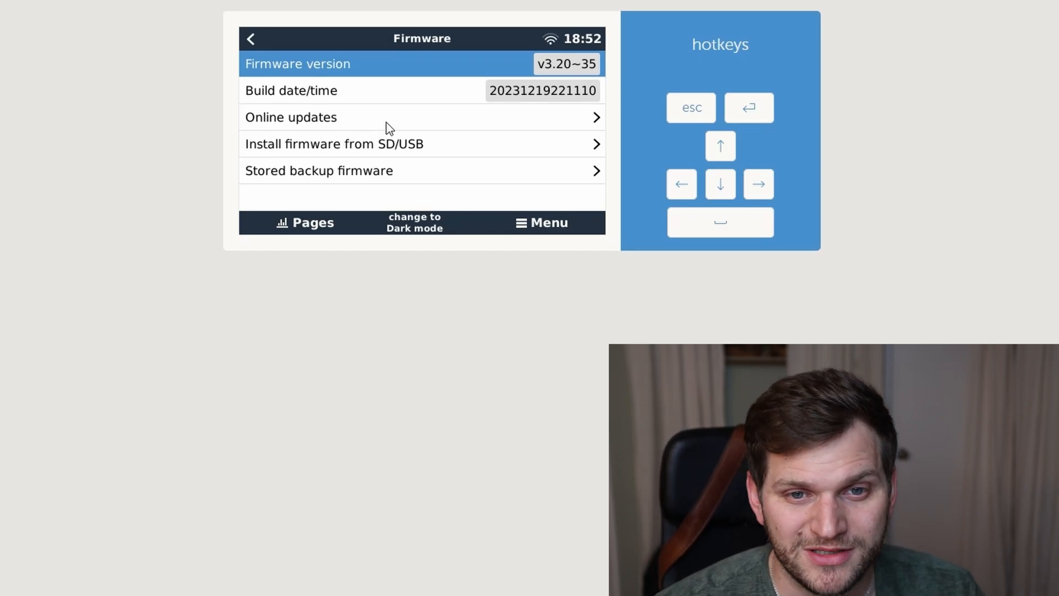
mouse_move(339, 171)
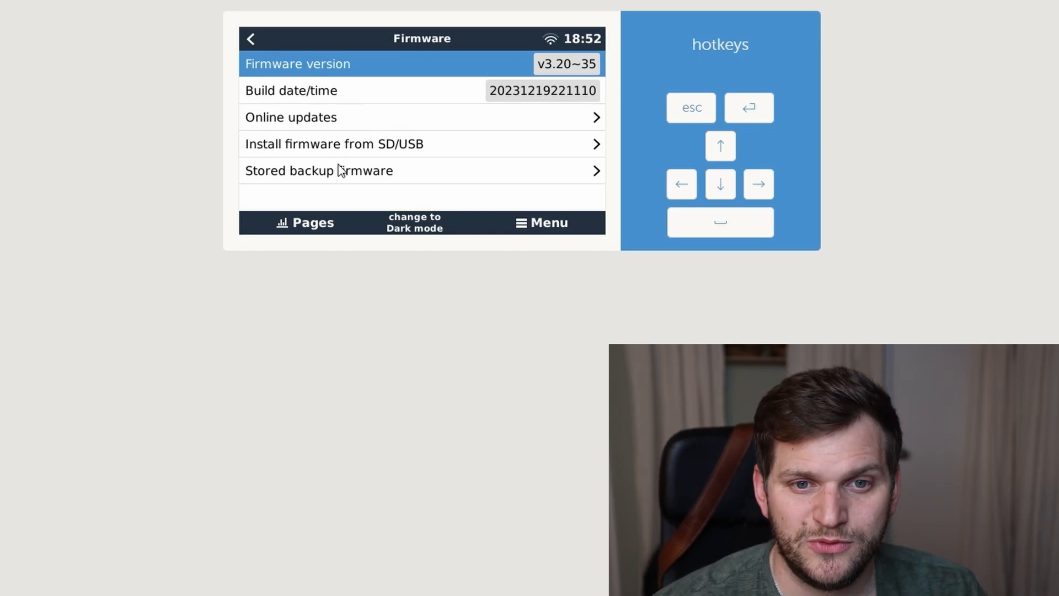
- Boot the device into the stored backup firmware v3.13 and reconnect the console
click(319, 170)
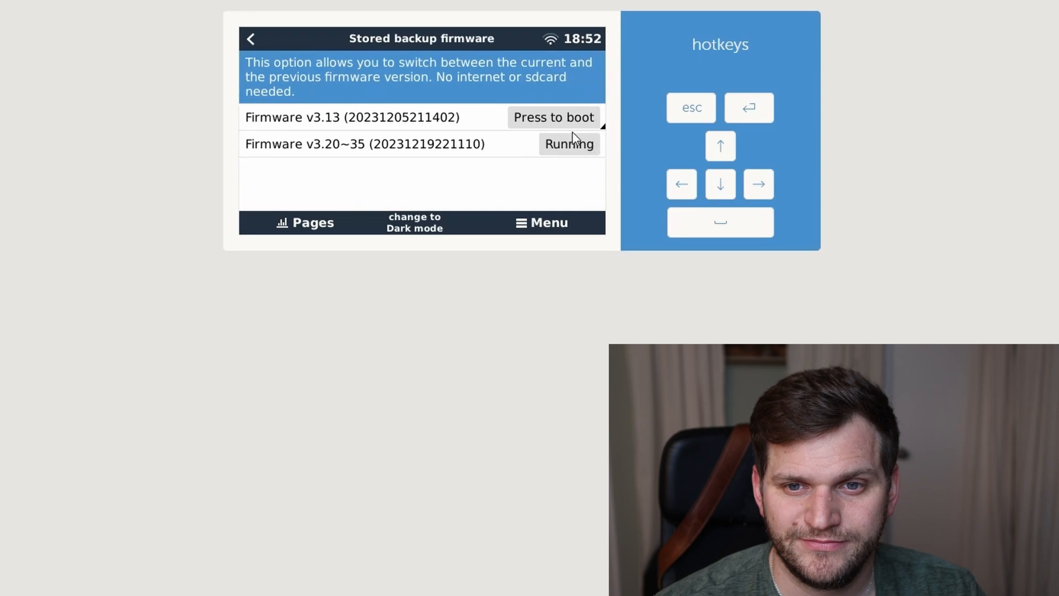
click(552, 117)
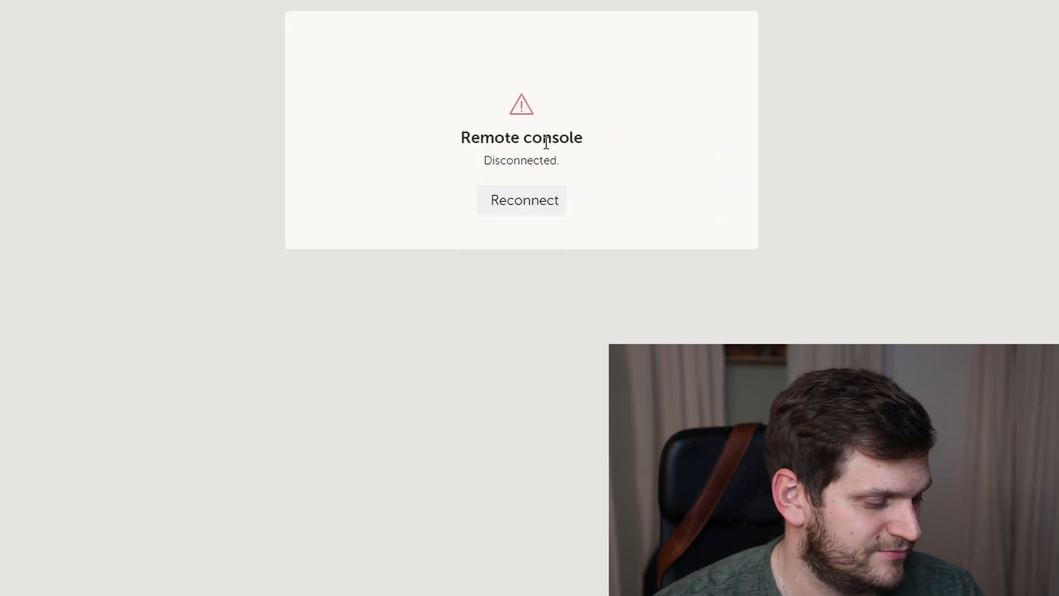
click(521, 200)
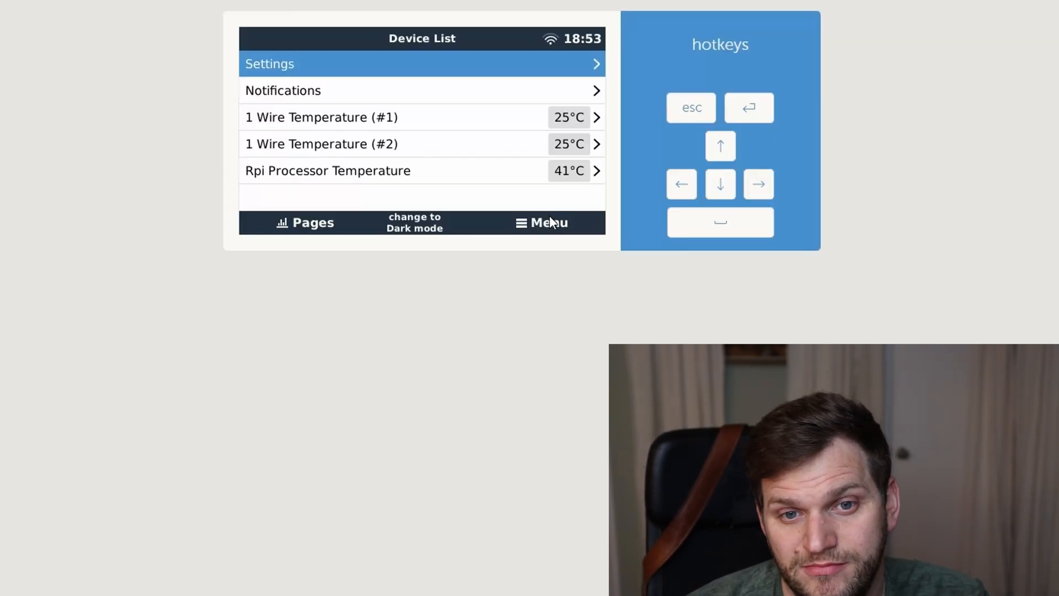
mouse_move(510, 70)
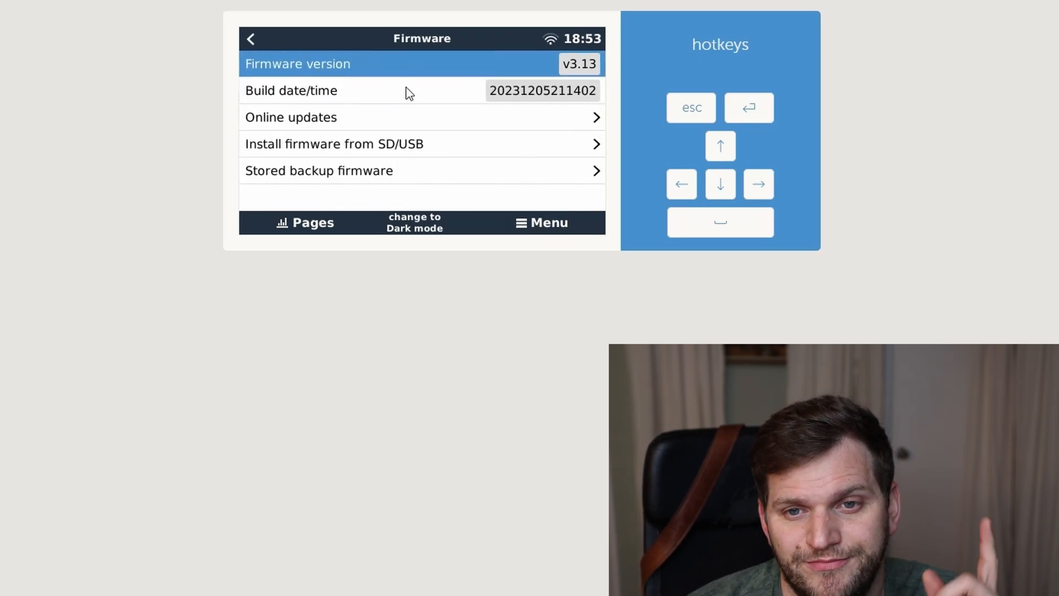
mouse_move(381, 143)
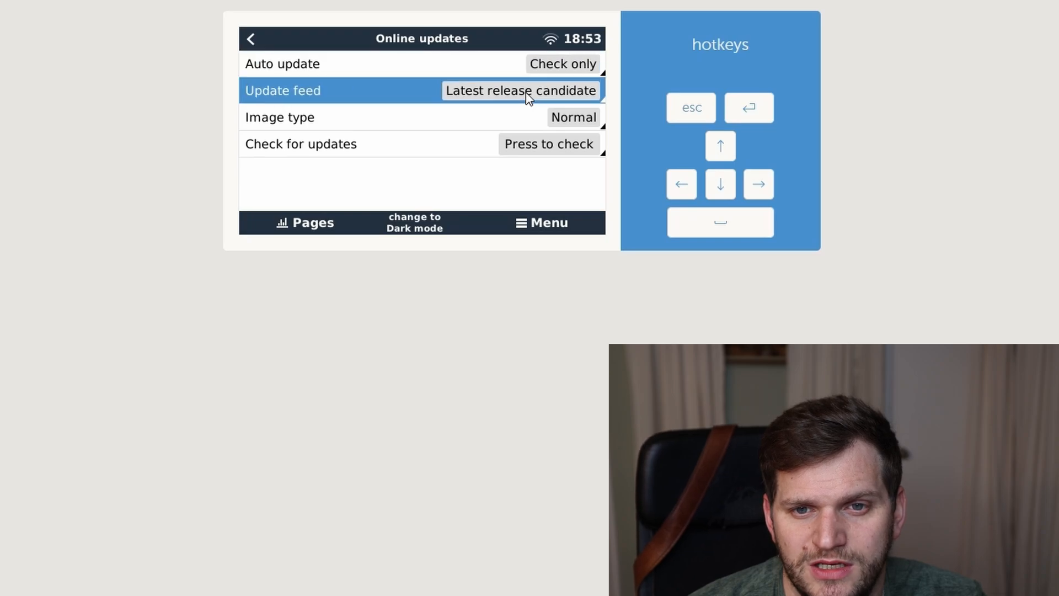
- Switch the update feed to Latest release and start installing the v3.14 update
click(520, 89)
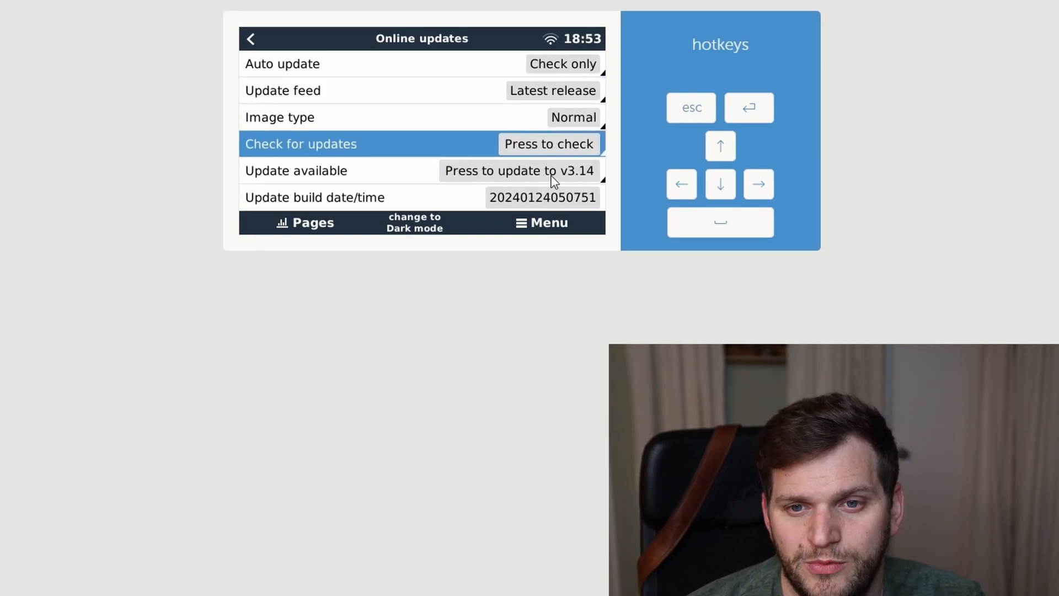
mouse_move(557, 216)
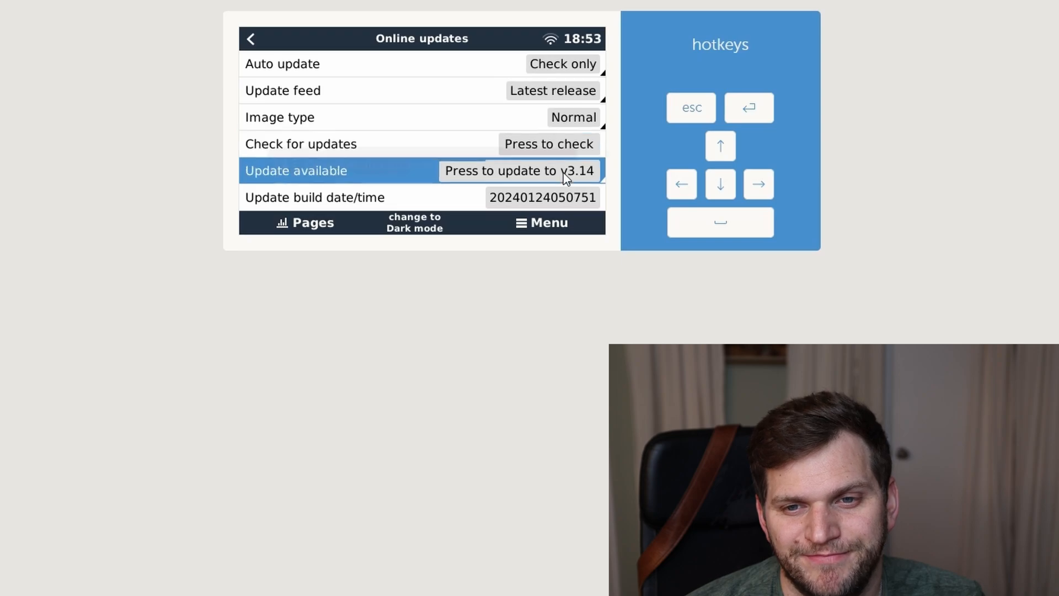
click(519, 170)
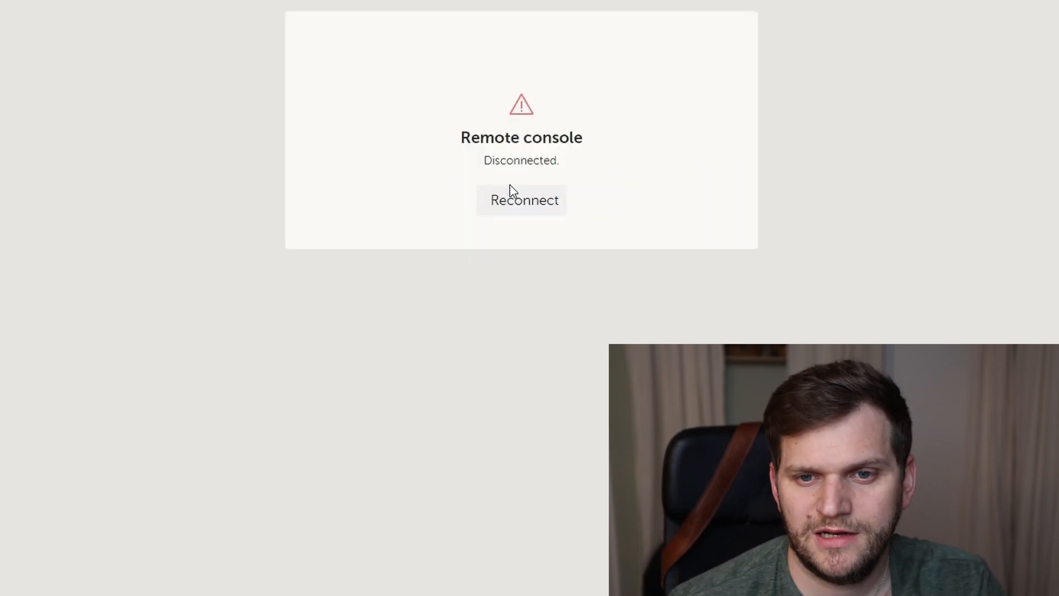
click(520, 199)
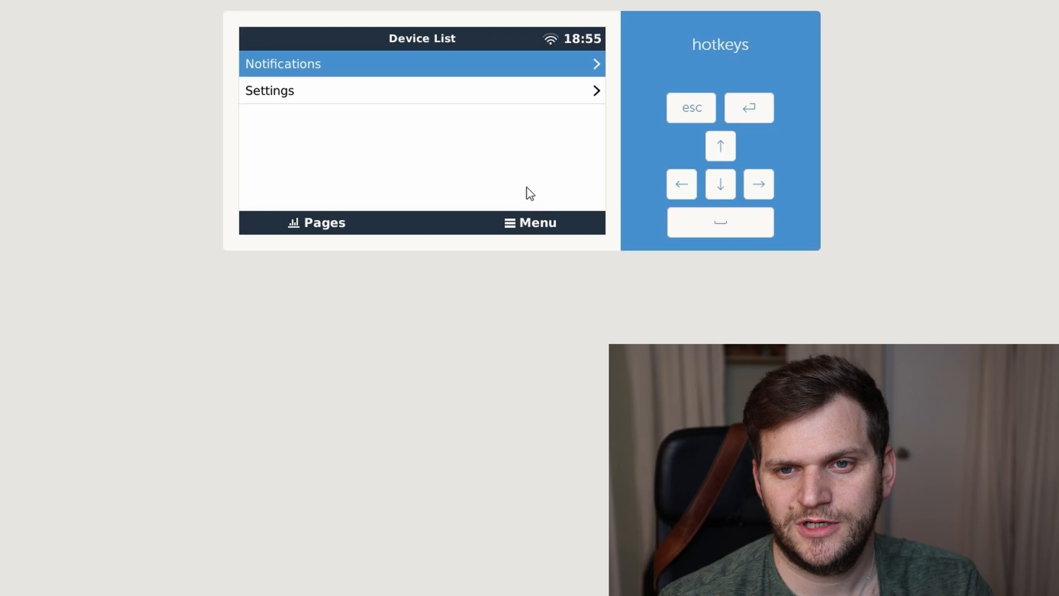
mouse_move(473, 182)
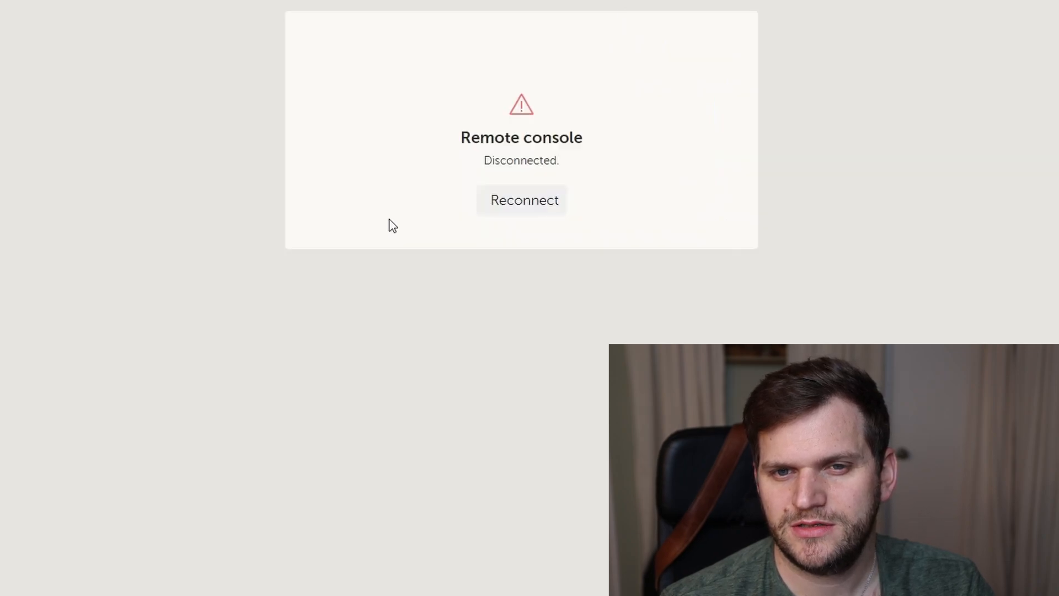
mouse_move(489, 216)
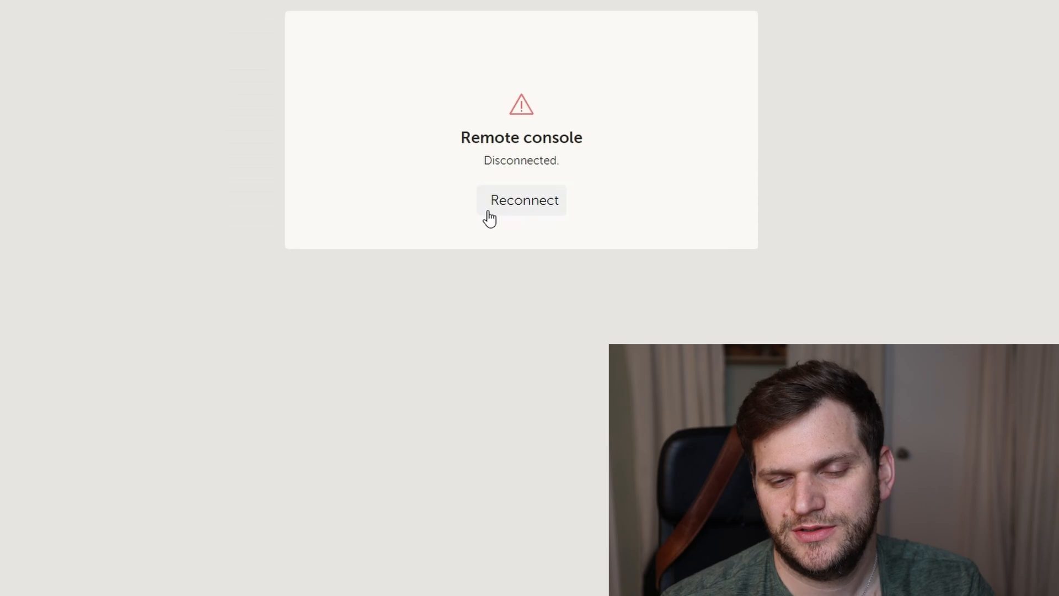
mouse_move(540, 177)
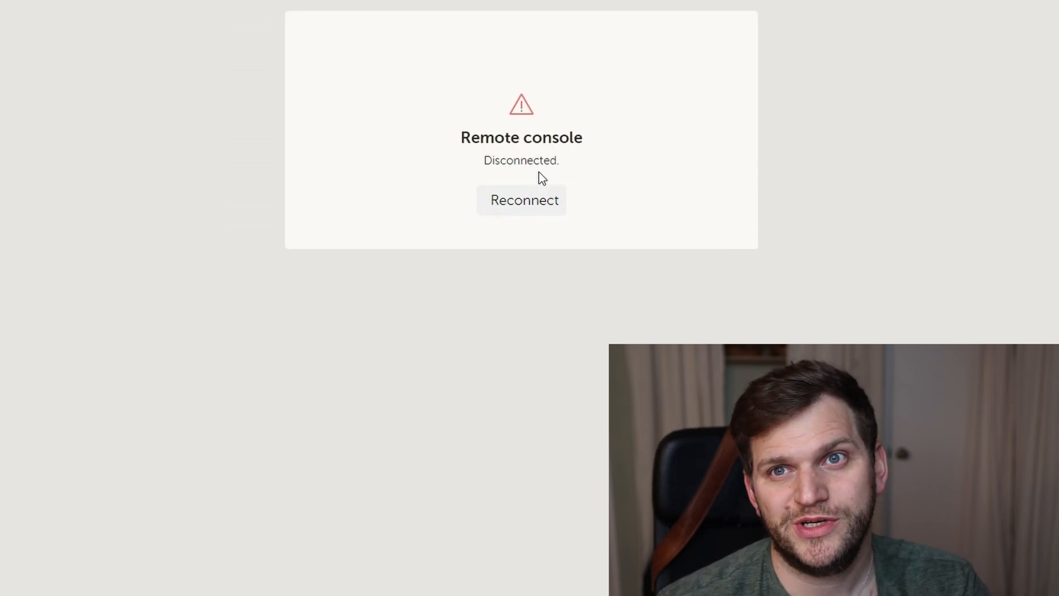
mouse_move(528, 197)
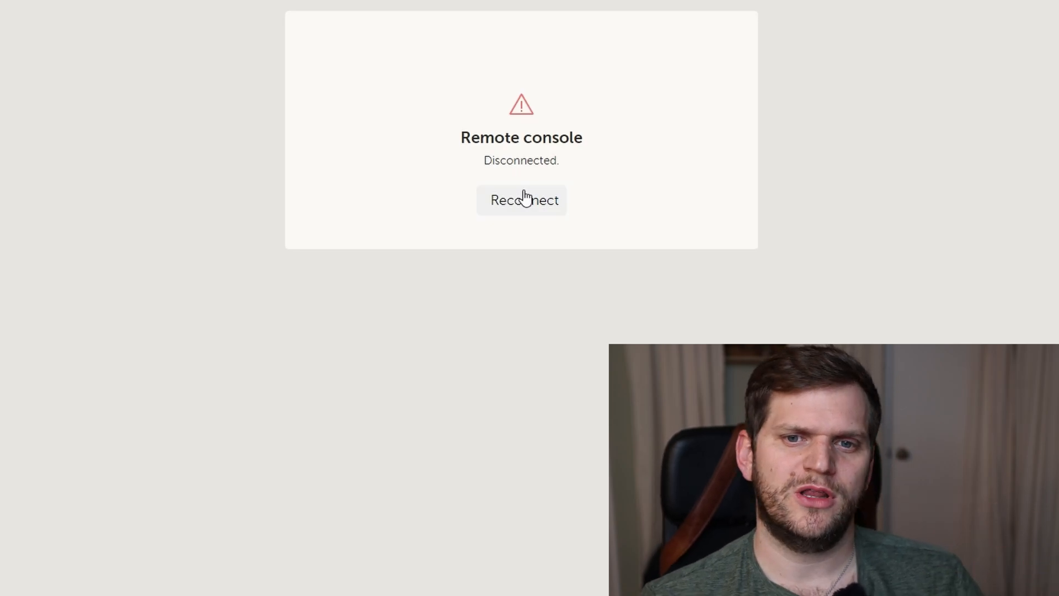
mouse_move(505, 192)
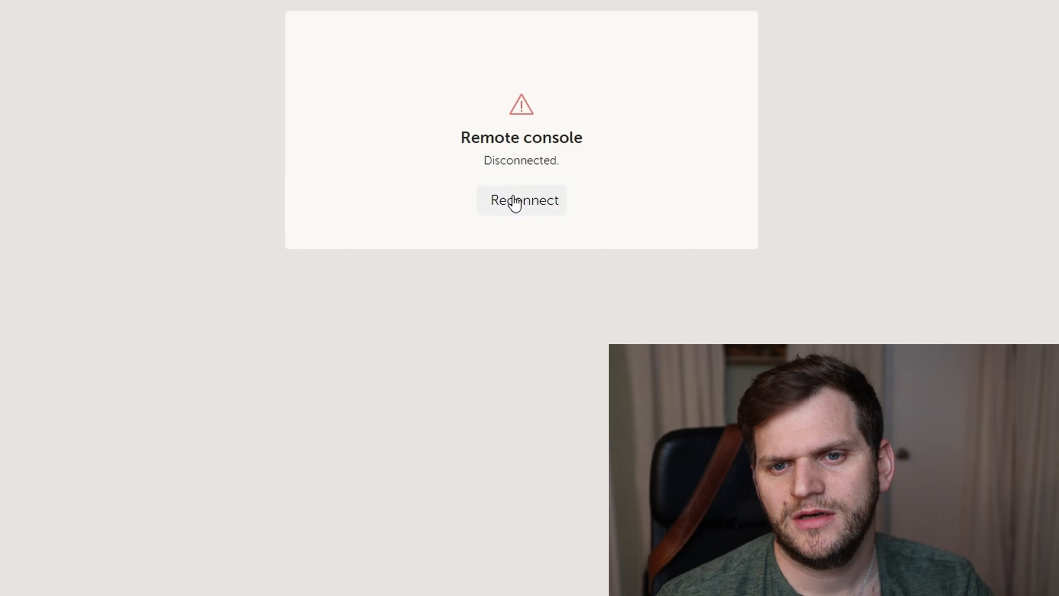
click(520, 199)
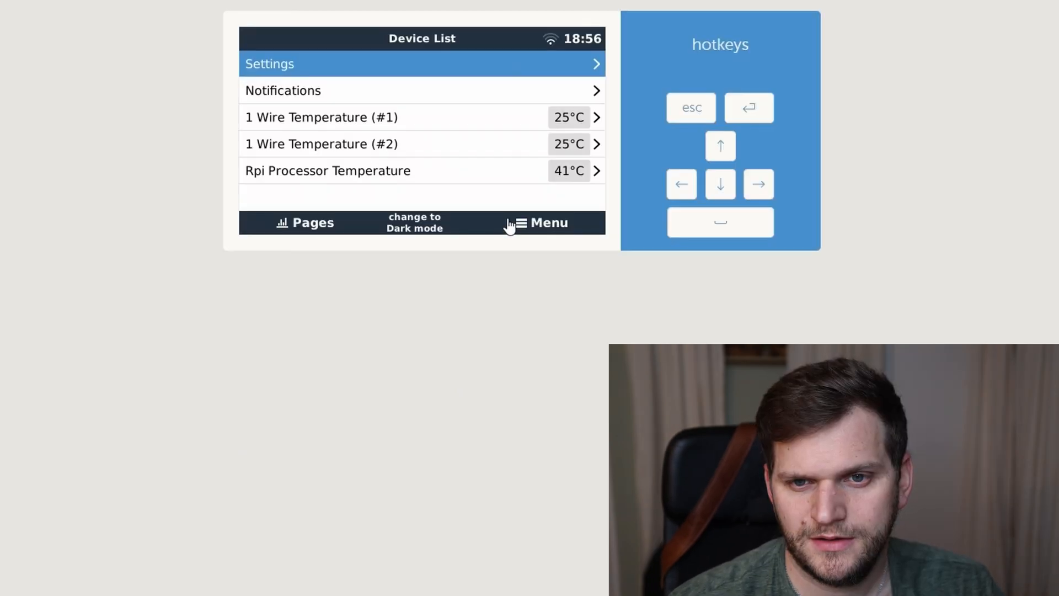
mouse_move(410, 232)
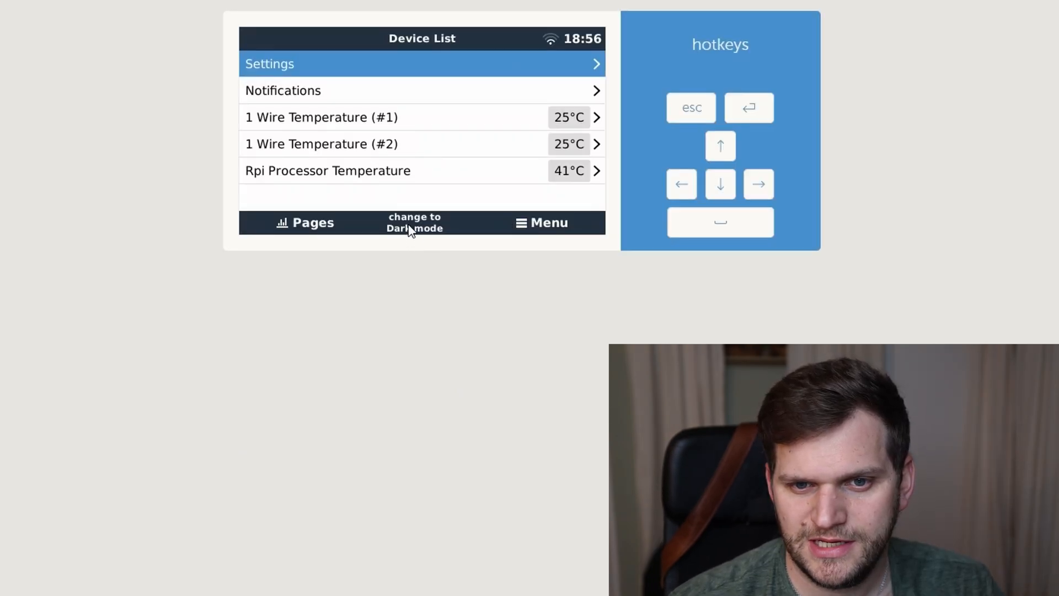
mouse_move(523, 73)
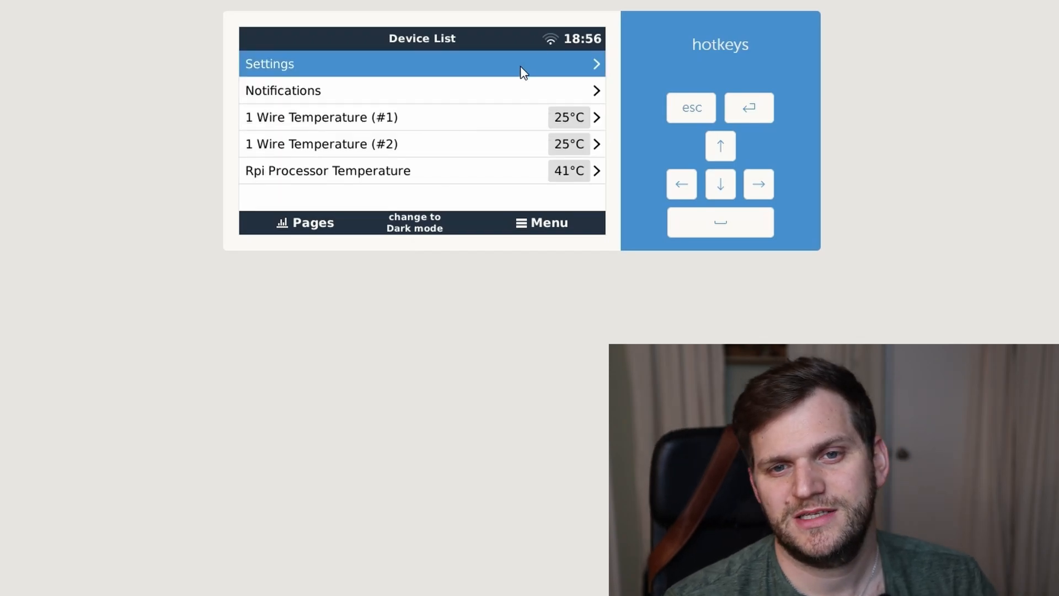
click(421, 64)
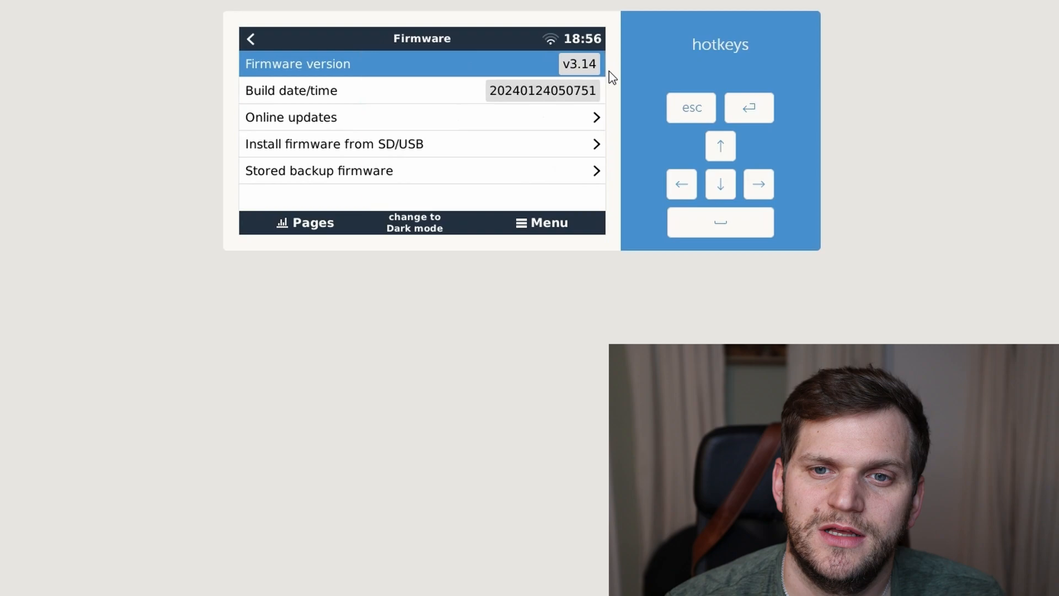
mouse_move(590, 80)
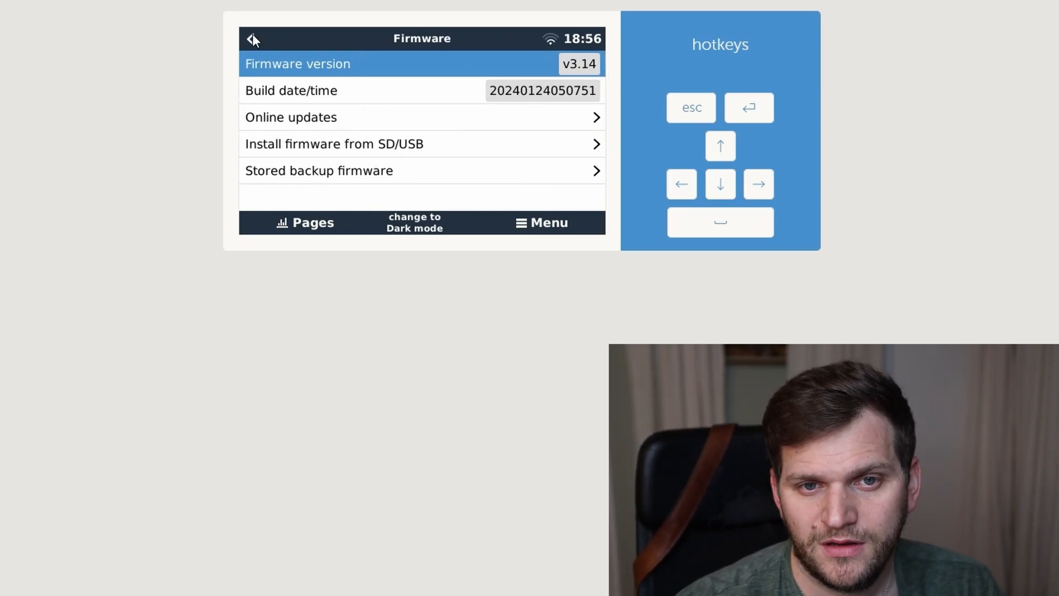
- Review the four Active packages in Package manager, confirming GitHub, stored and installed versions match, then return to Settings
click(251, 38)
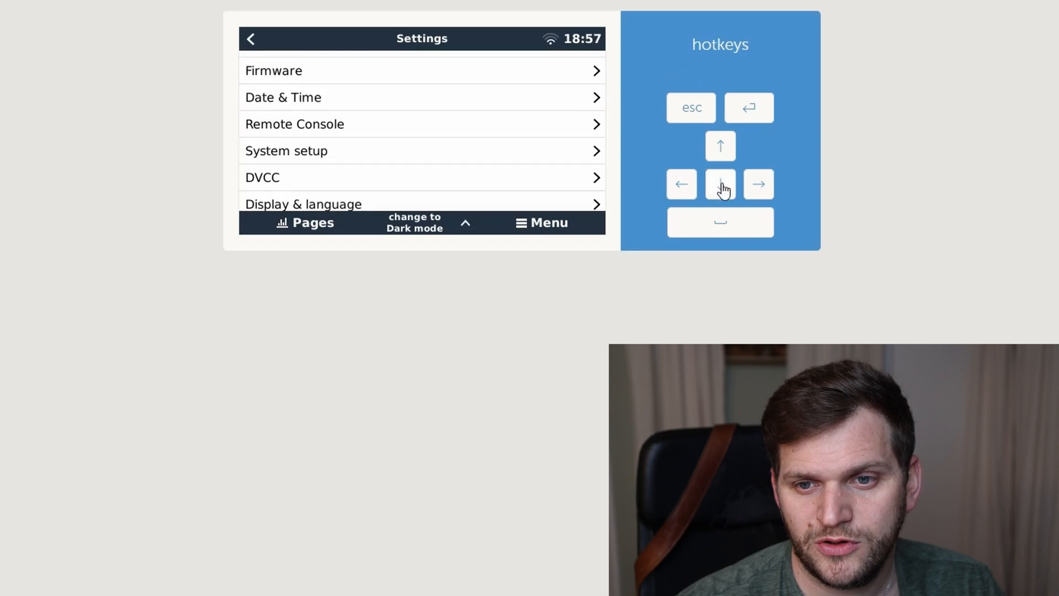
click(720, 184)
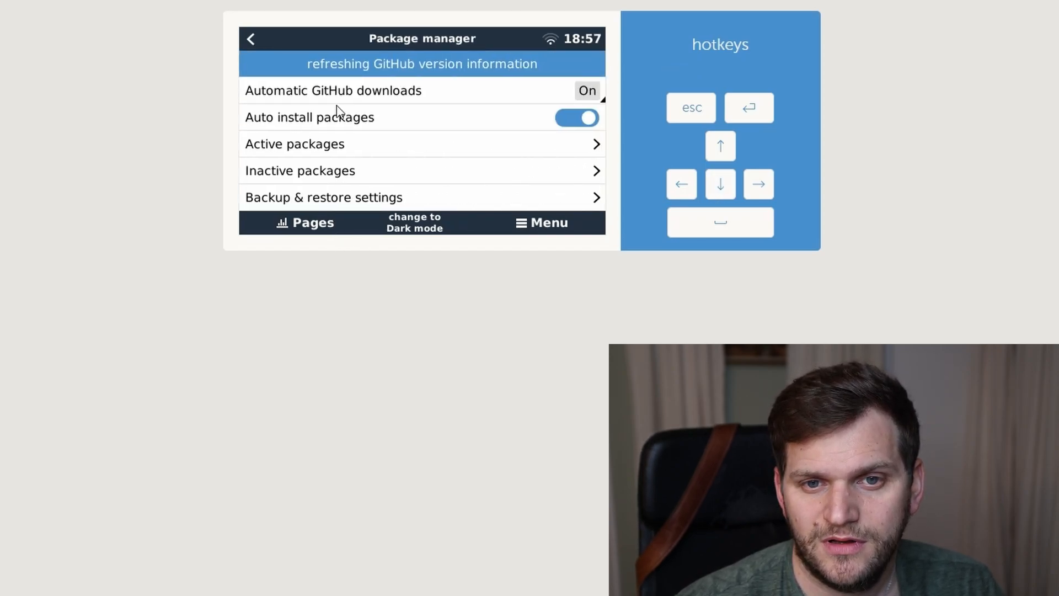
mouse_move(487, 73)
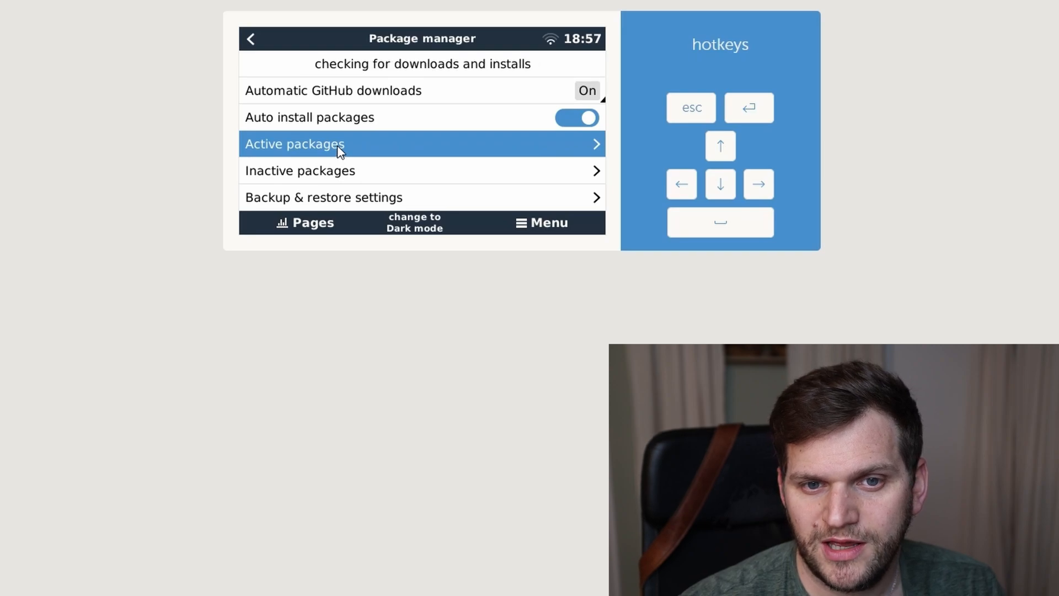
click(338, 143)
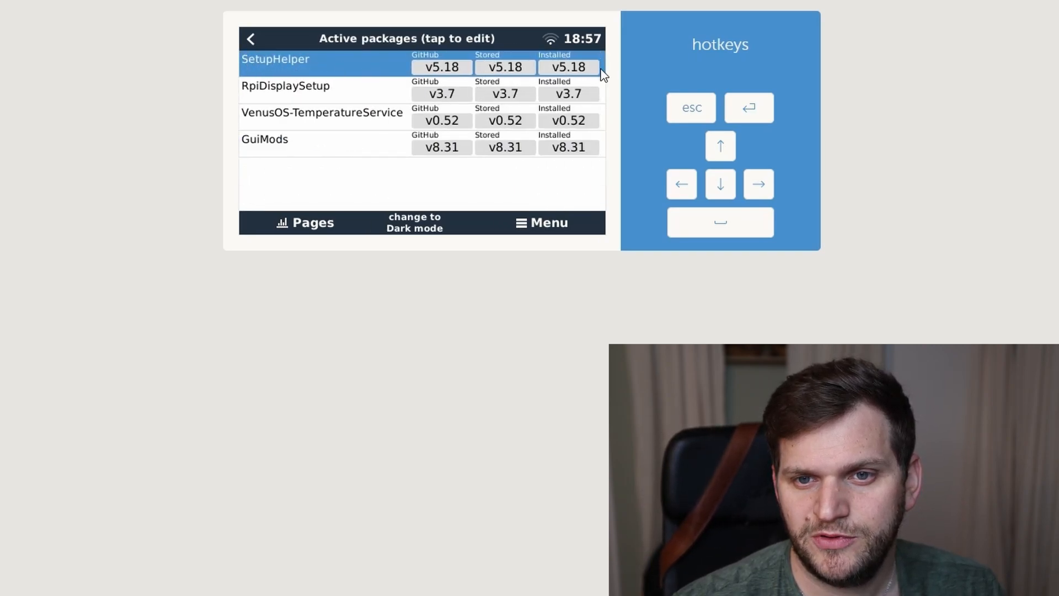
mouse_move(254, 102)
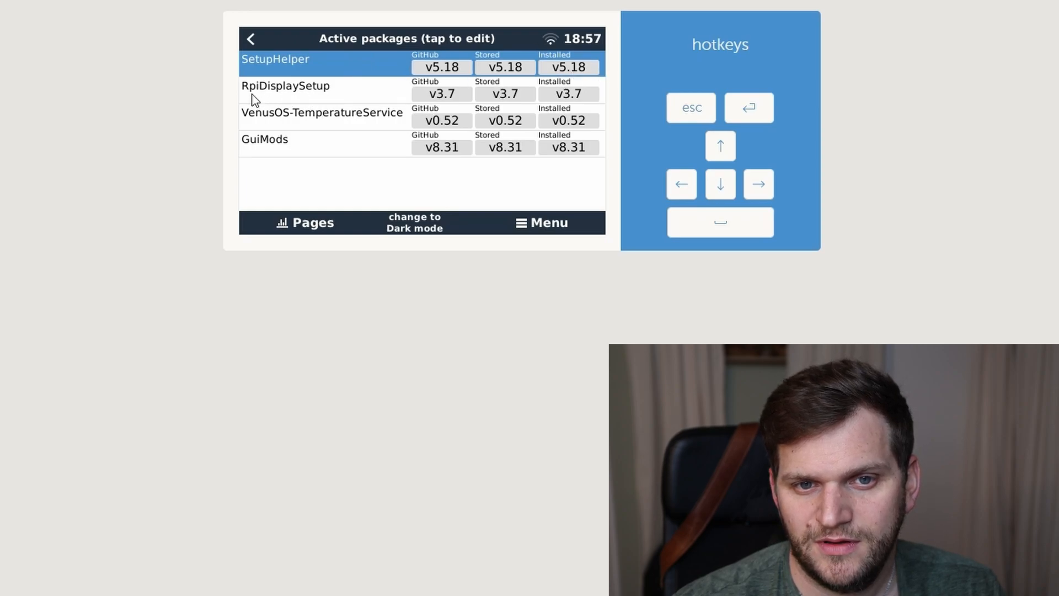
mouse_move(319, 128)
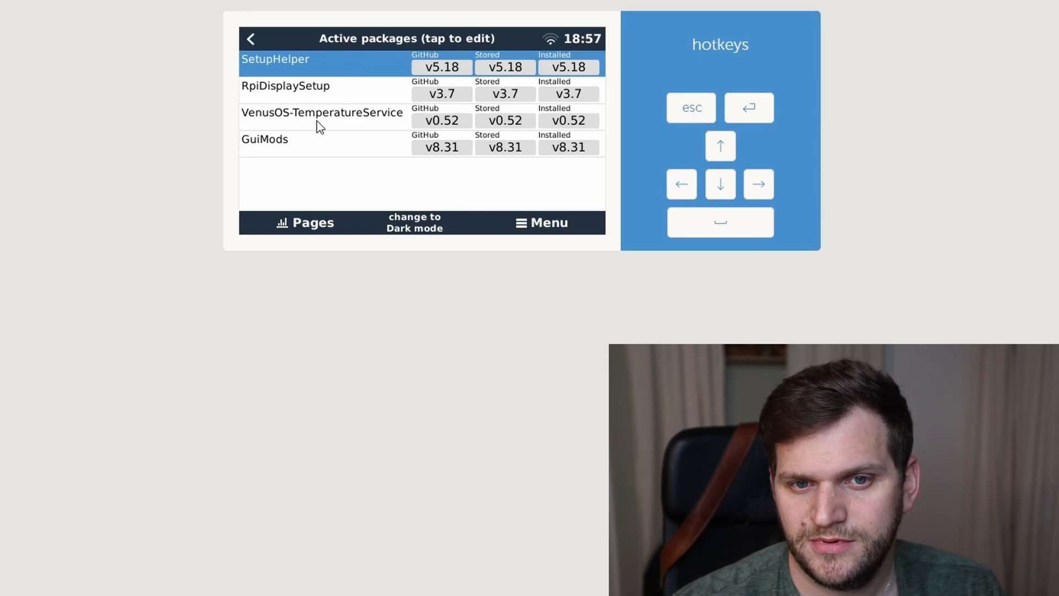
mouse_move(539, 104)
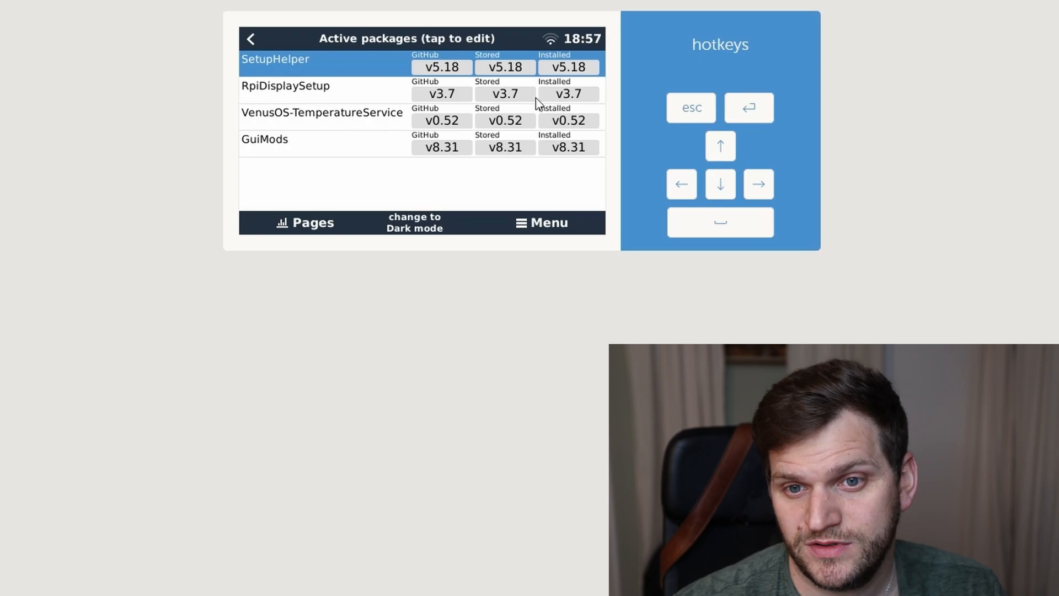
mouse_move(571, 121)
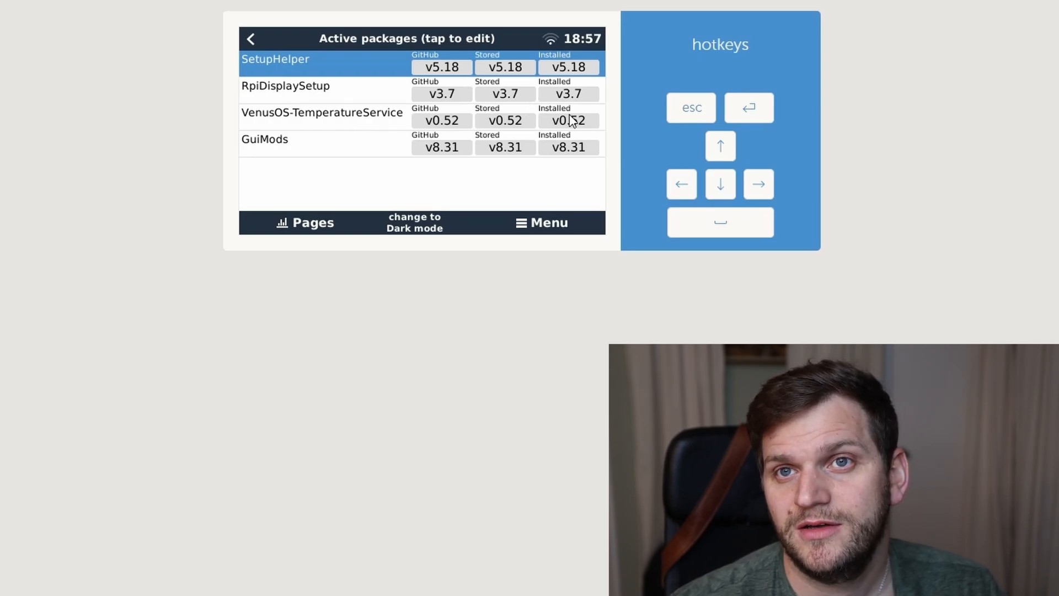
mouse_move(237, 157)
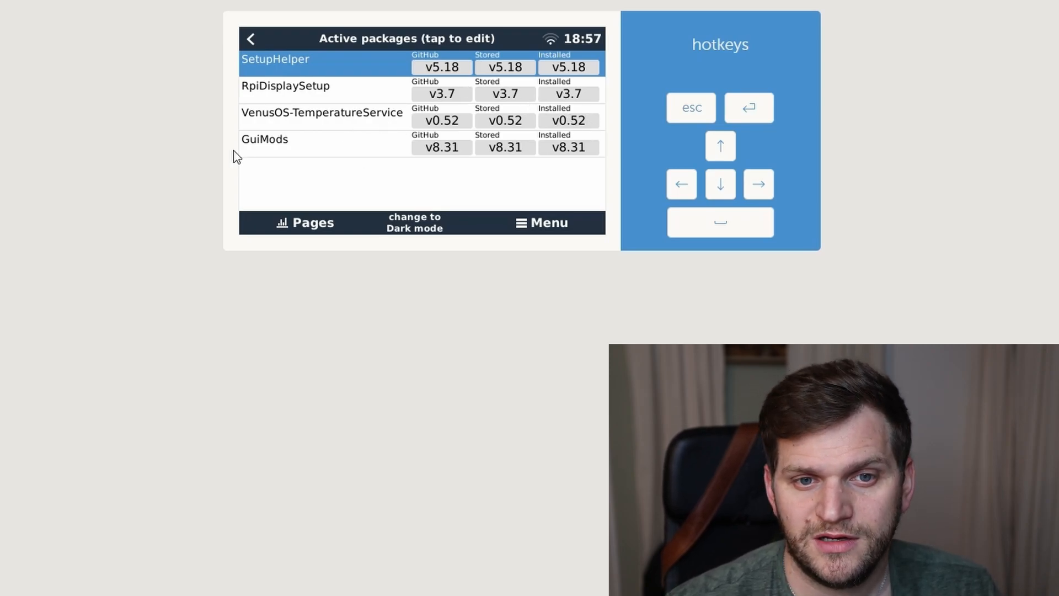
click(721, 184)
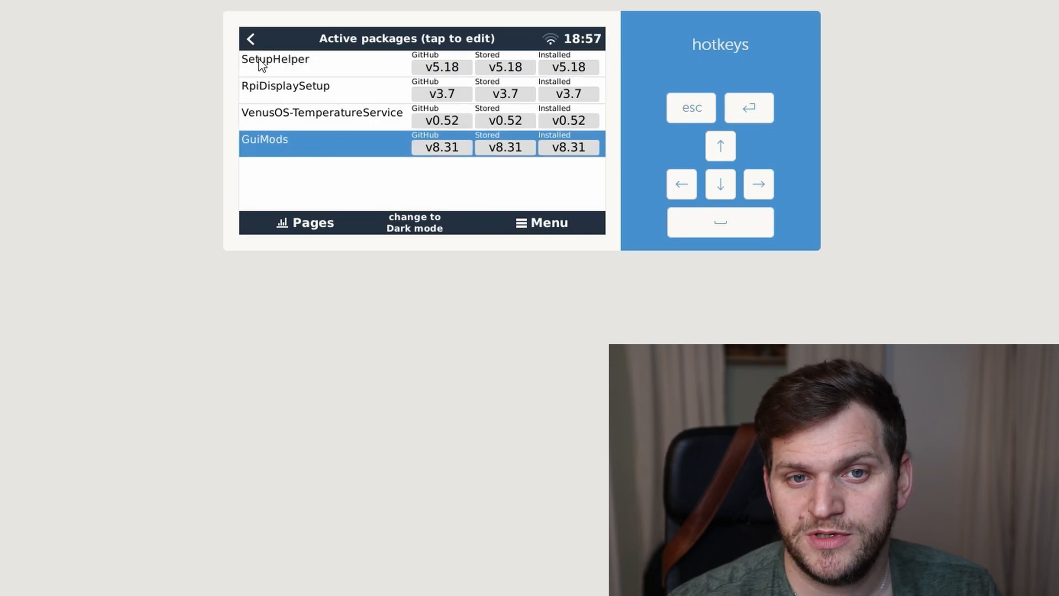
click(250, 39)
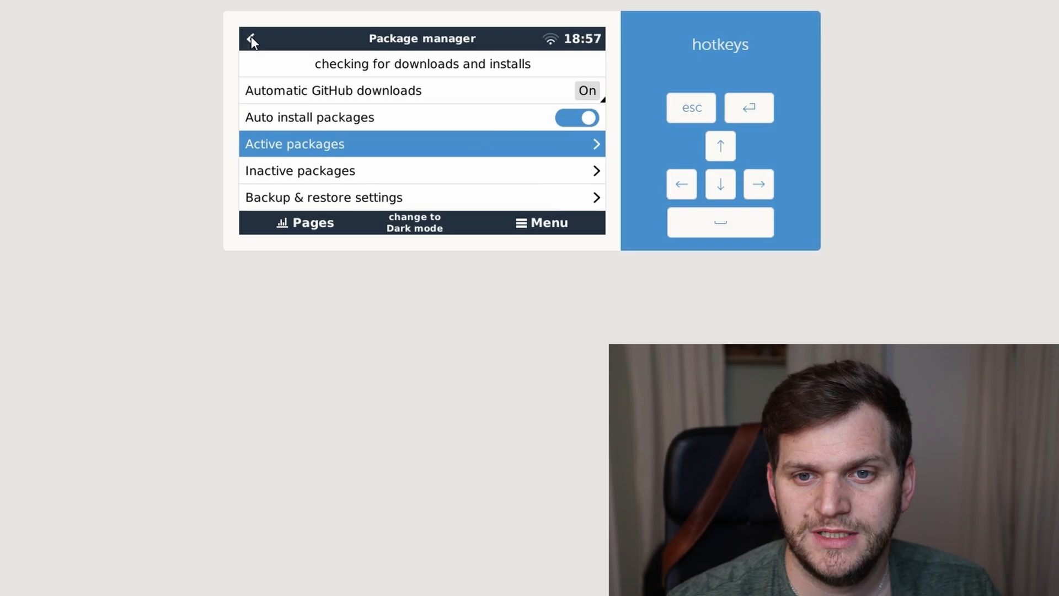
click(252, 39)
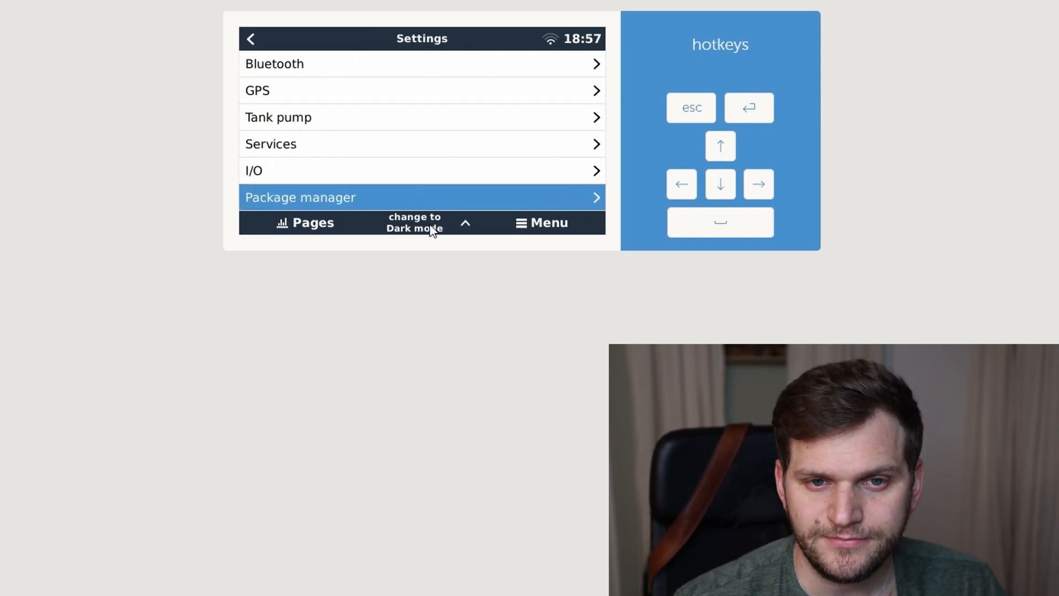
- Return to the Device List and show the GuiMods graphical overview with battery, inverter and temperature tiles
click(250, 38)
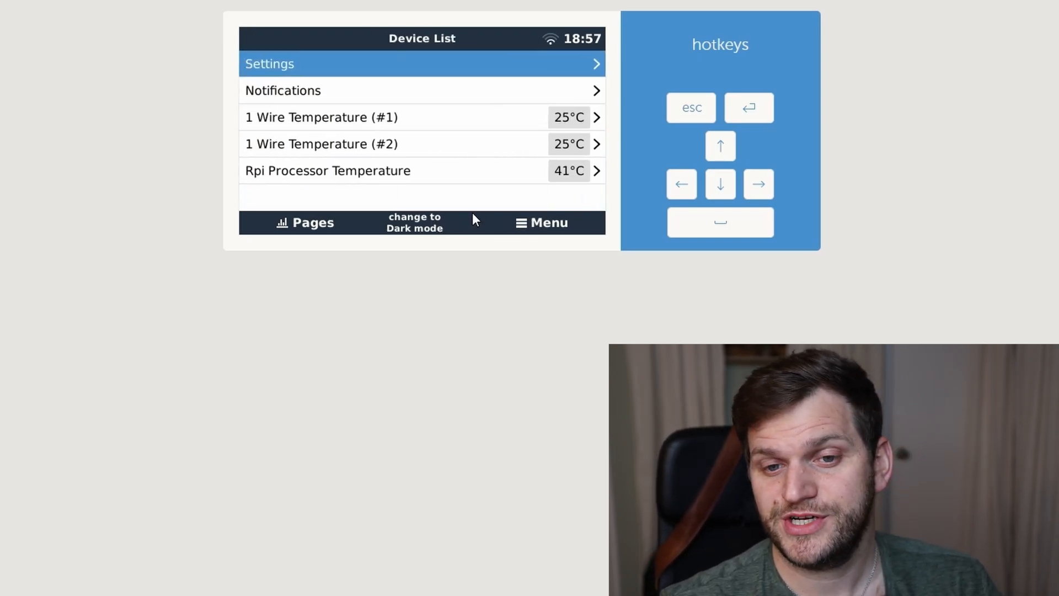
mouse_move(302, 229)
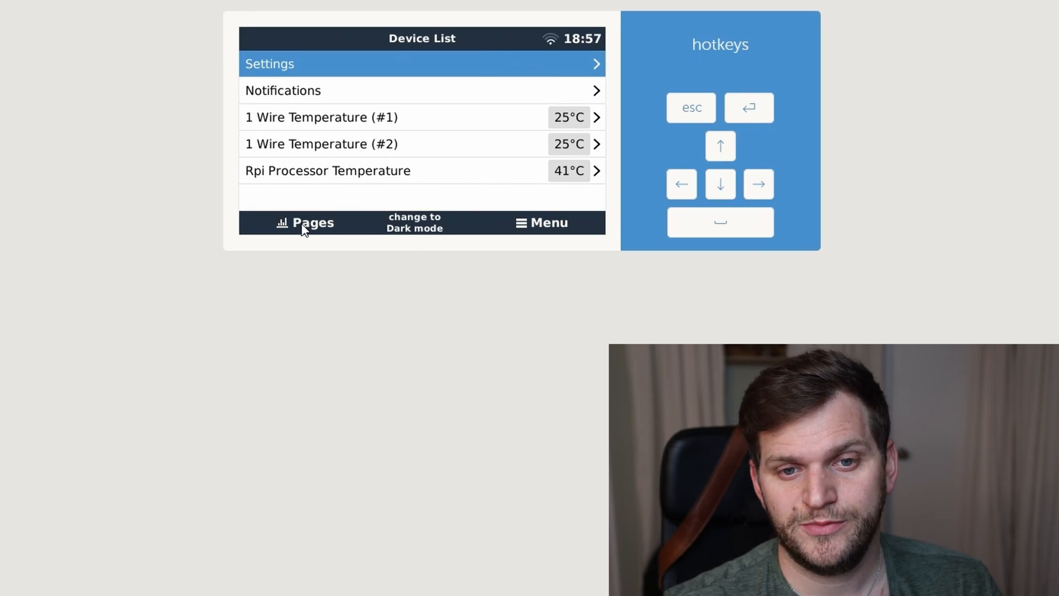
click(305, 222)
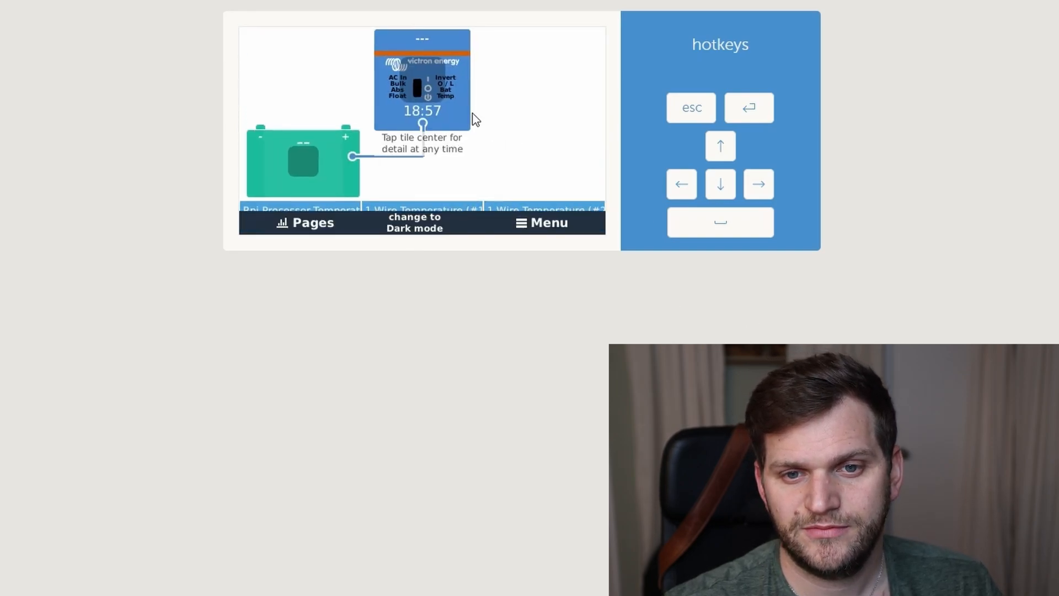
mouse_move(600, 345)
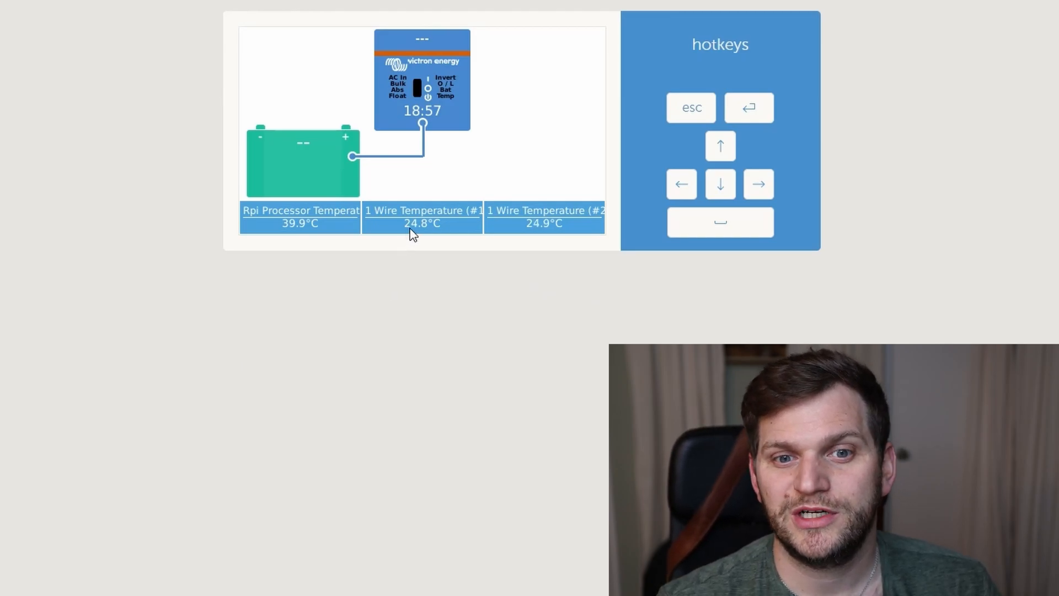
mouse_move(491, 215)
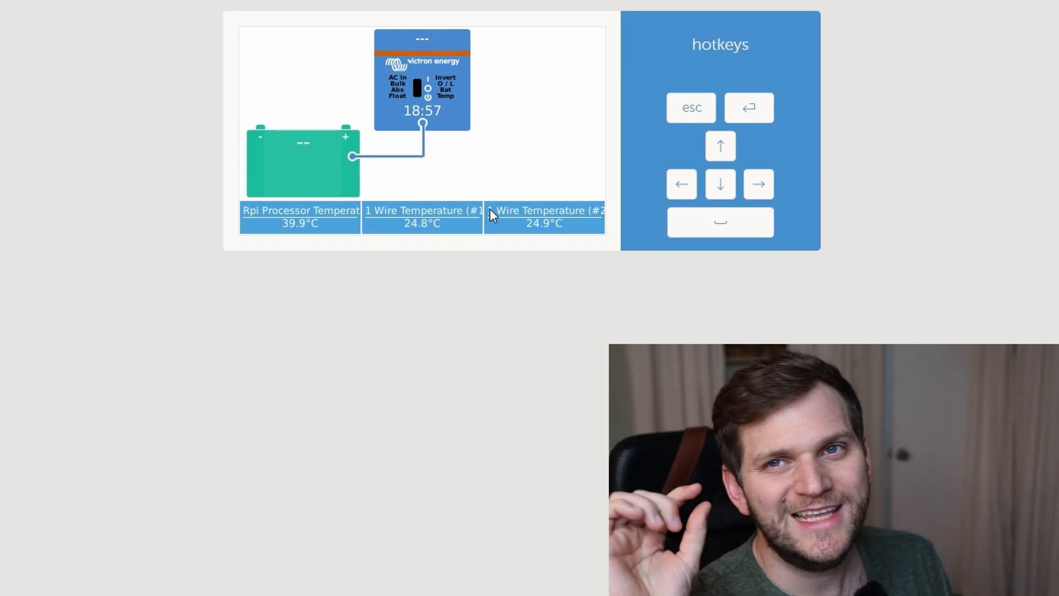
mouse_move(511, 159)
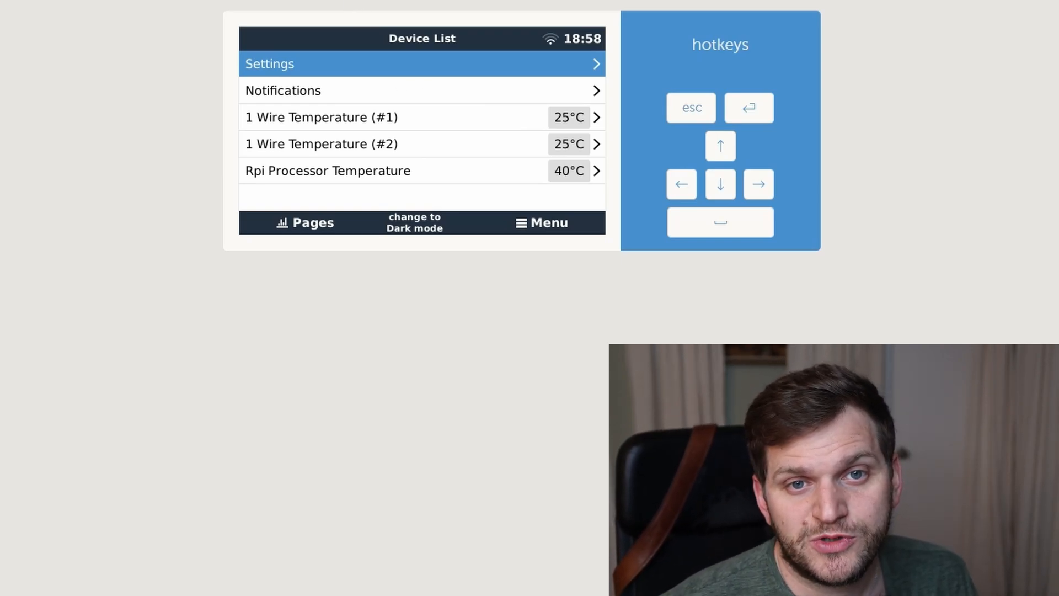
click(414, 222)
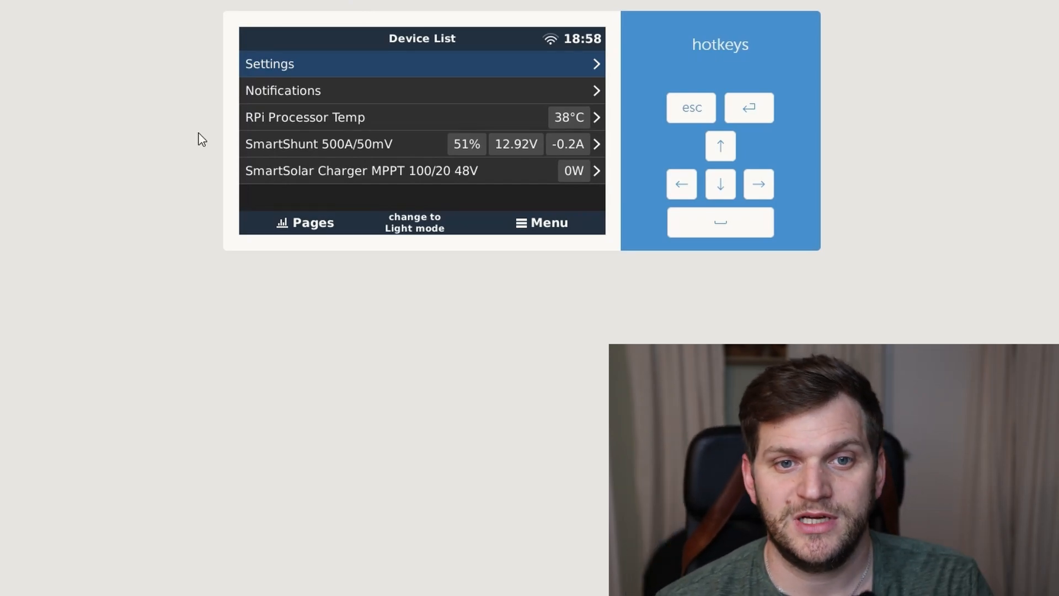
mouse_move(288, 137)
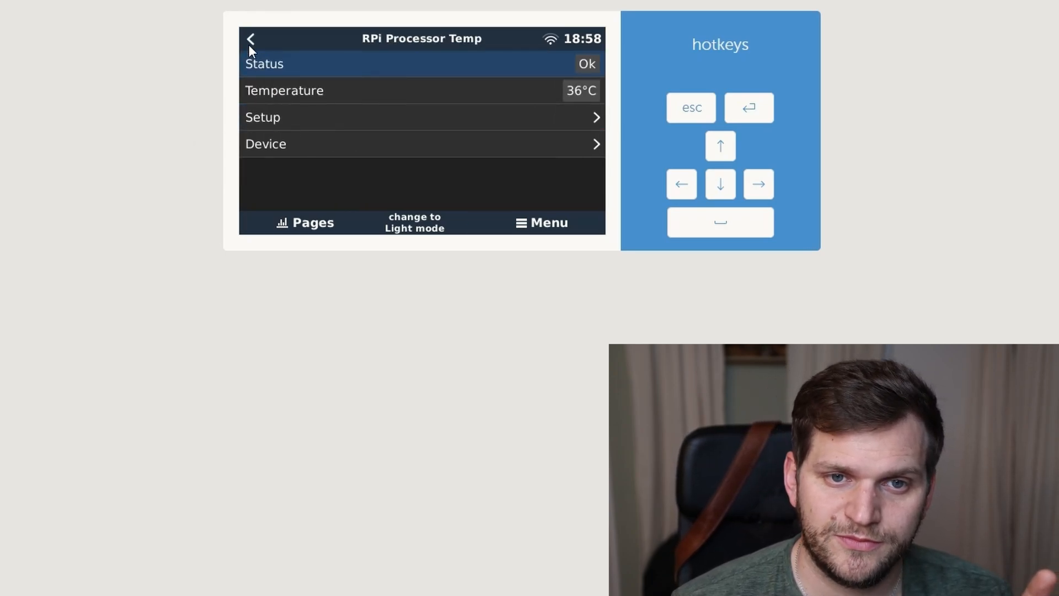
click(250, 39)
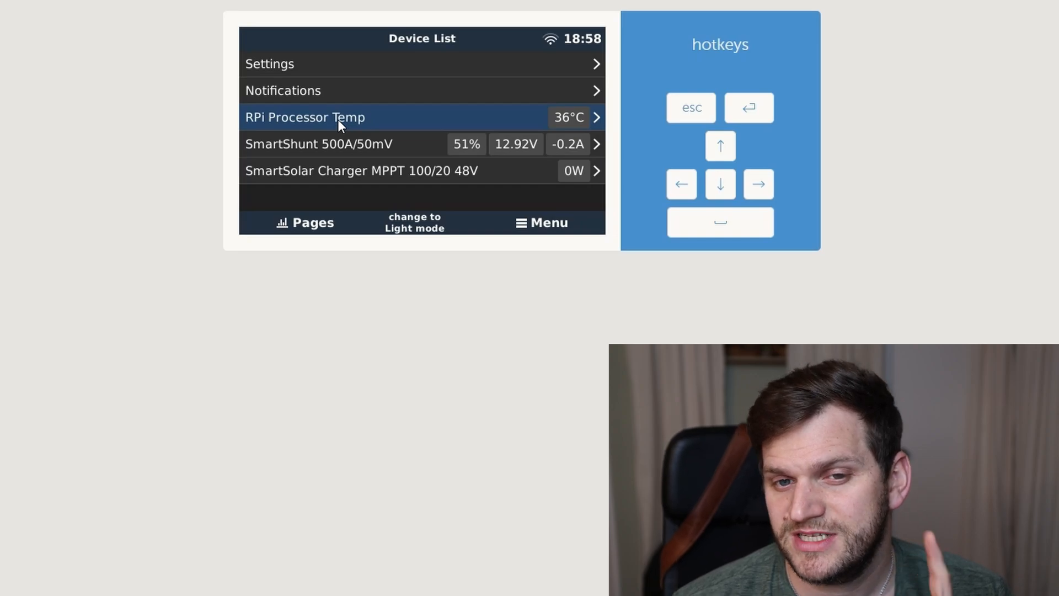
mouse_move(438, 243)
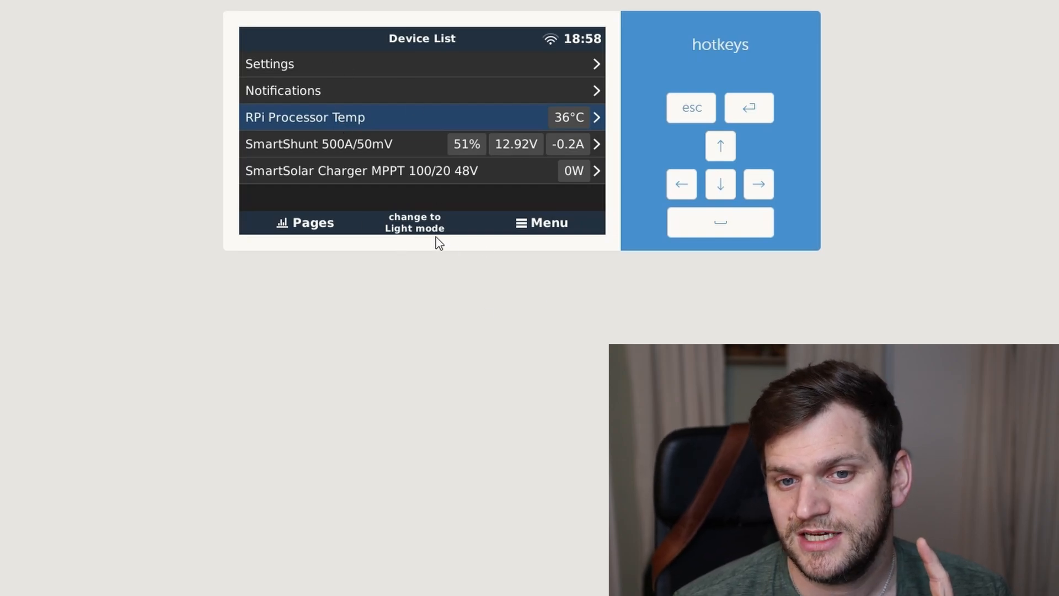
mouse_move(188, 200)
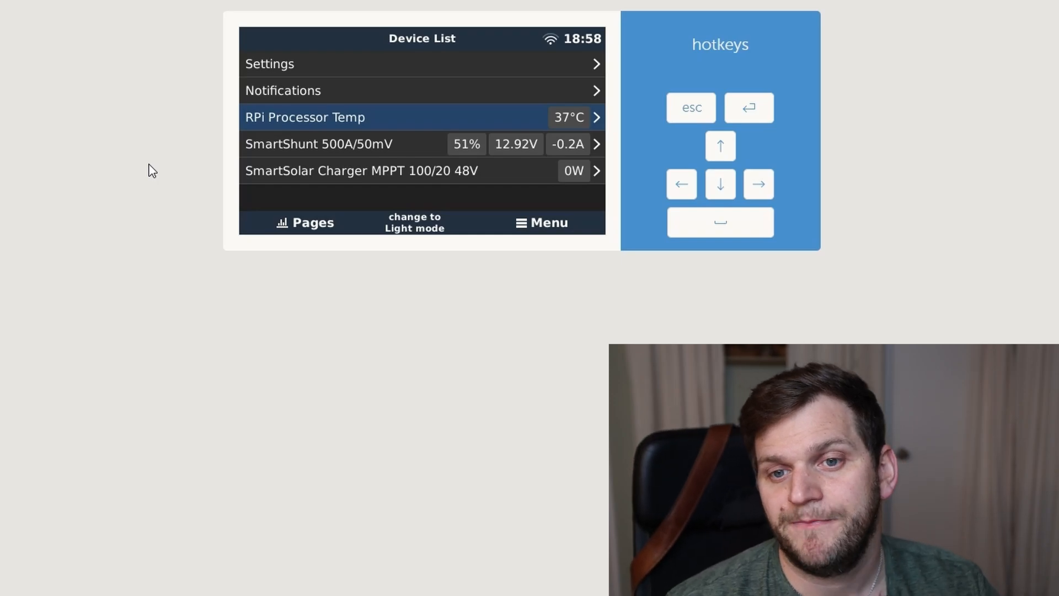
mouse_move(140, 128)
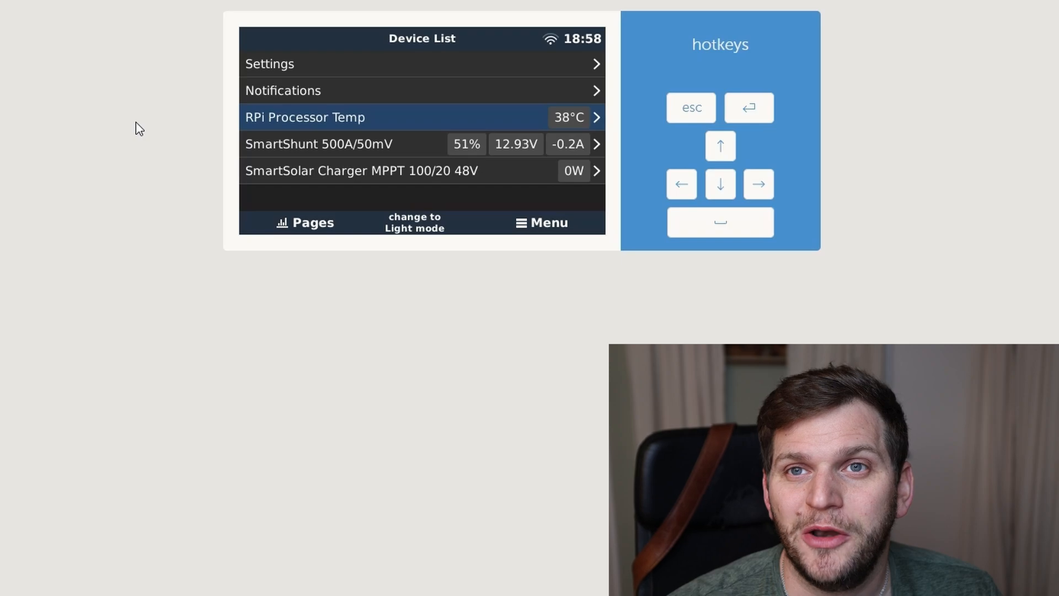
mouse_move(309, 71)
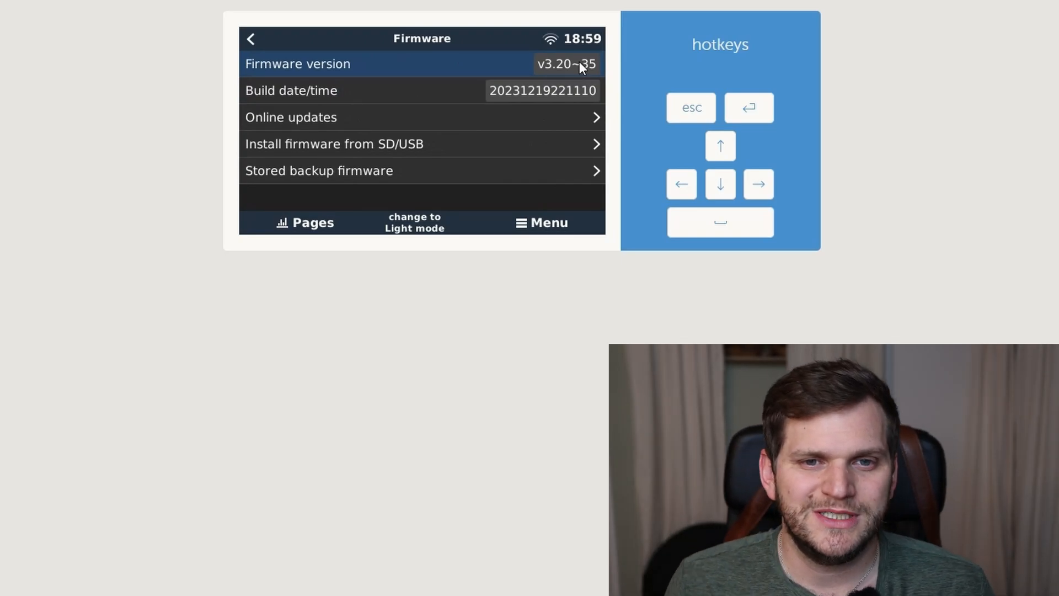
mouse_move(333, 165)
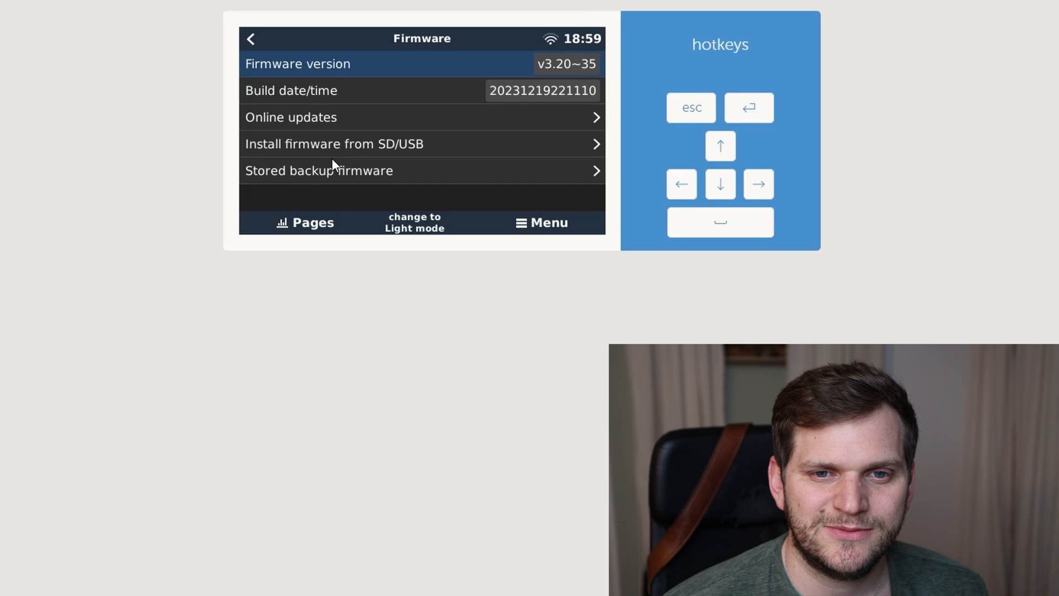
mouse_move(354, 118)
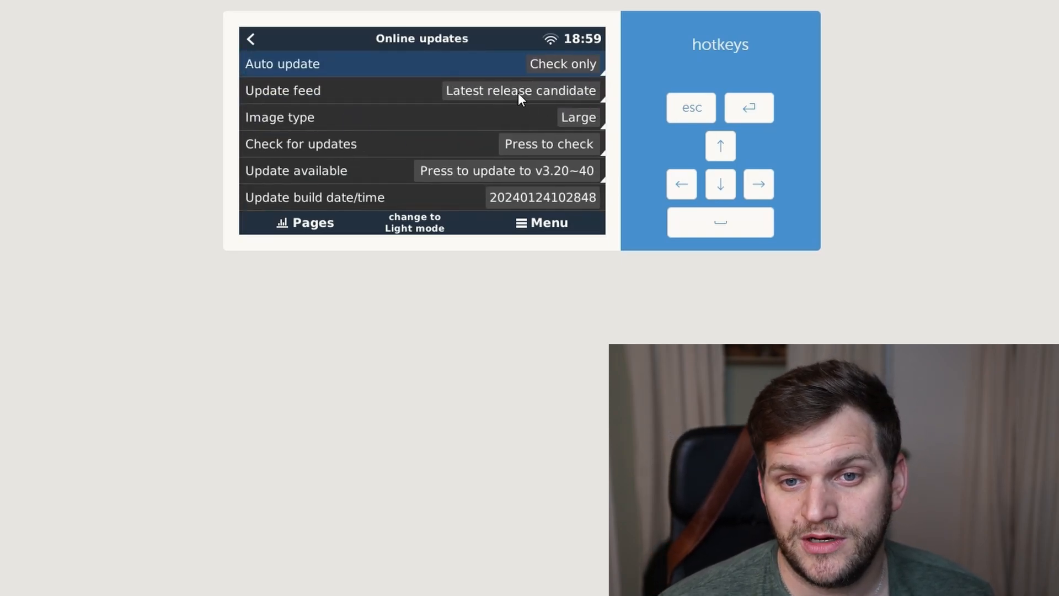
- Set the update feed to Latest release, then boot the device into stored backup firmware v3.13
click(519, 89)
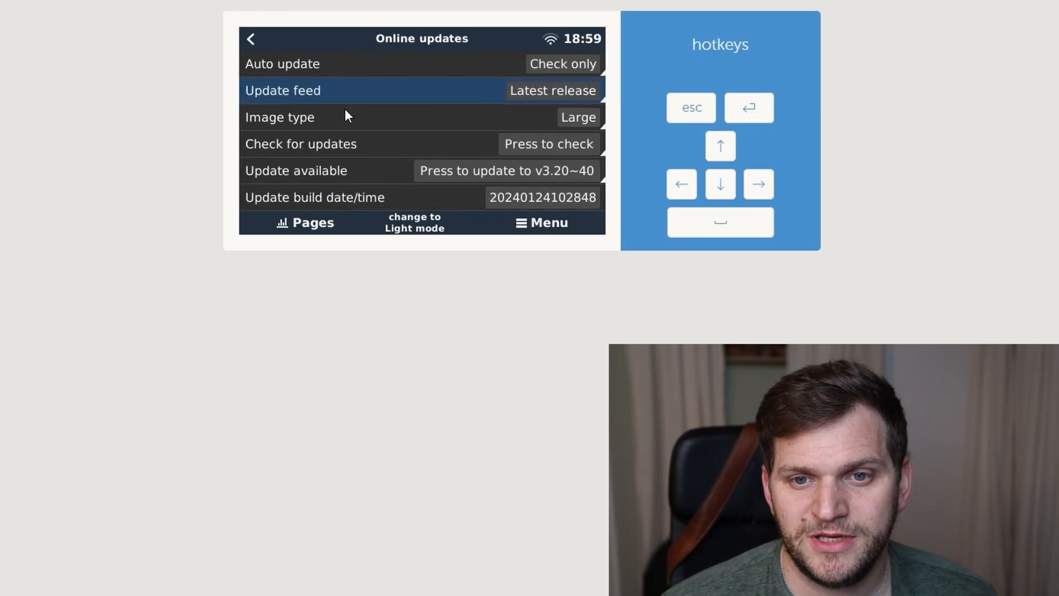
click(251, 39)
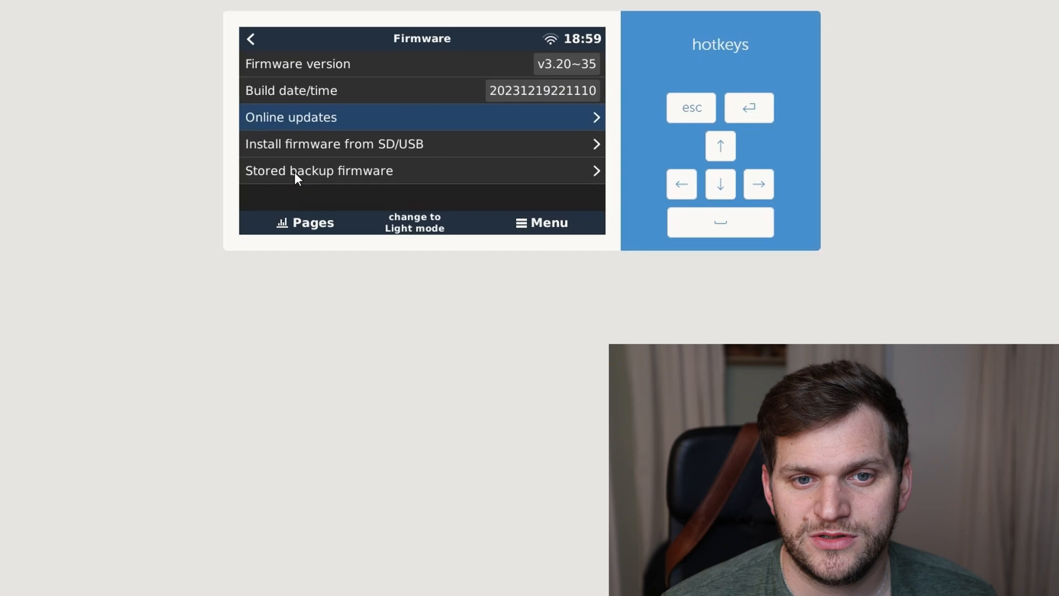
click(319, 170)
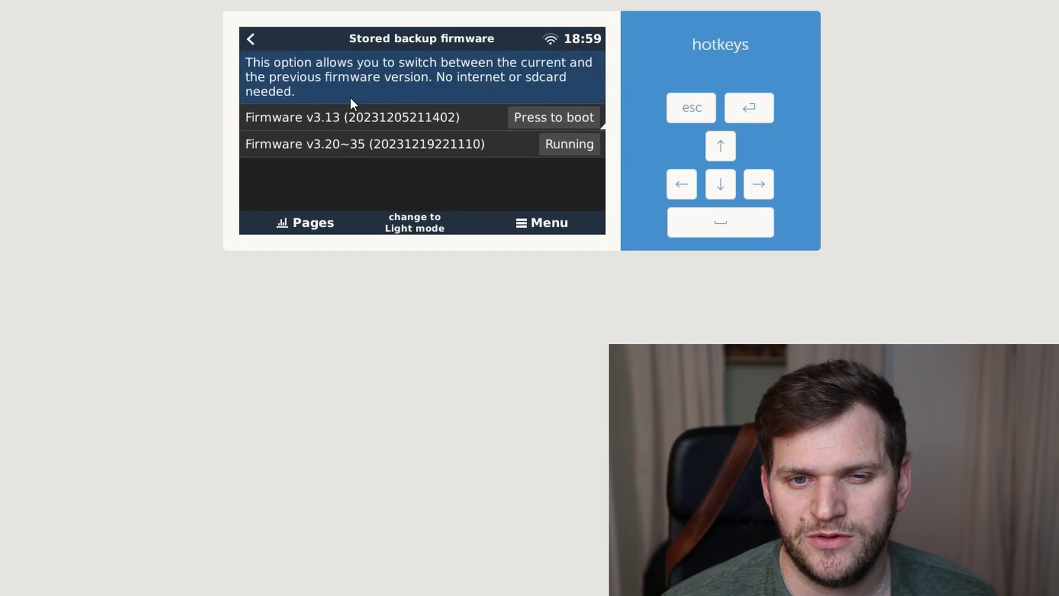
mouse_move(557, 127)
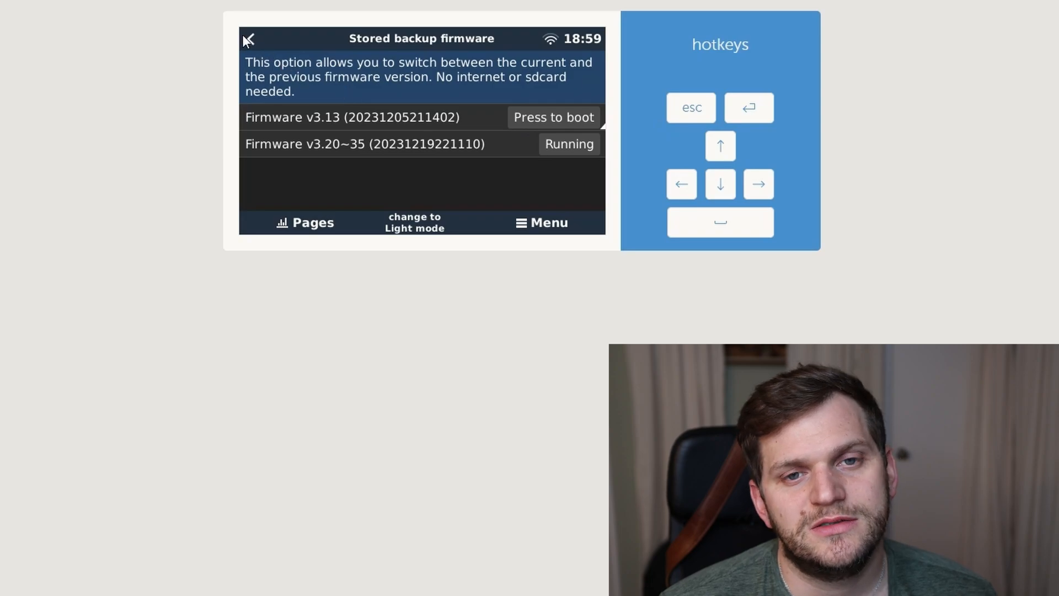
click(553, 117)
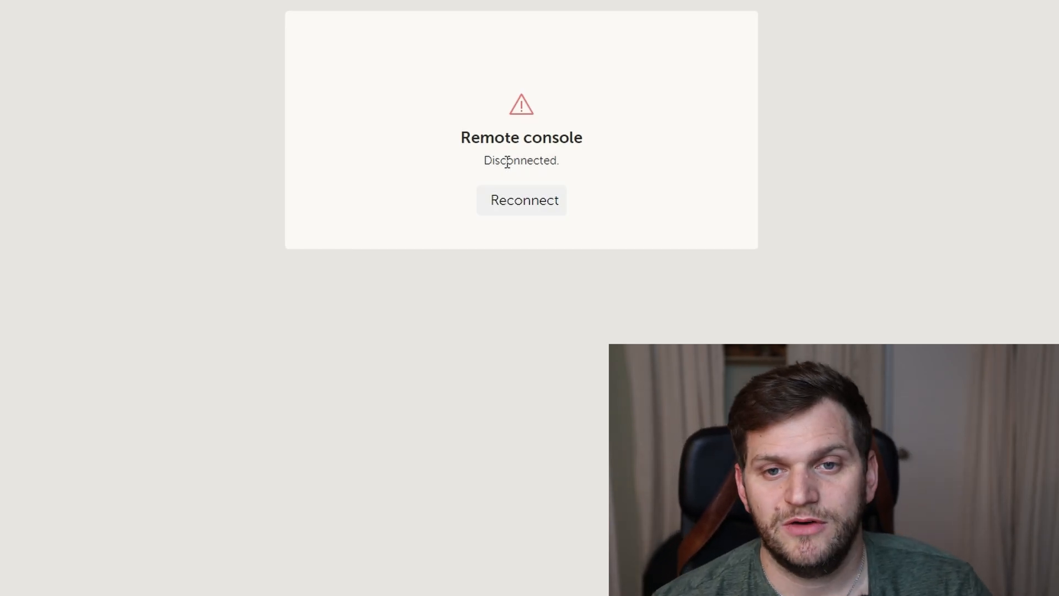
click(521, 199)
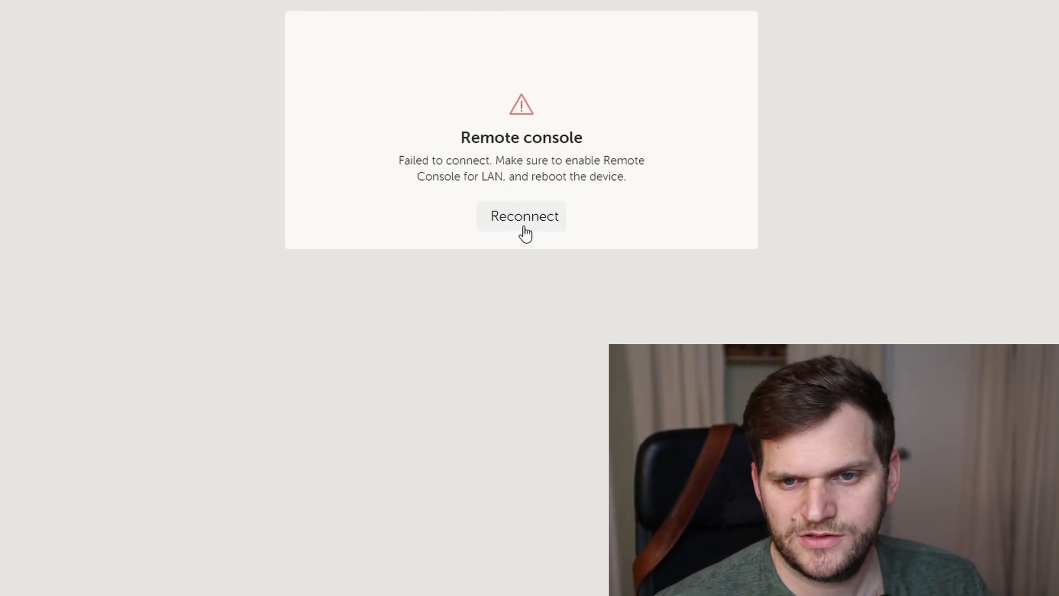
click(521, 215)
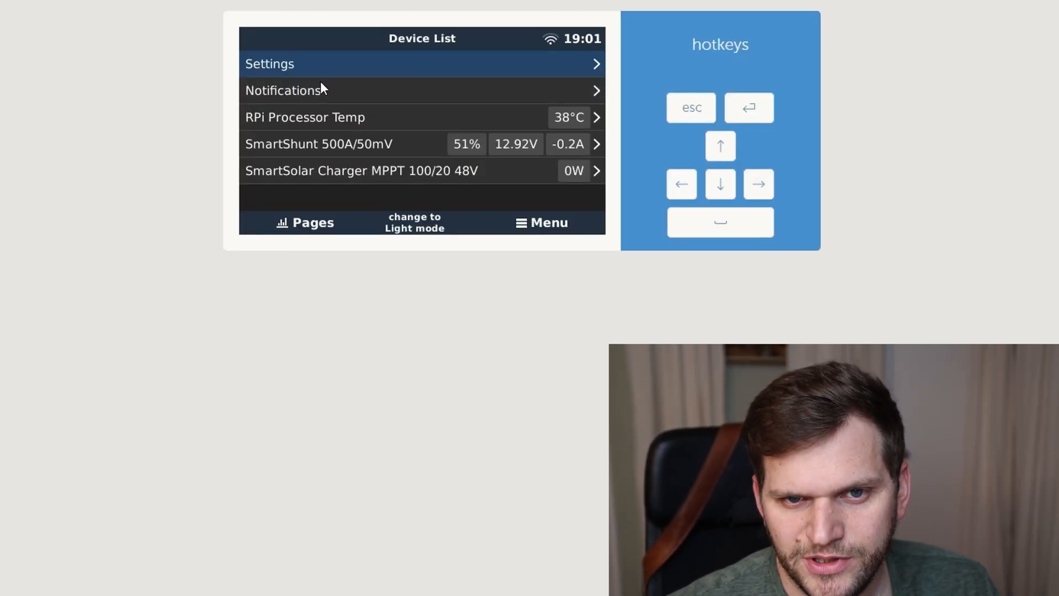
mouse_move(341, 74)
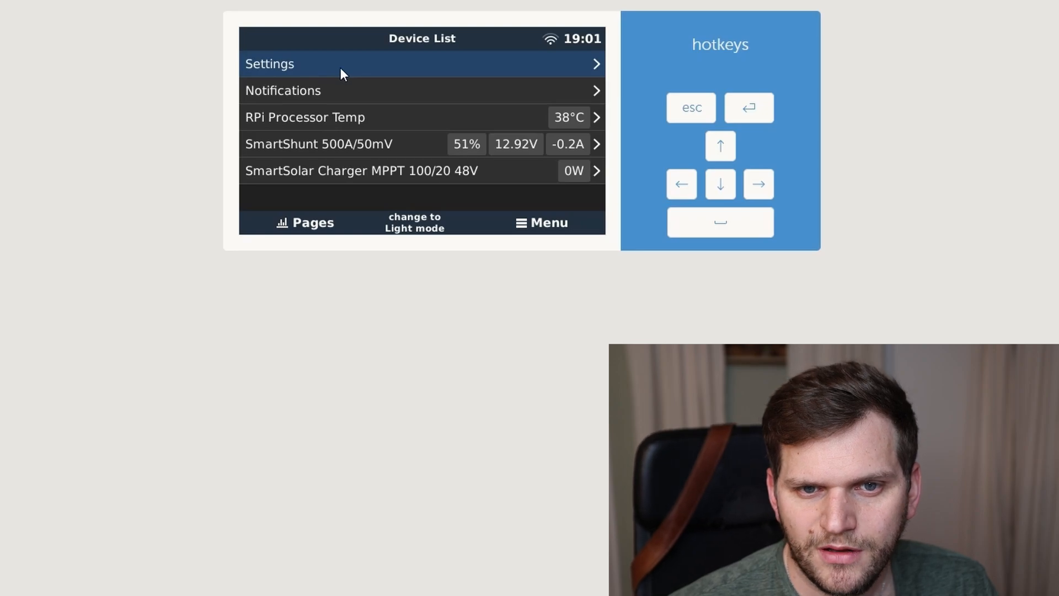
mouse_move(383, 73)
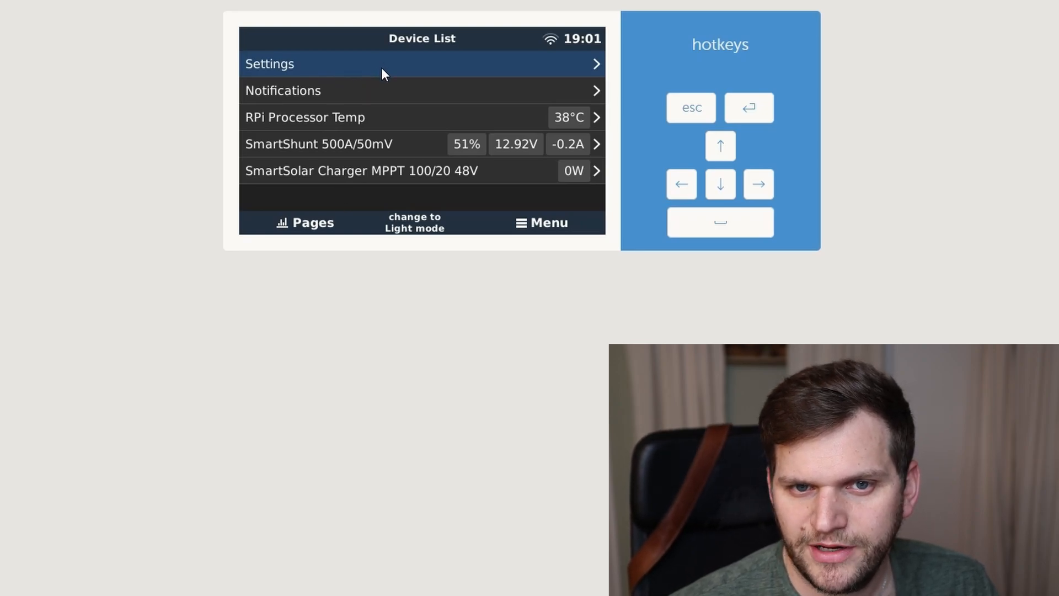
click(421, 64)
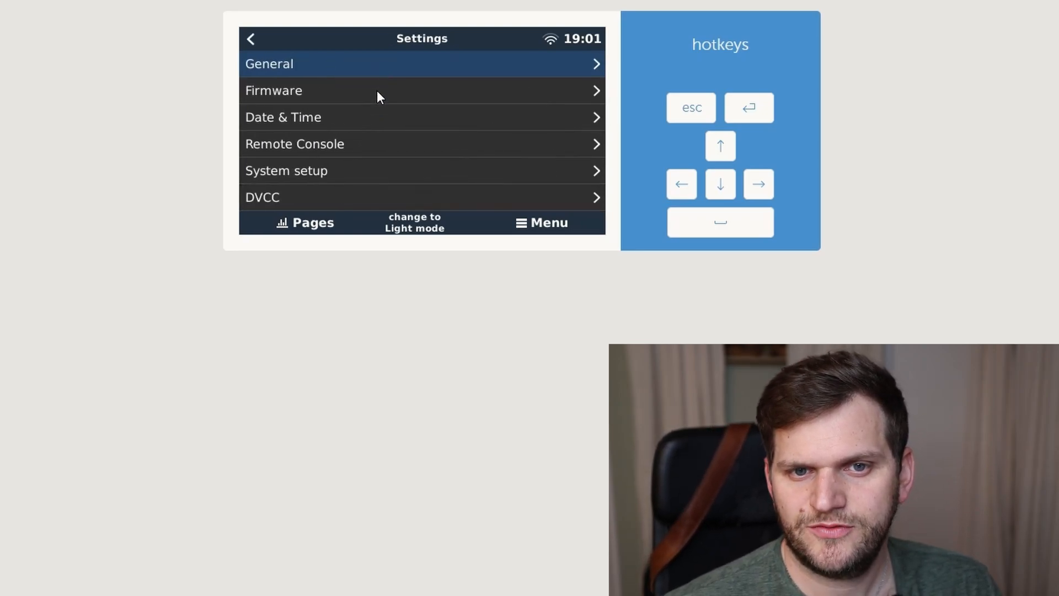
click(273, 90)
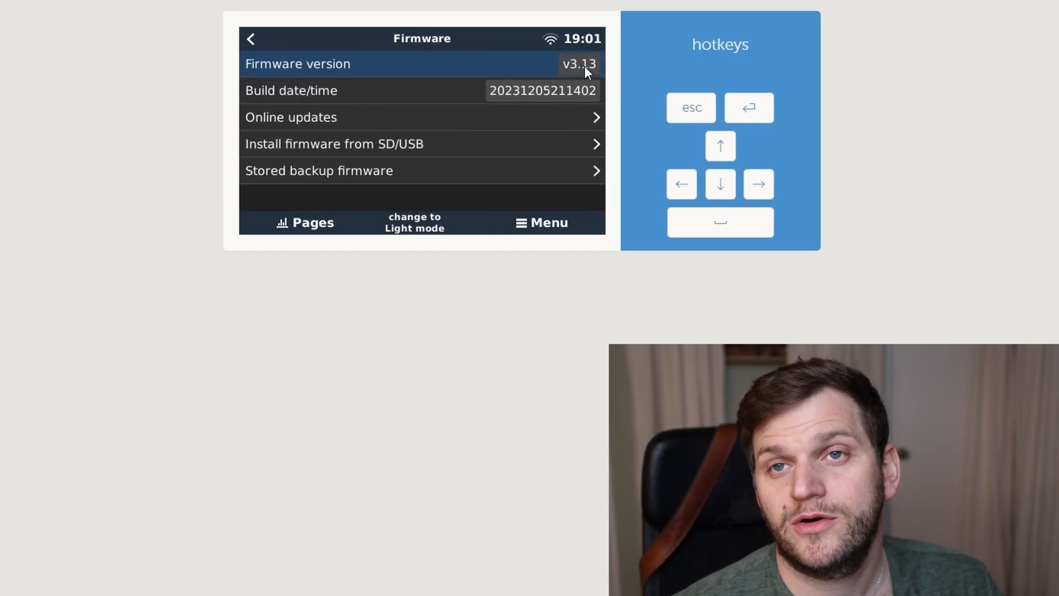
mouse_move(363, 125)
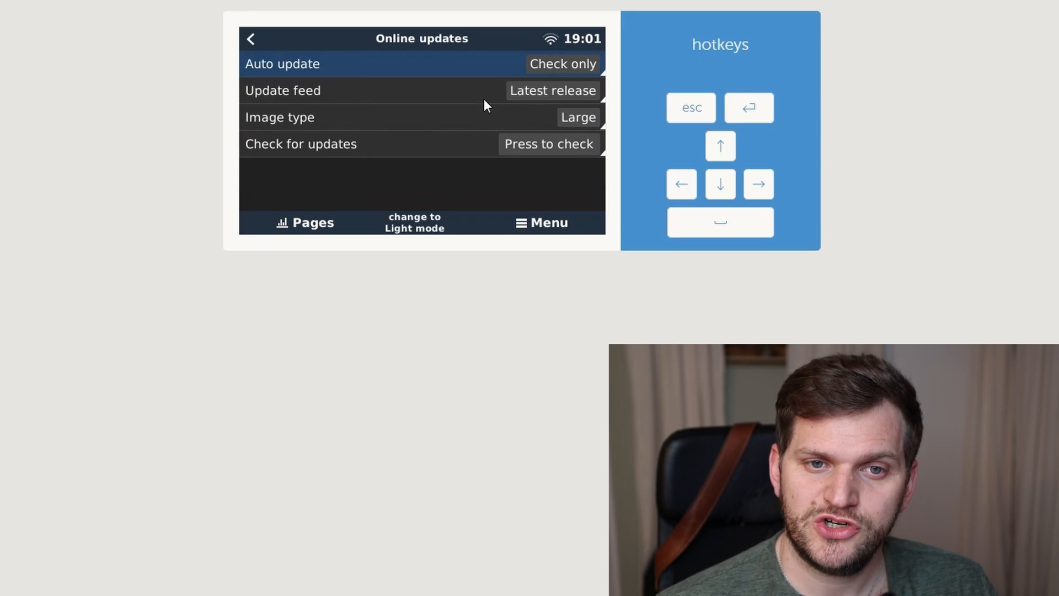
mouse_move(551, 100)
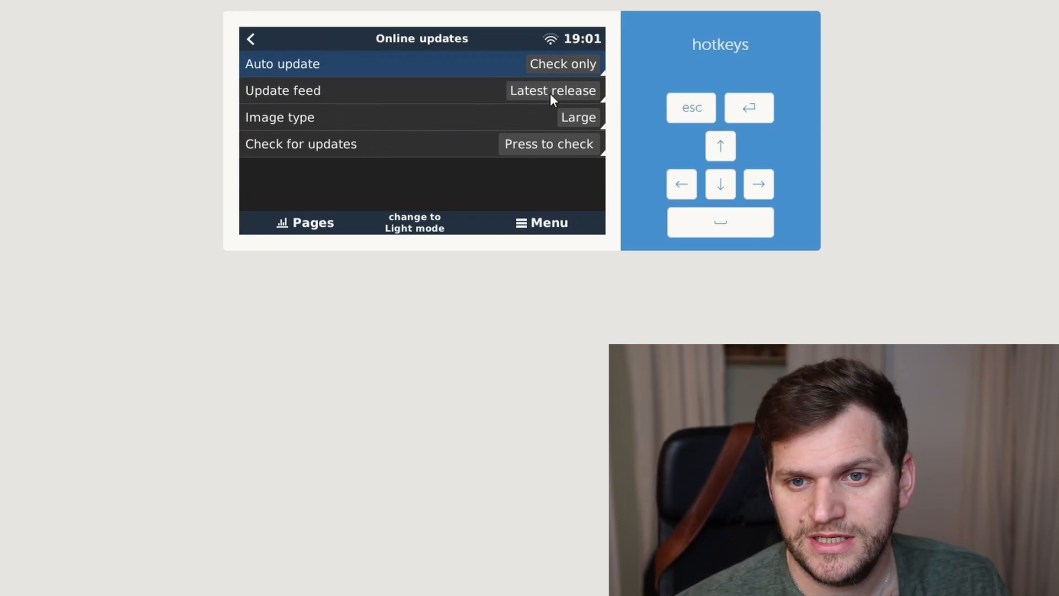
mouse_move(389, 125)
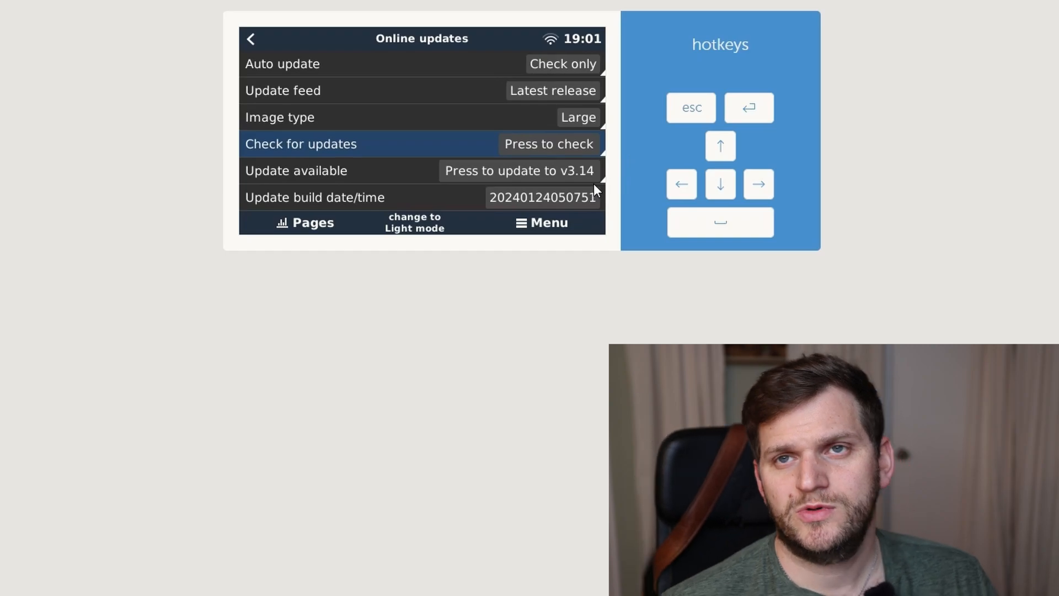
mouse_move(585, 191)
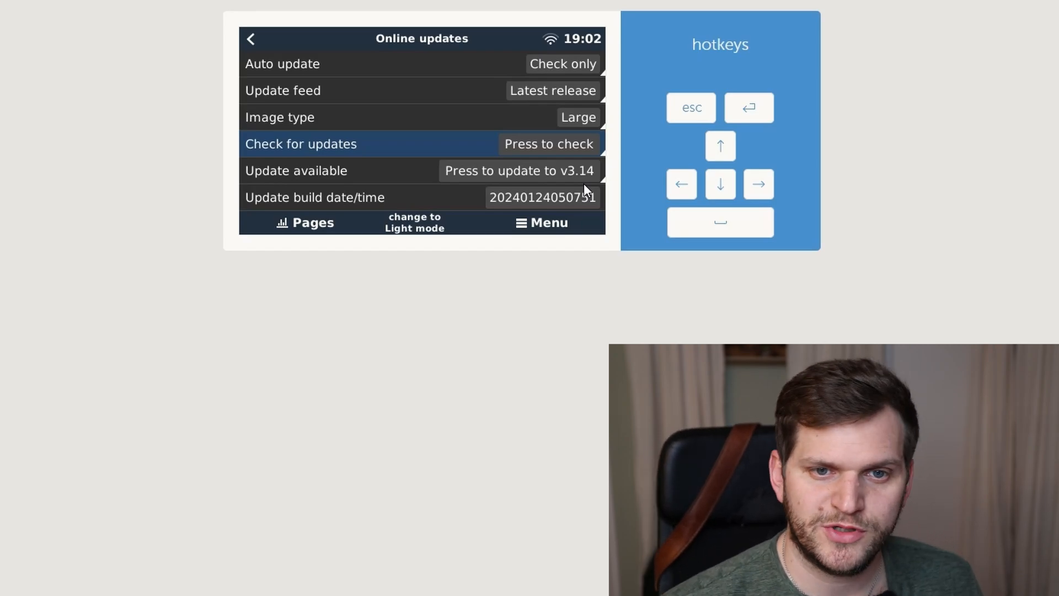
mouse_move(503, 176)
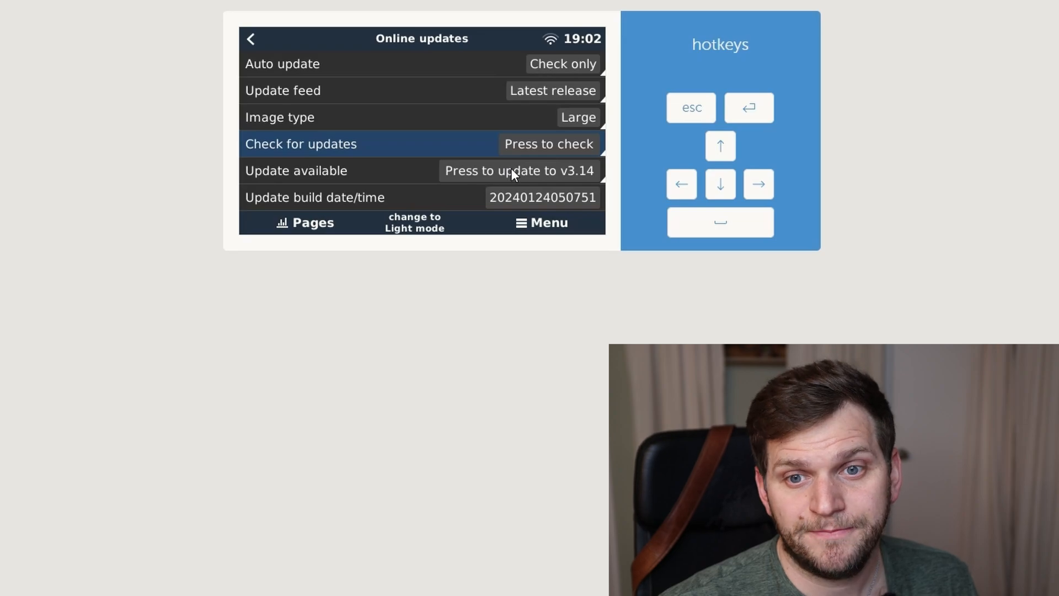
- Start installing the v3.14 Large image update found on the Latest release feed
click(518, 170)
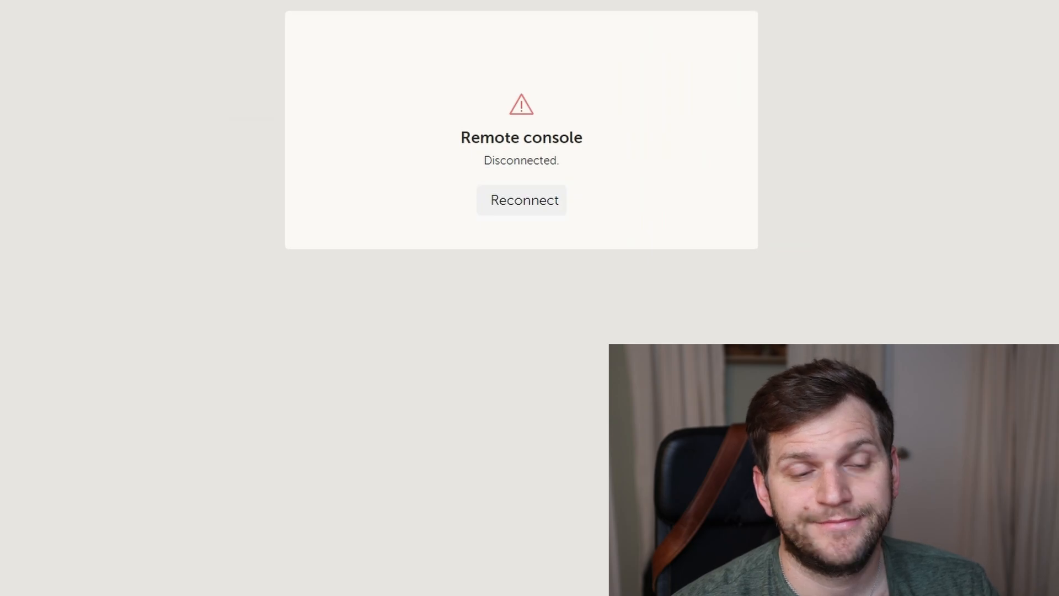
- Reconnect the console twice while the device reboots during the v3.14 update
click(521, 200)
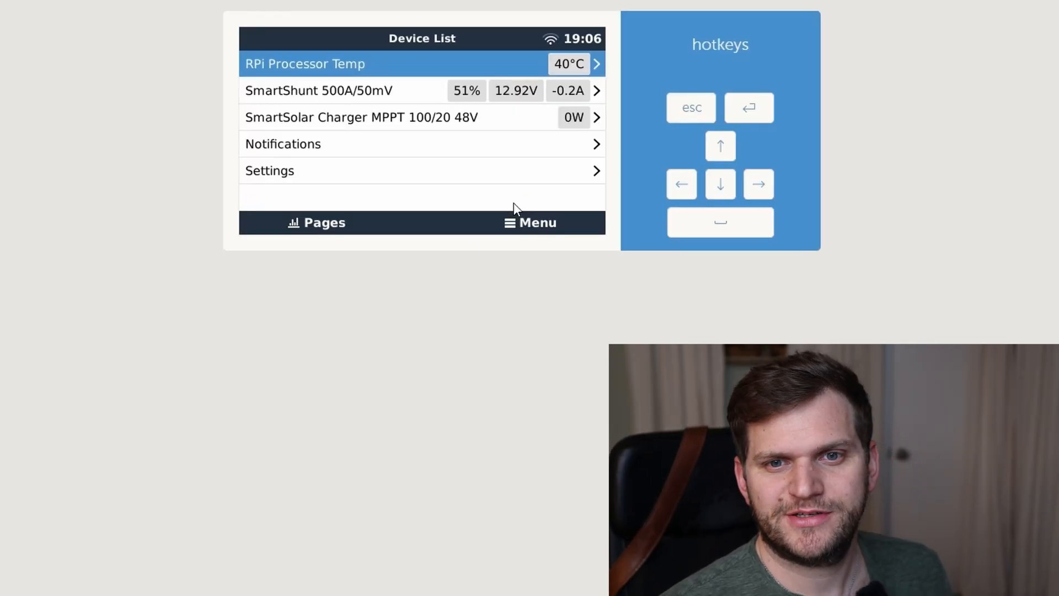
mouse_move(550, 279)
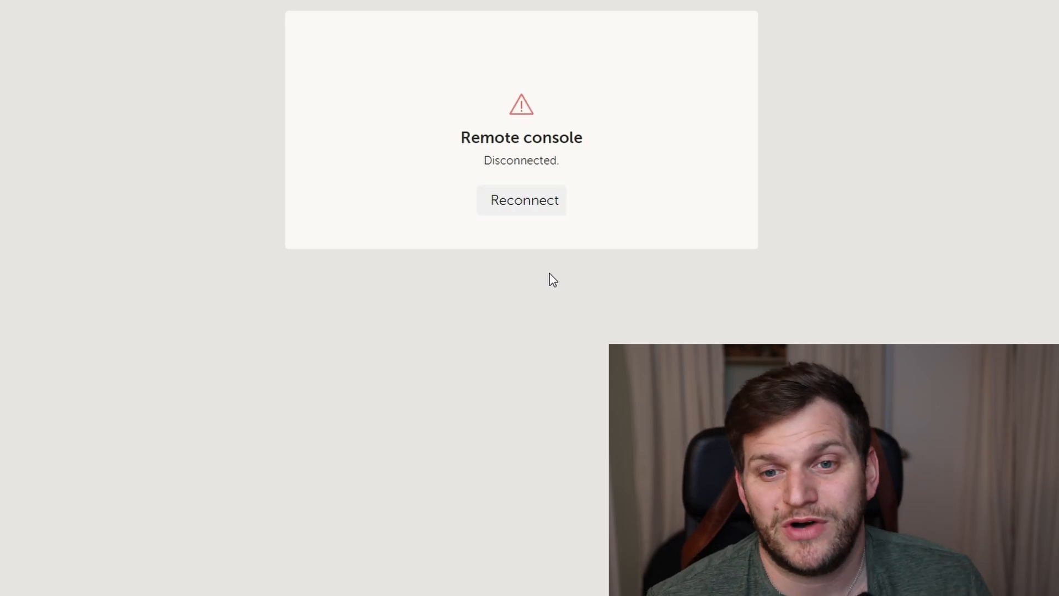
click(521, 200)
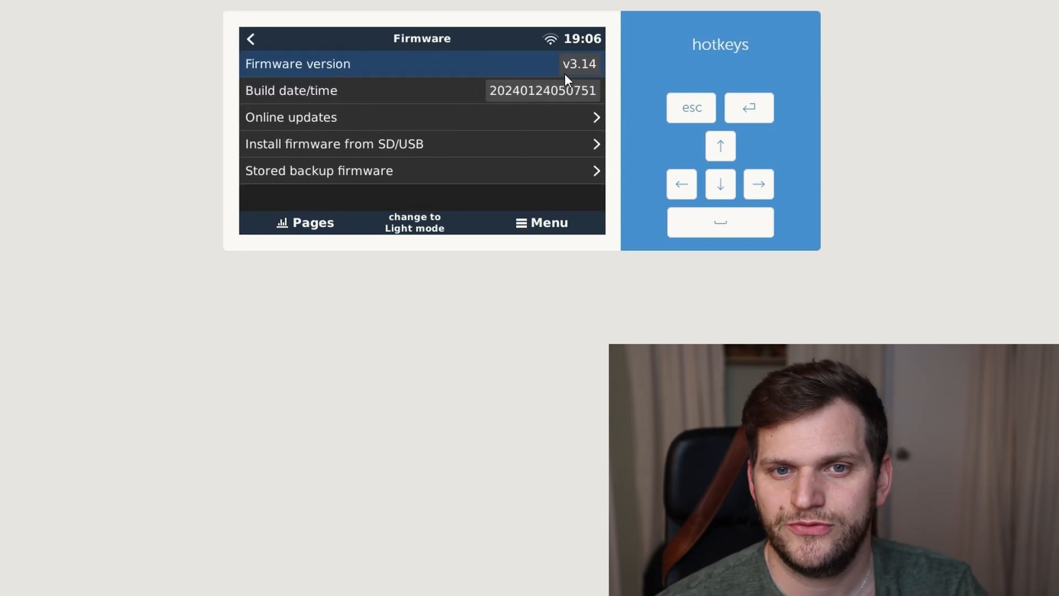
mouse_move(363, 88)
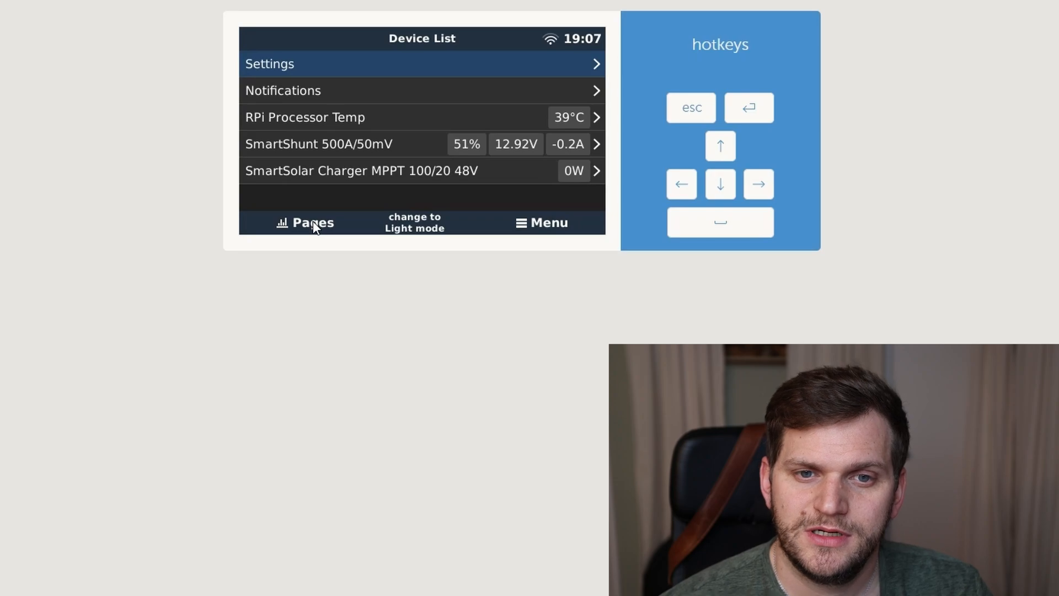
mouse_move(302, 231)
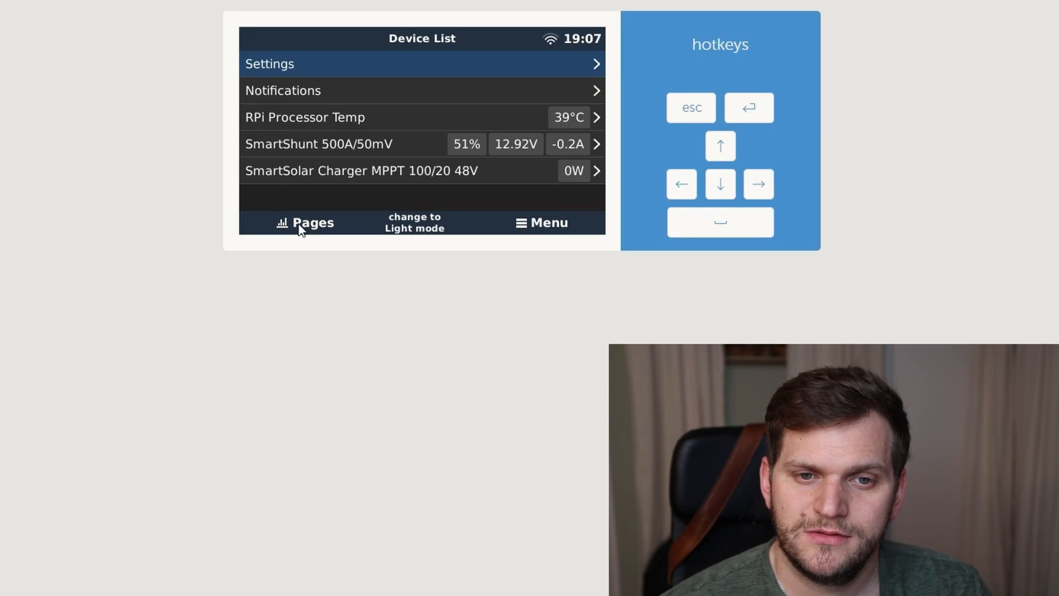
- Show the GuiMods graphical overview with the PV charger and battery at 51%
click(305, 221)
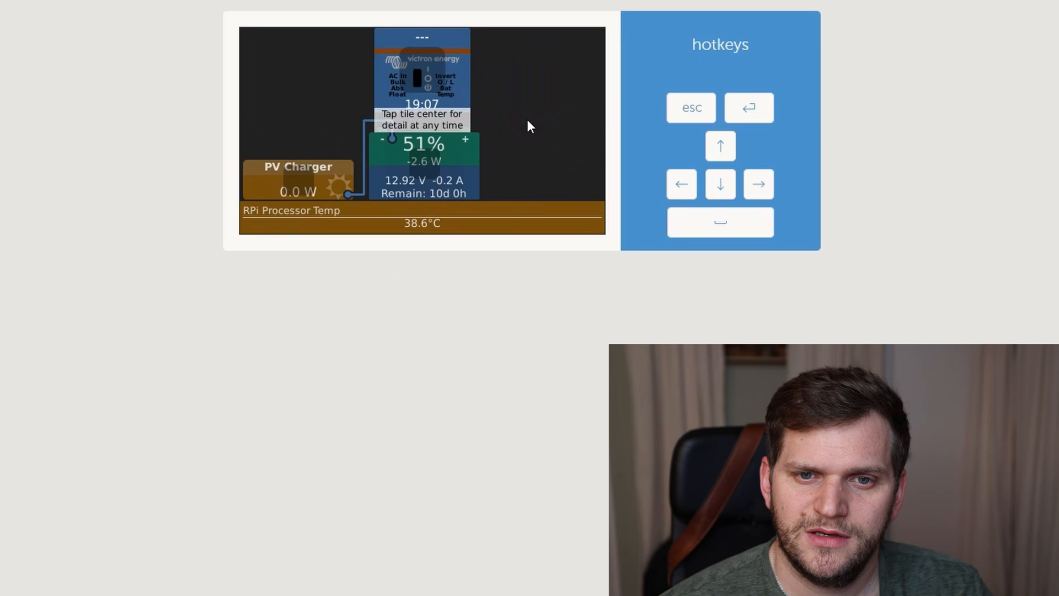
mouse_move(415, 158)
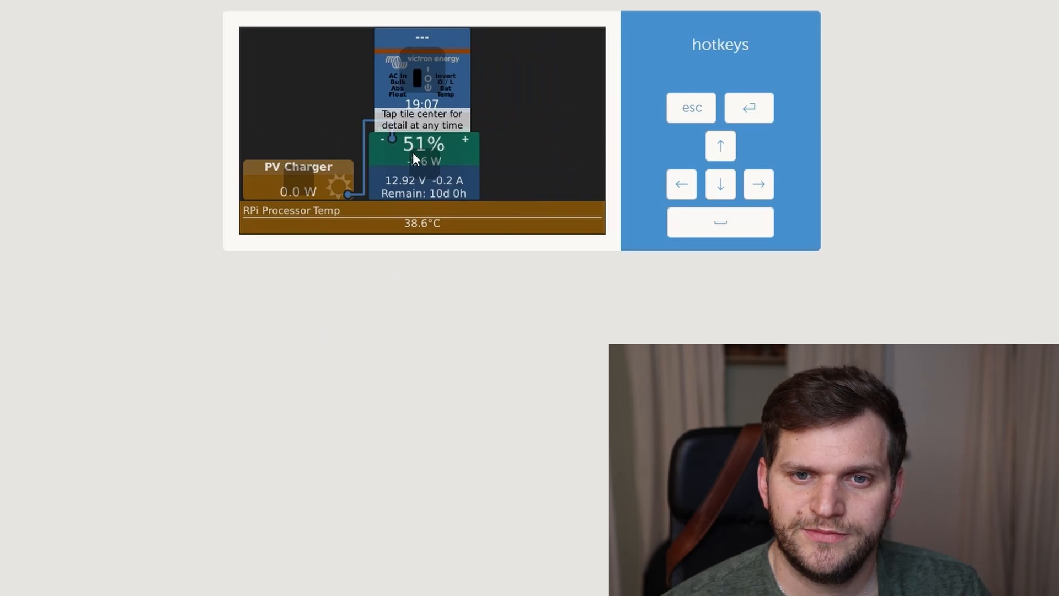
- Check the battery's detailed readings, then return and move down the Settings list
click(422, 143)
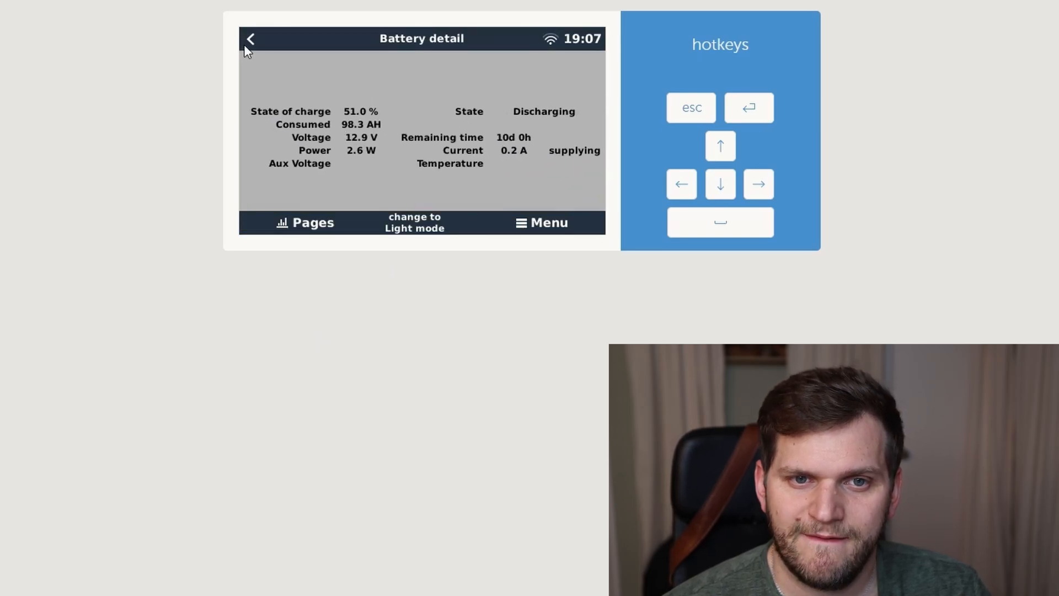
click(251, 39)
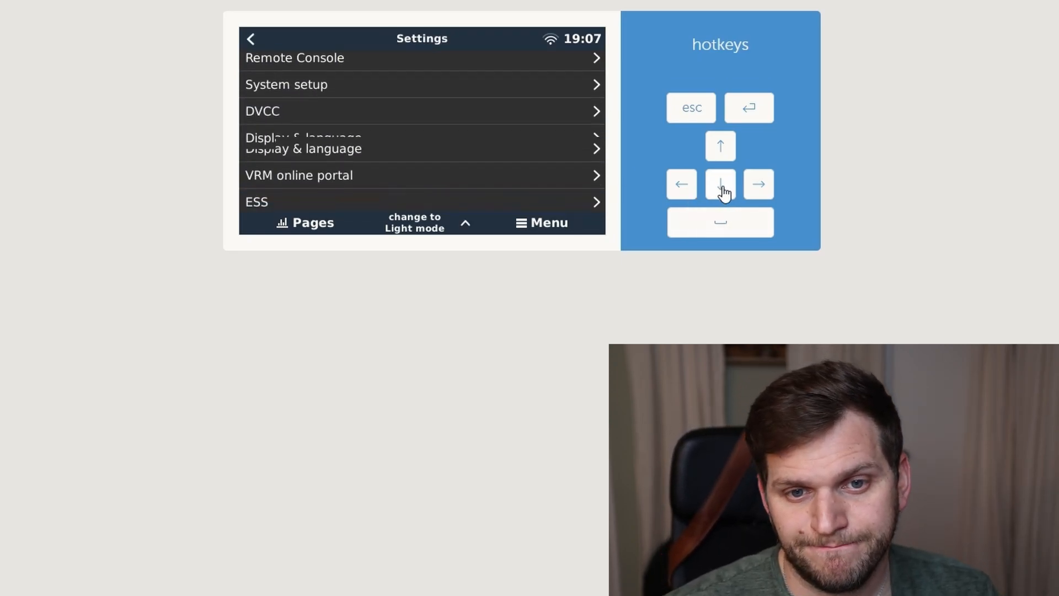
click(719, 184)
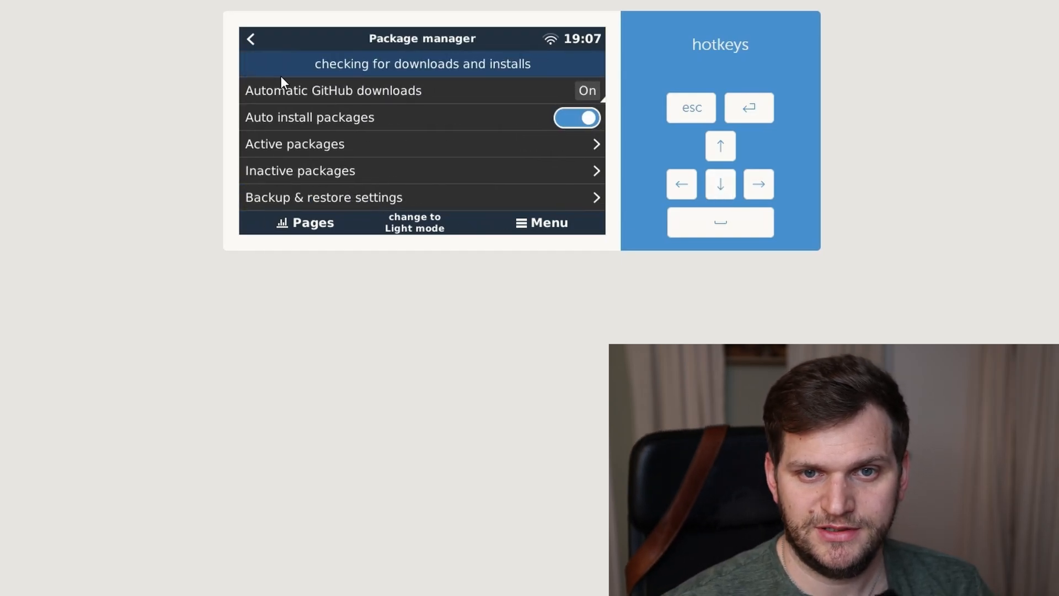
mouse_move(327, 156)
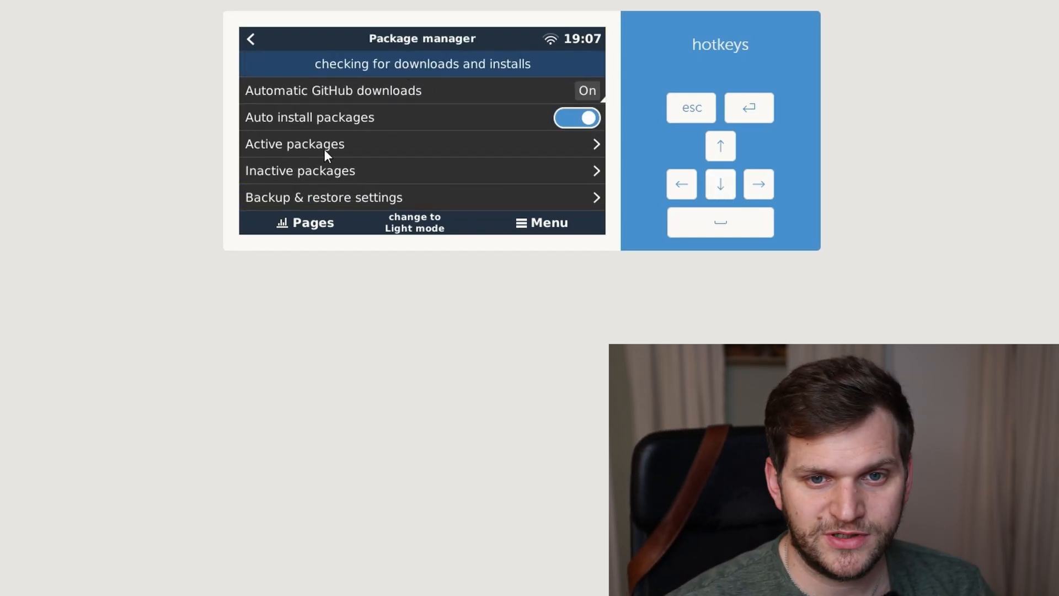
- Show the Active packages list and step down to the RpiTemperature and RpiGpioSetup entries
click(295, 143)
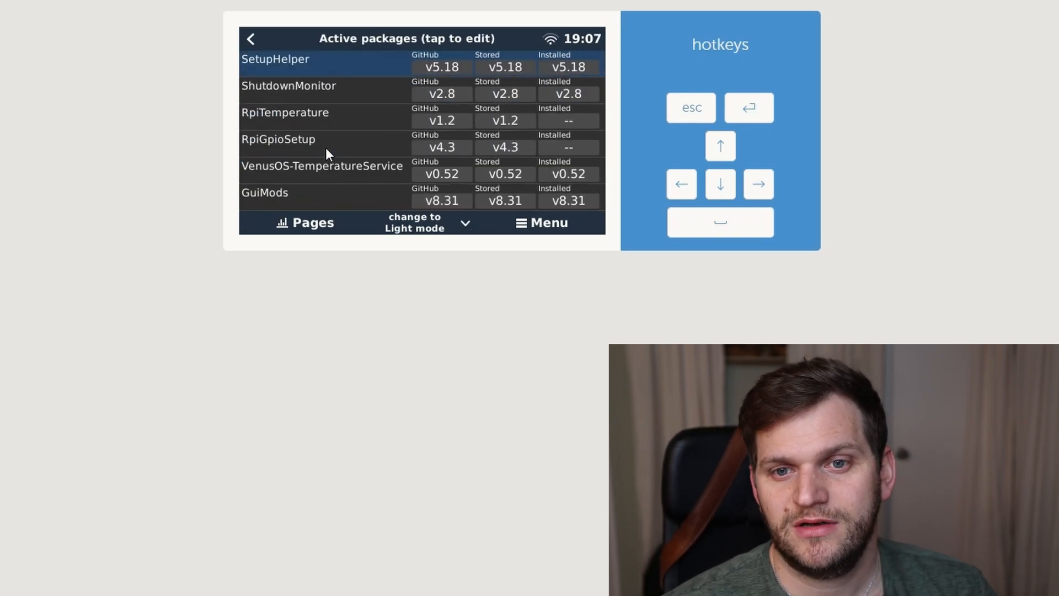
mouse_move(545, 73)
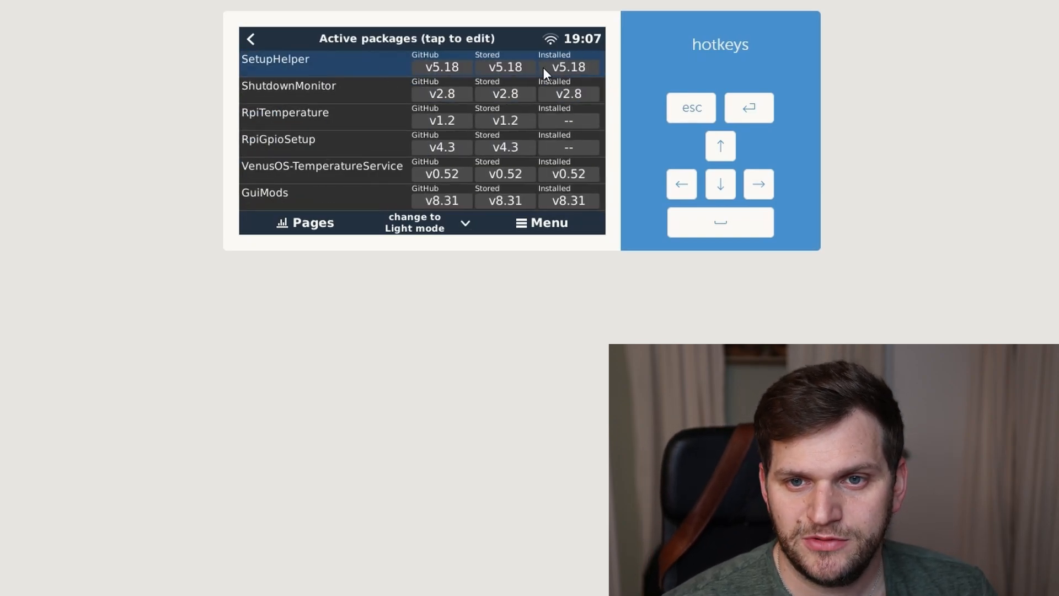
mouse_move(348, 121)
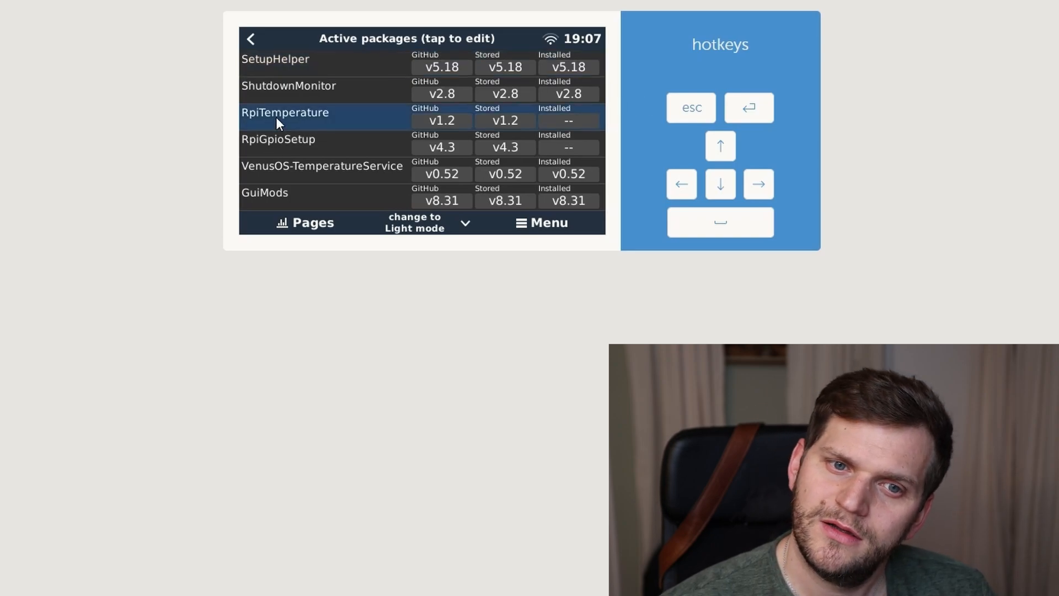
mouse_move(577, 132)
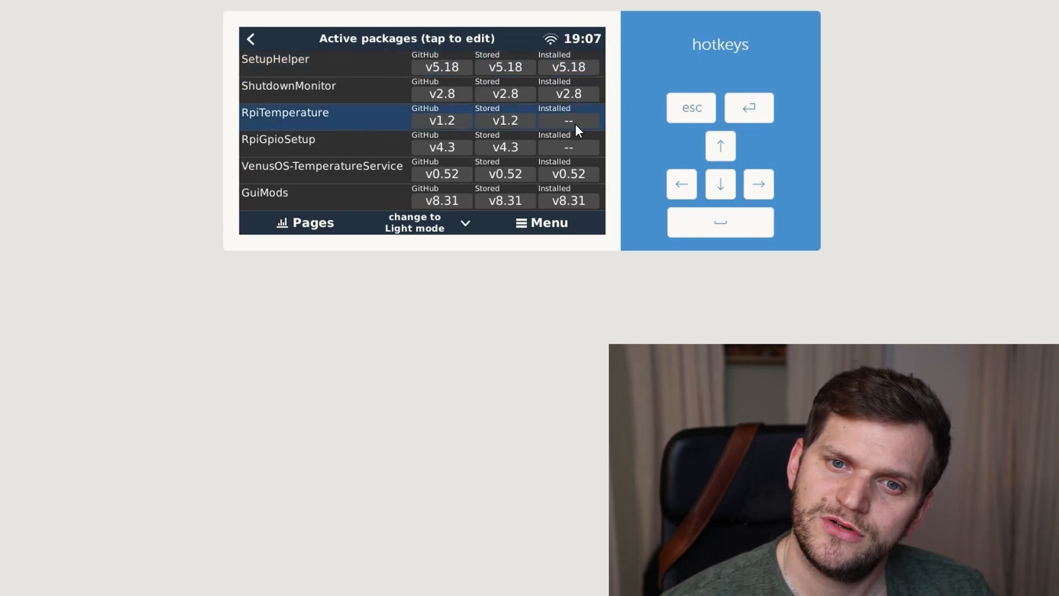
mouse_move(325, 177)
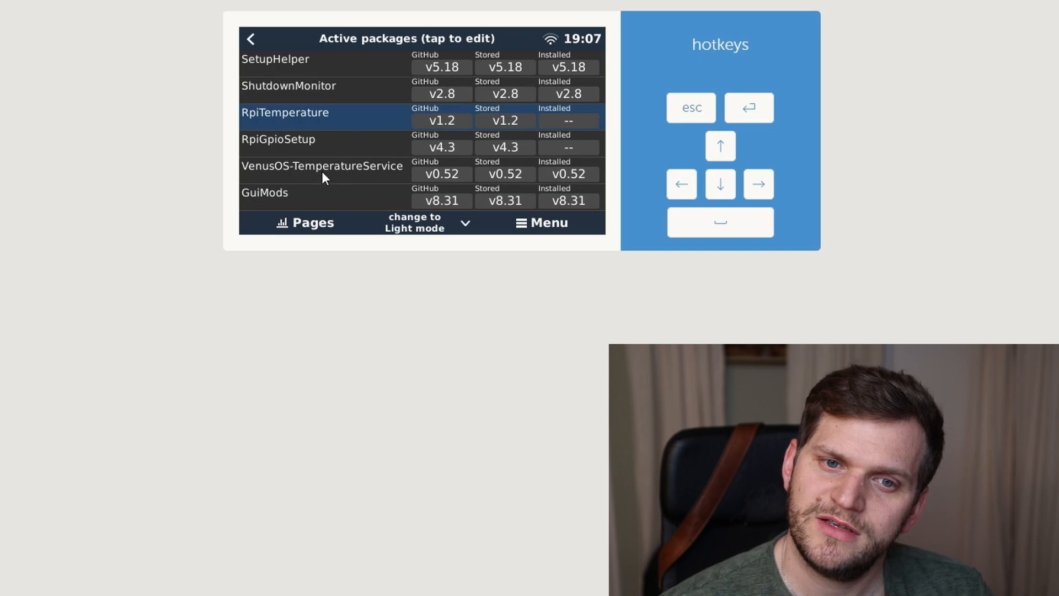
mouse_move(270, 152)
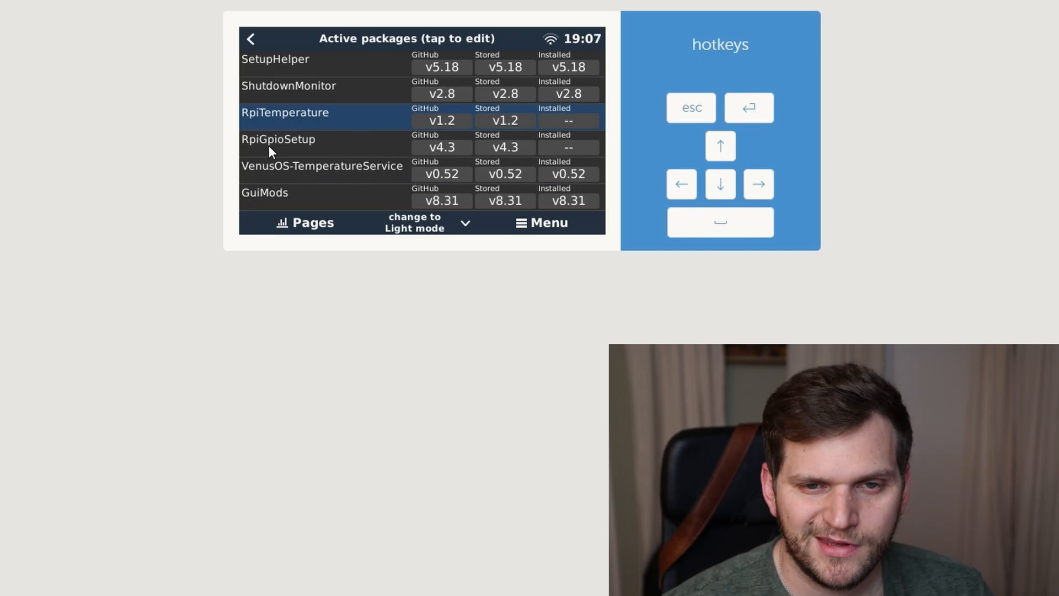
mouse_move(523, 120)
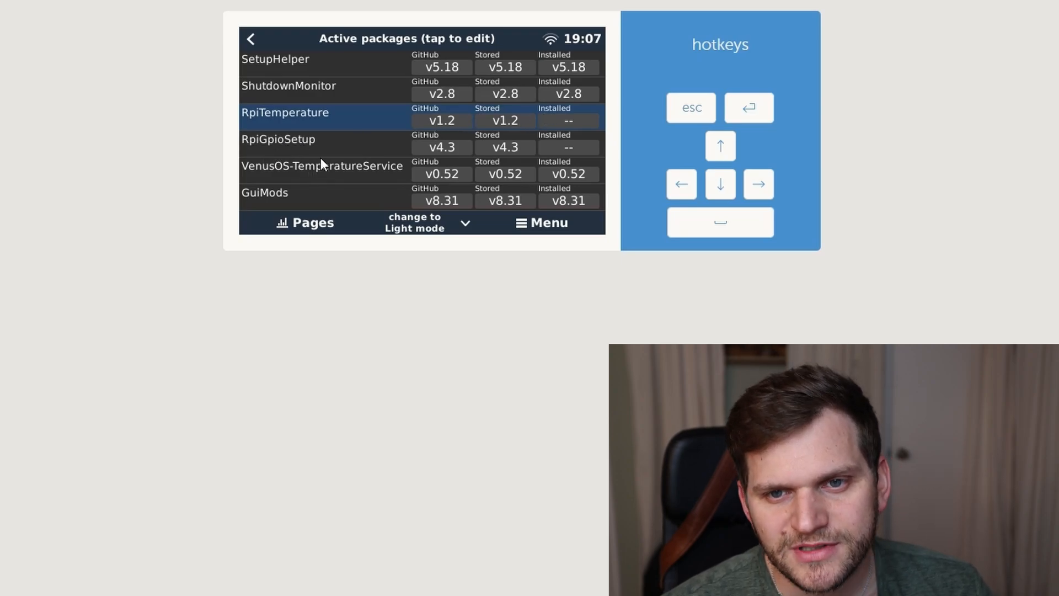
mouse_move(595, 139)
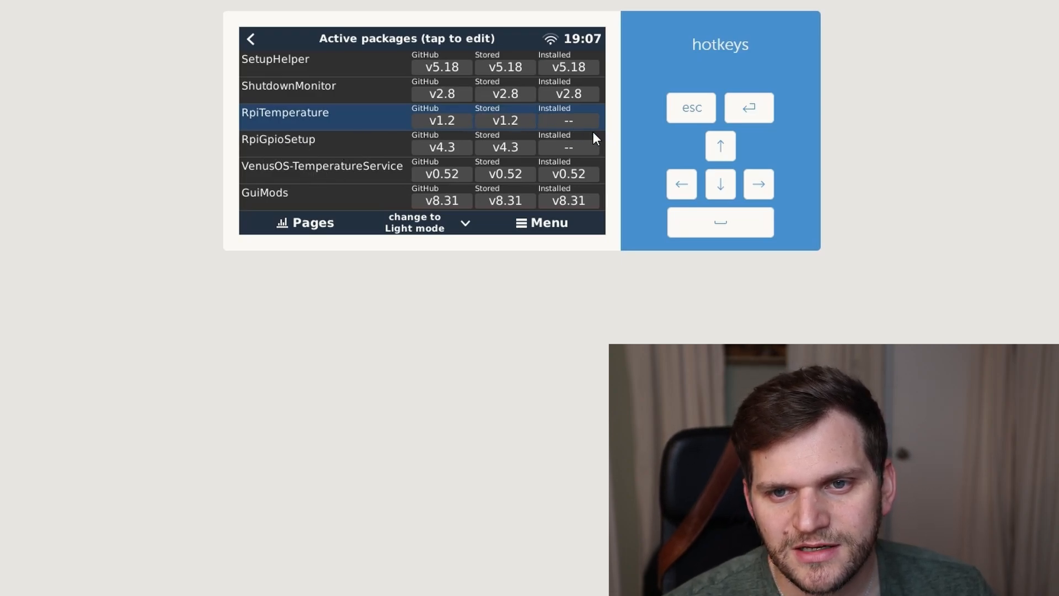
mouse_move(573, 143)
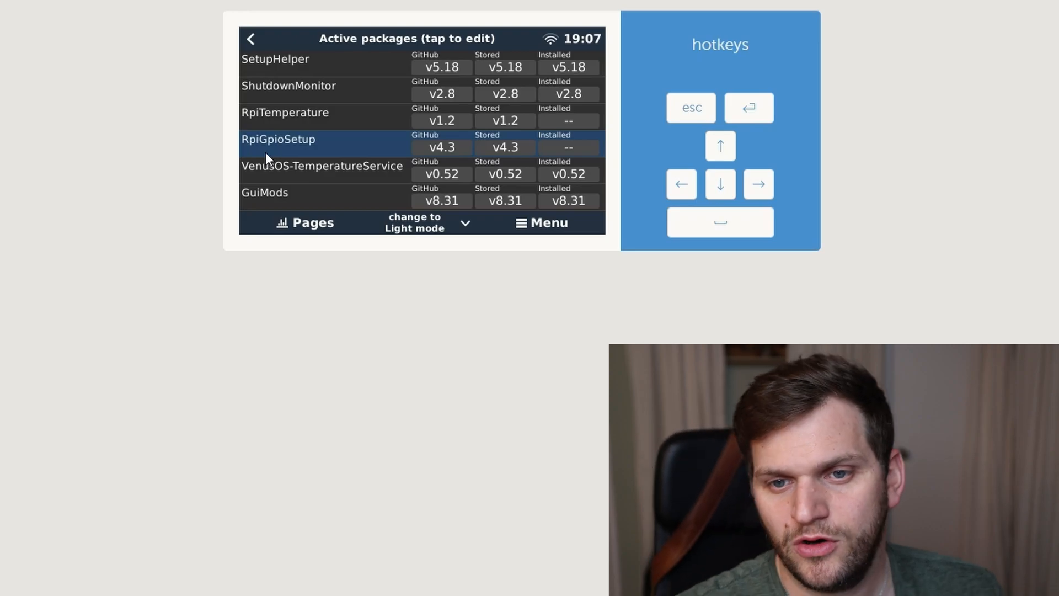
mouse_move(721, 185)
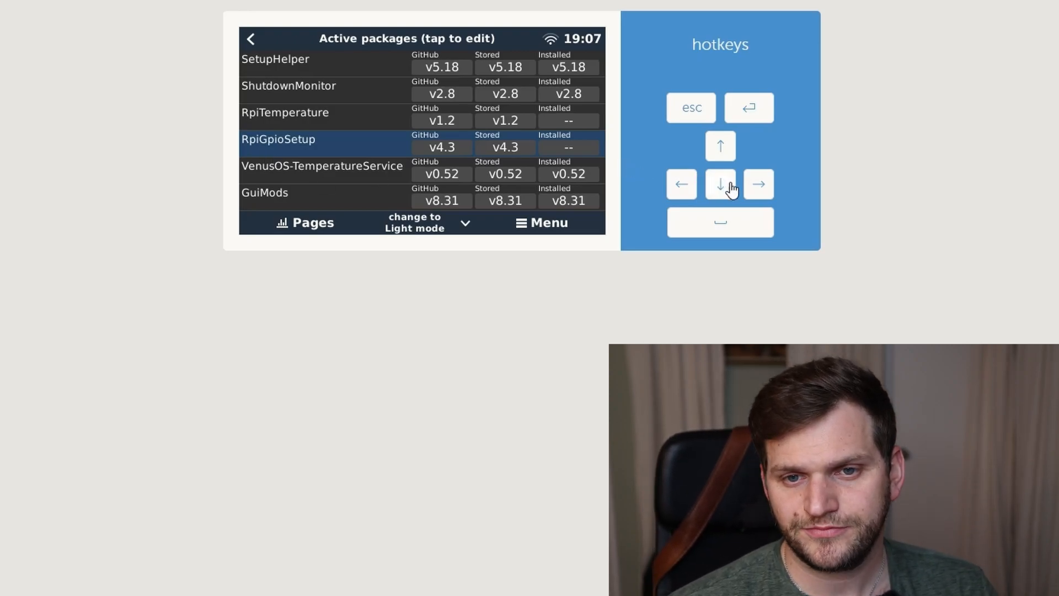
click(721, 184)
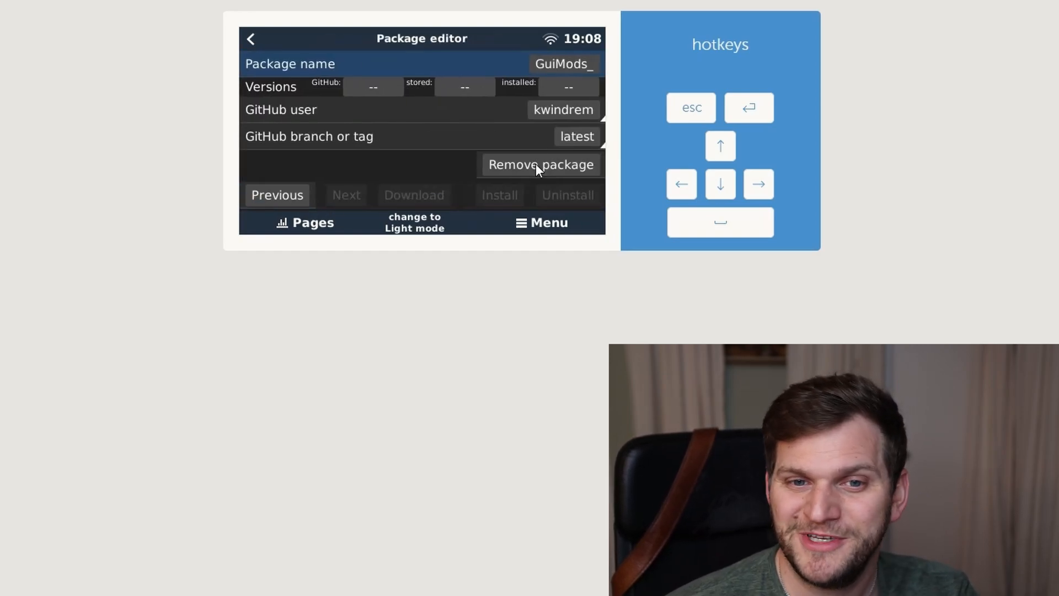
- Remove the stale GuiMods_ package entry and confirm with Proceed
click(541, 164)
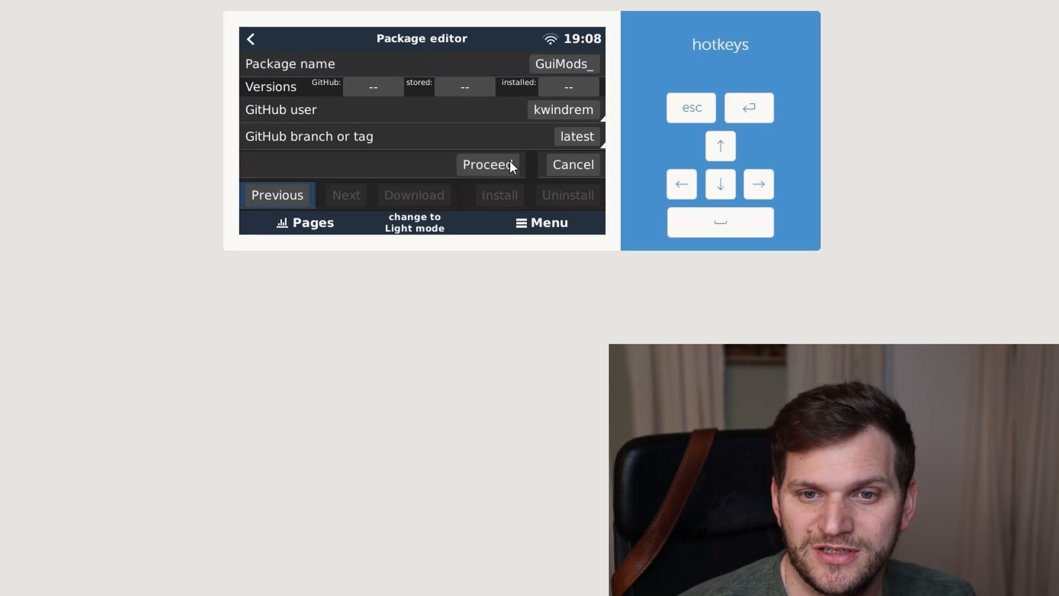
click(488, 165)
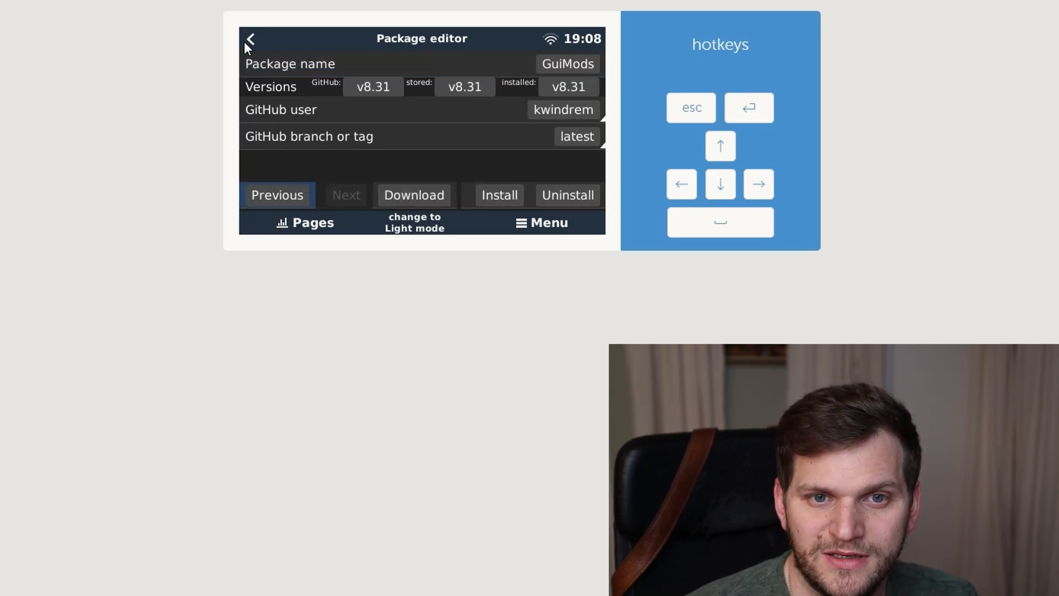
click(250, 39)
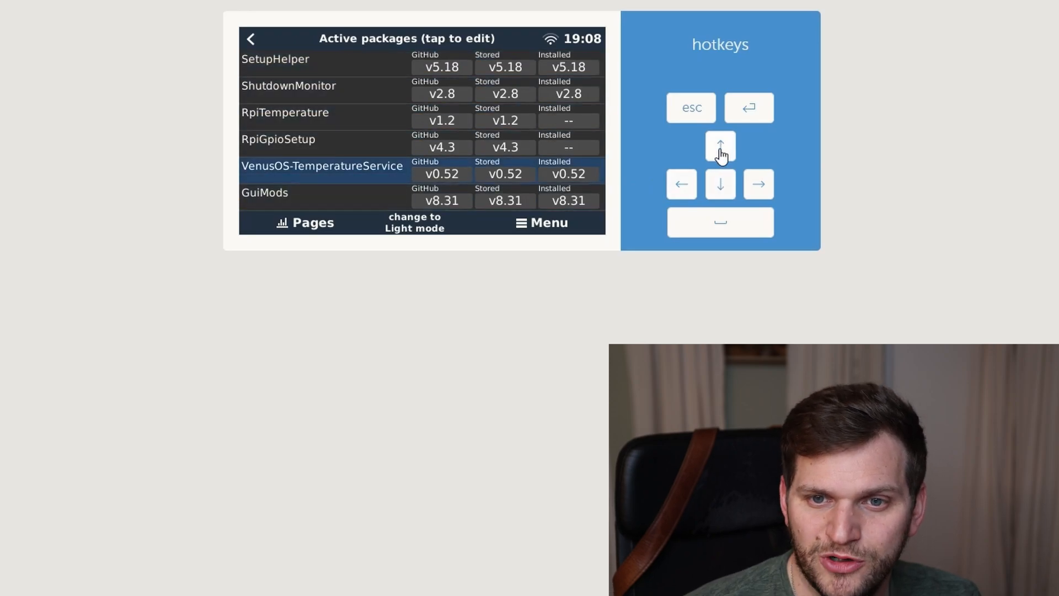
click(720, 147)
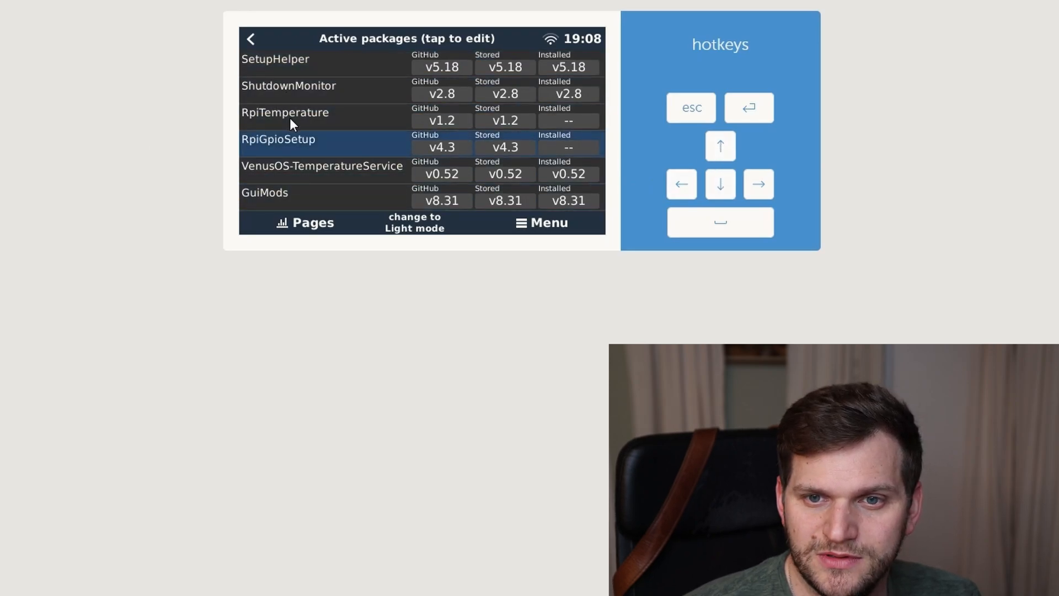
- Remove the RpiTemperature package and return to the Package manager menu
click(285, 113)
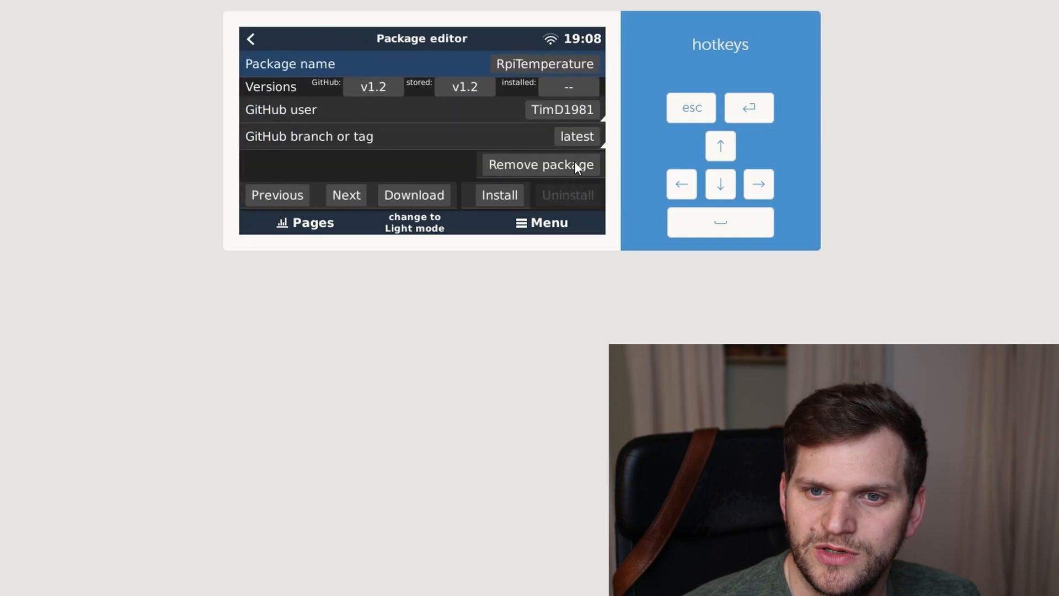
click(541, 164)
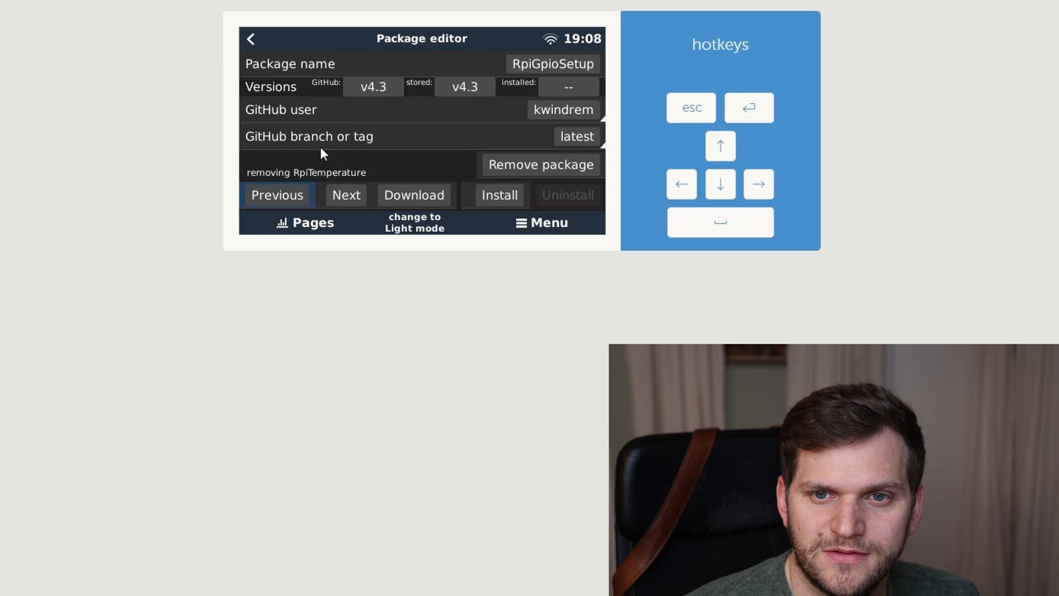
click(251, 39)
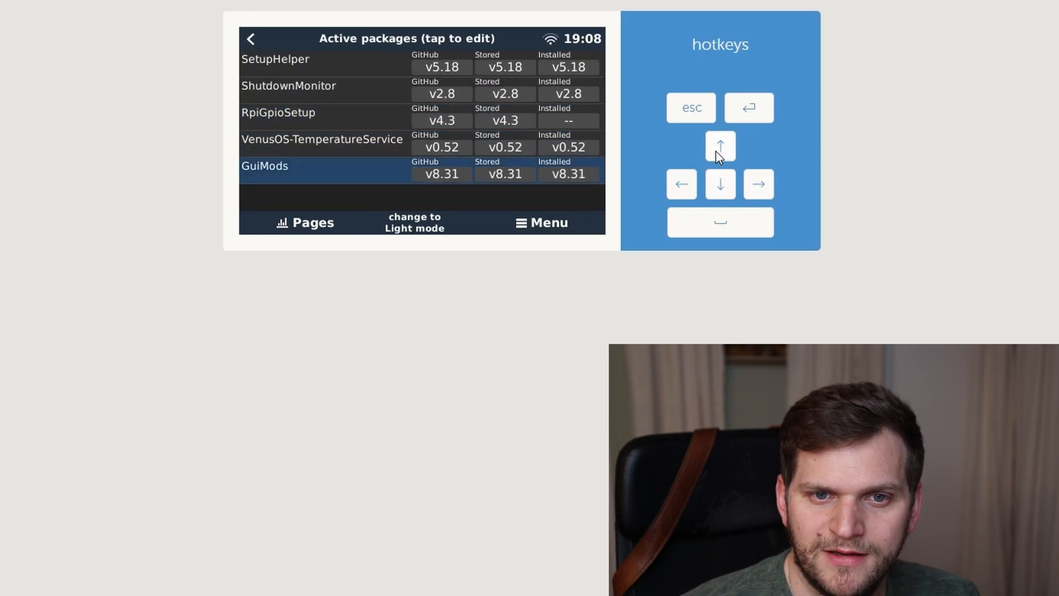
click(721, 146)
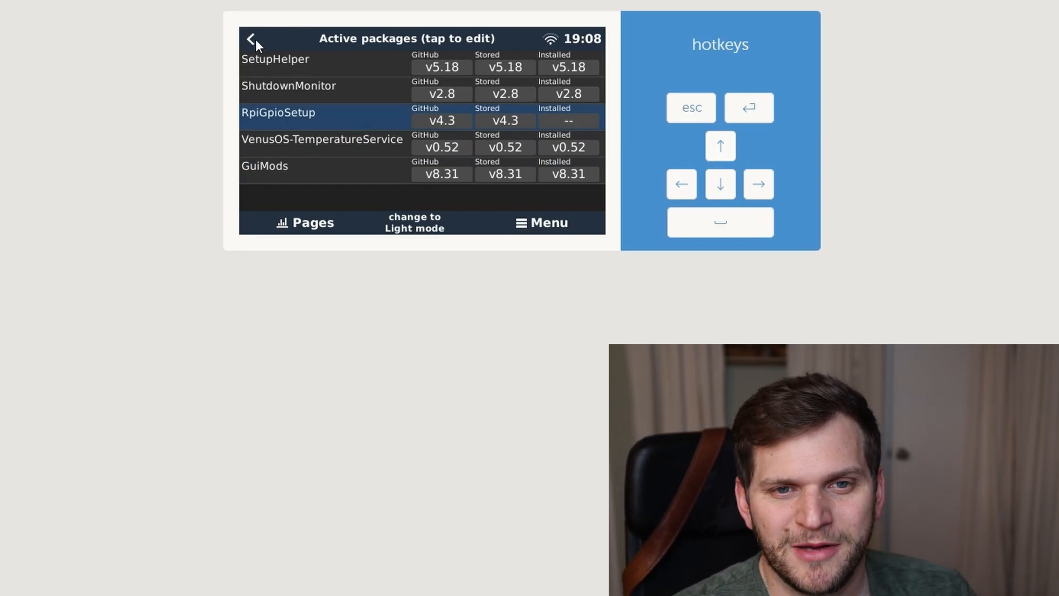
click(250, 38)
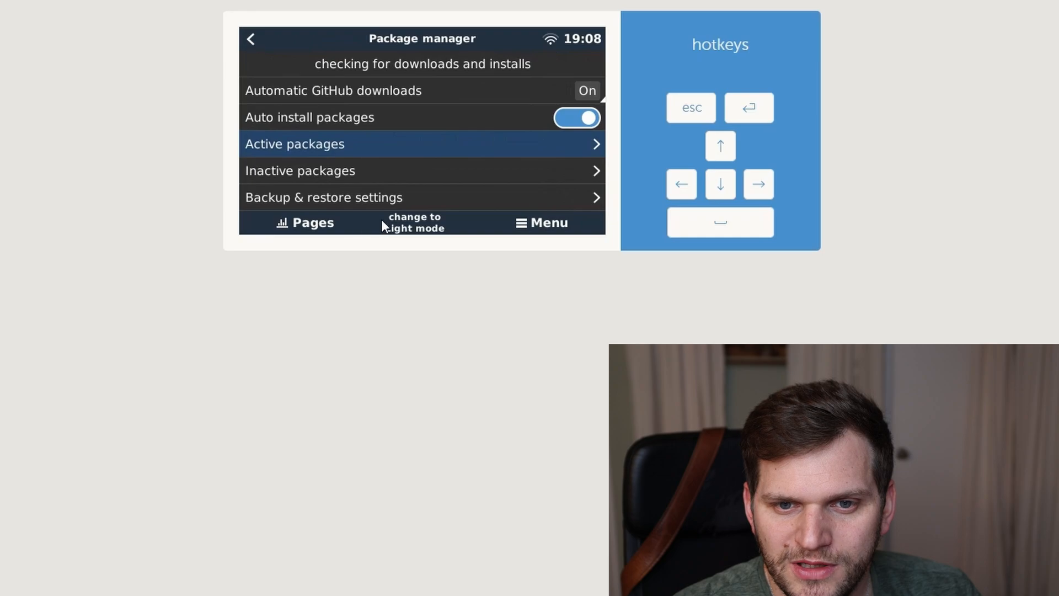
mouse_move(553, 230)
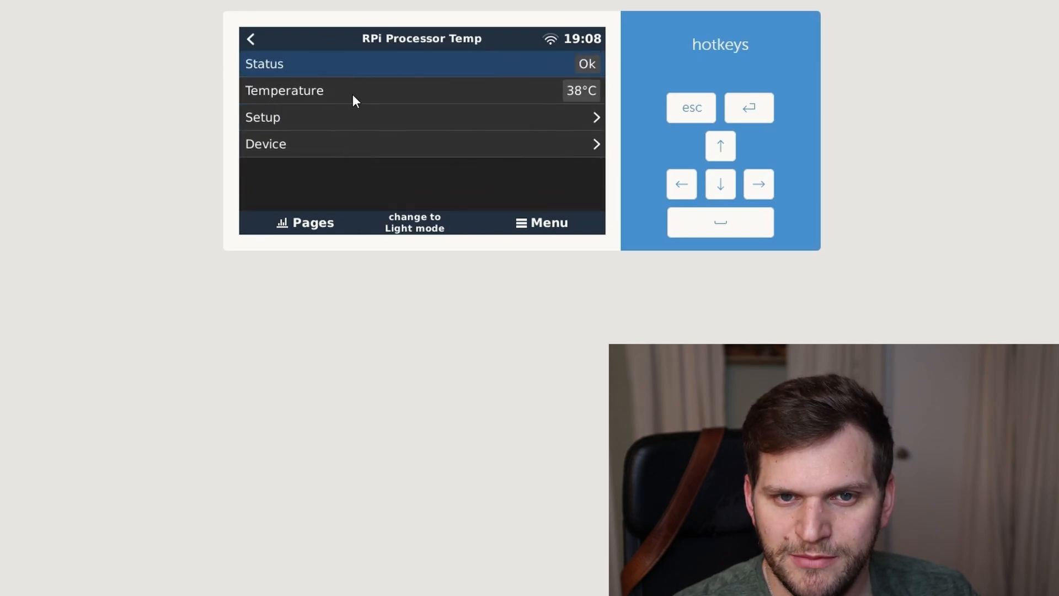
- Return toward the Device List showing RPi Processor Temp at 38°C
click(250, 39)
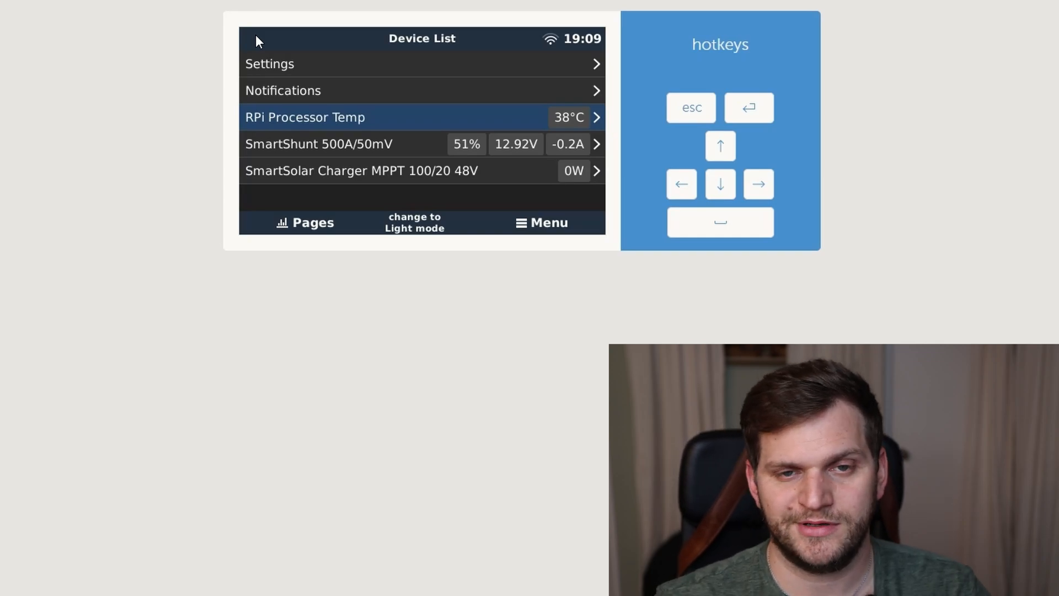
mouse_move(337, 79)
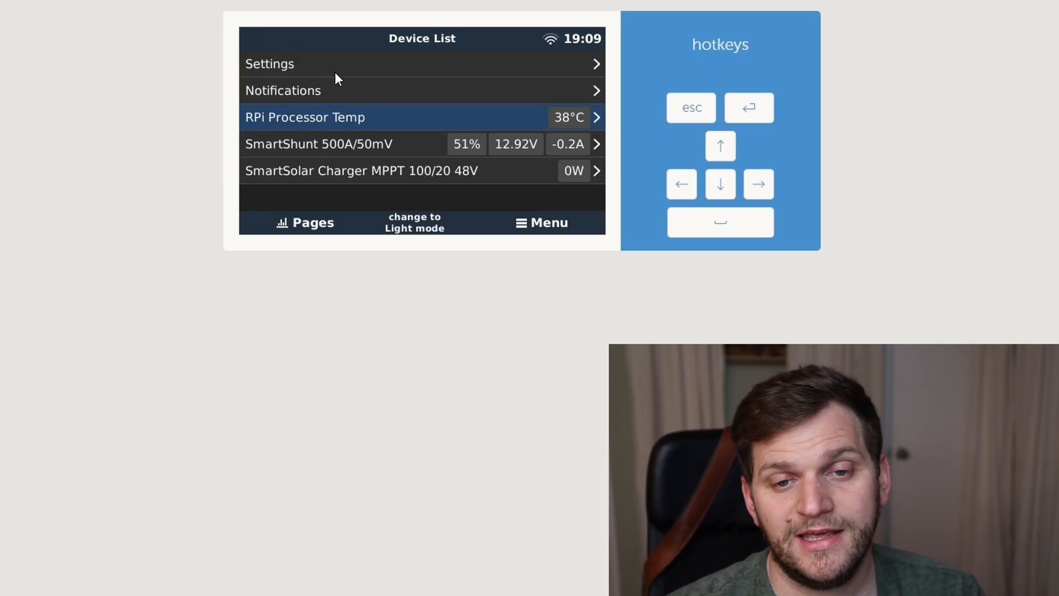